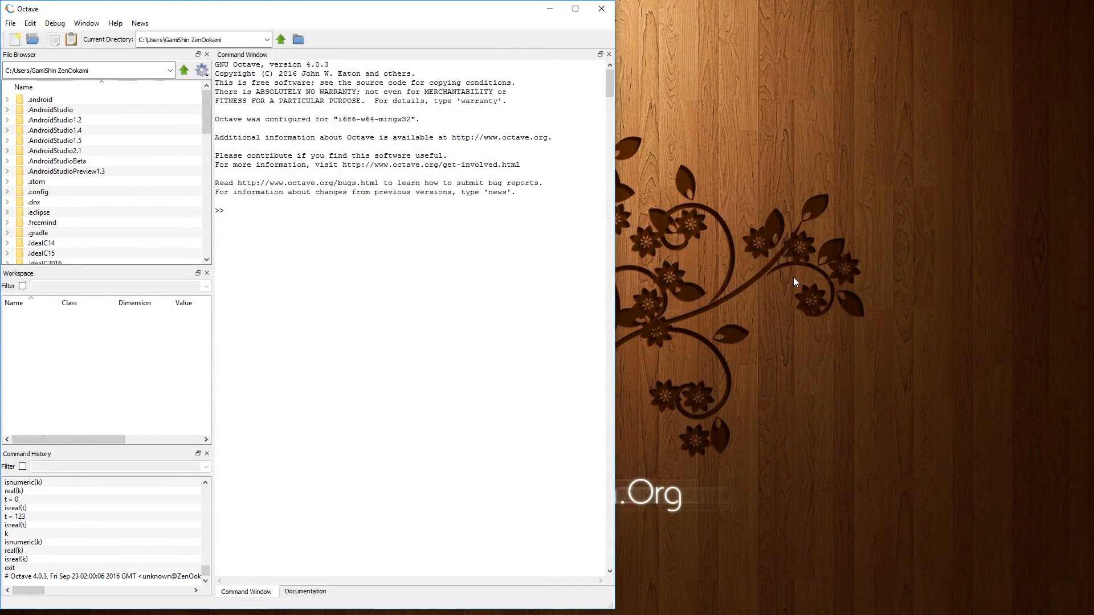
{"action": "mouse_move", "coordinate": [728, 249]}
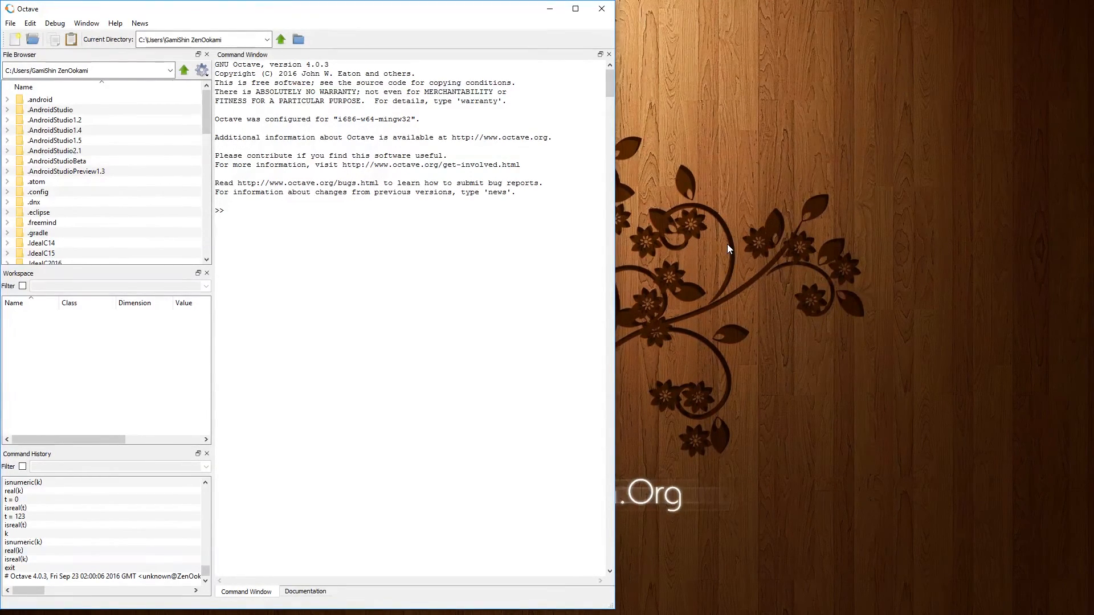
{"action": "mouse_move", "coordinate": [685, 224]}
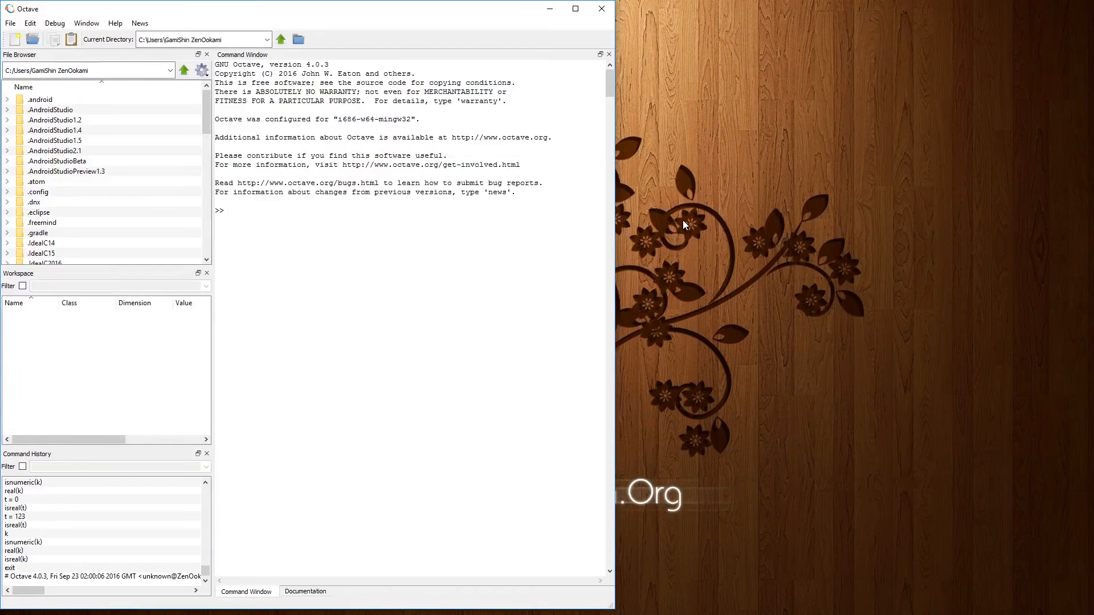
{"action": "mouse_move", "coordinate": [684, 168]}
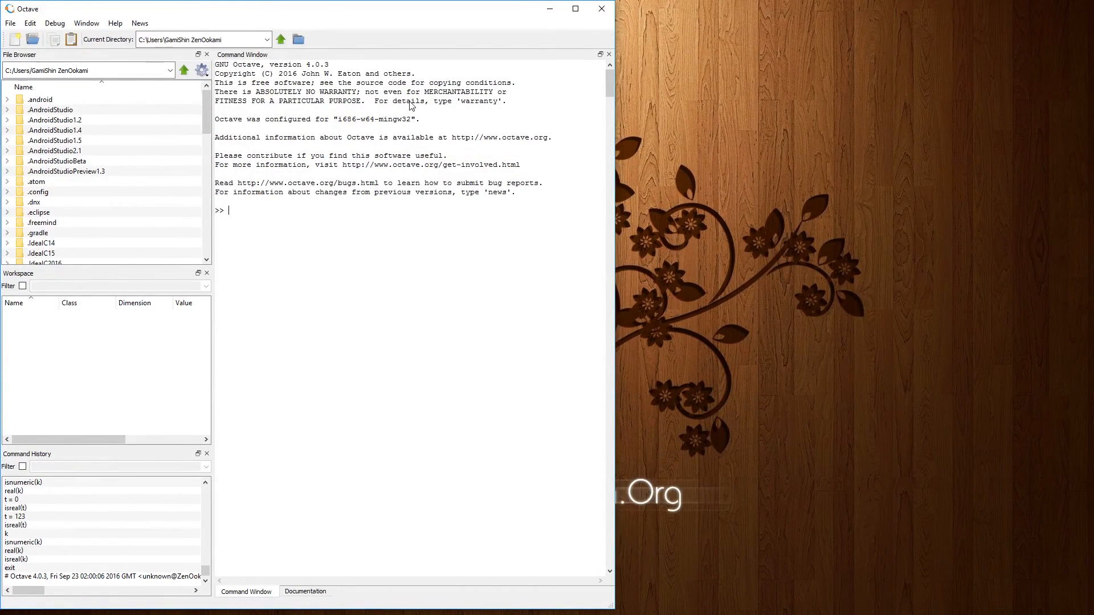
{"action": "mouse_move", "coordinate": [479, 107]}
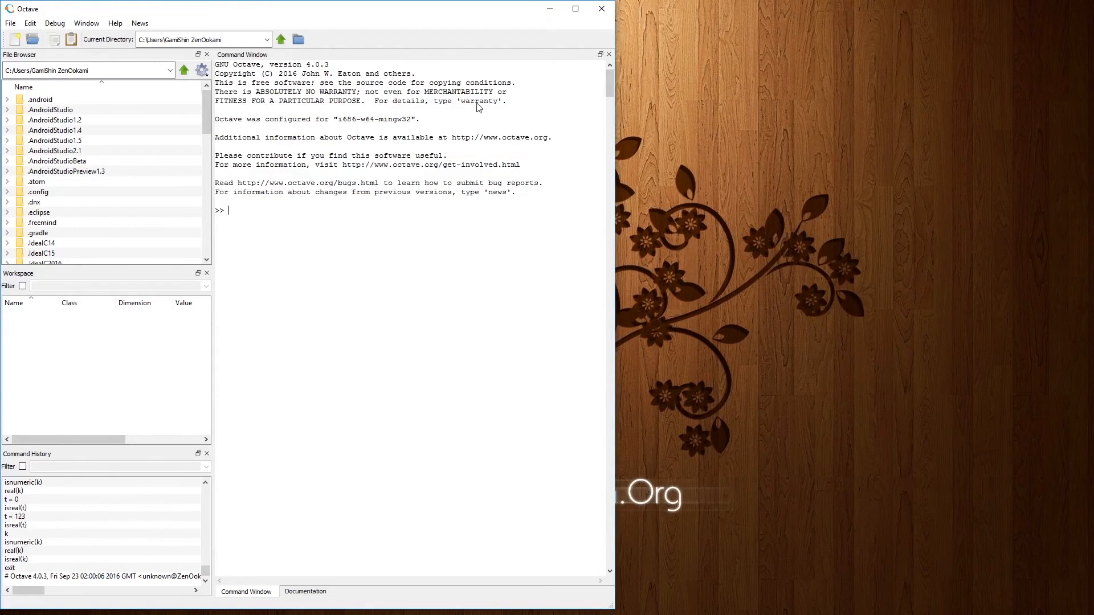
{"action": "mouse_move", "coordinate": [416, 415]}
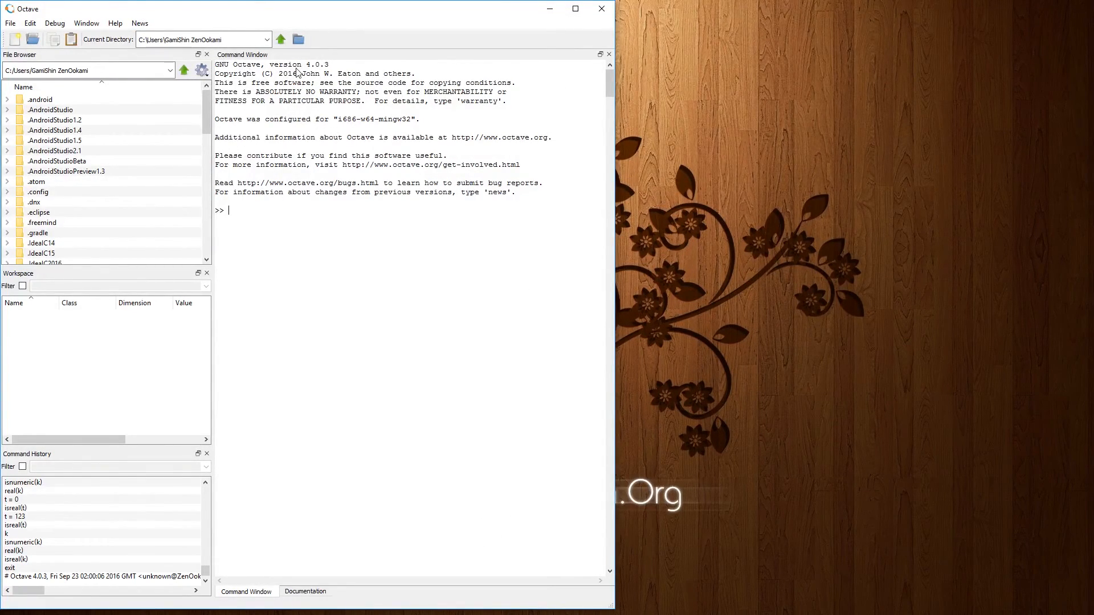
{"action": "mouse_move", "coordinate": [330, 227]}
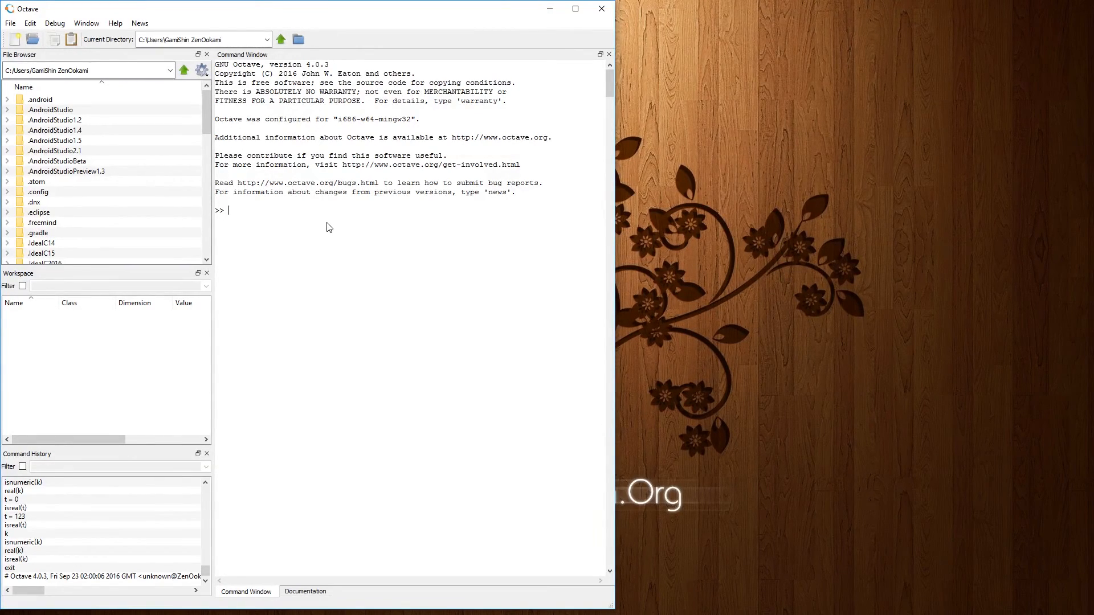
Step: Run help to print Octave's overview pointing to help NAME and doc
{"action": "type", "text": "help"}
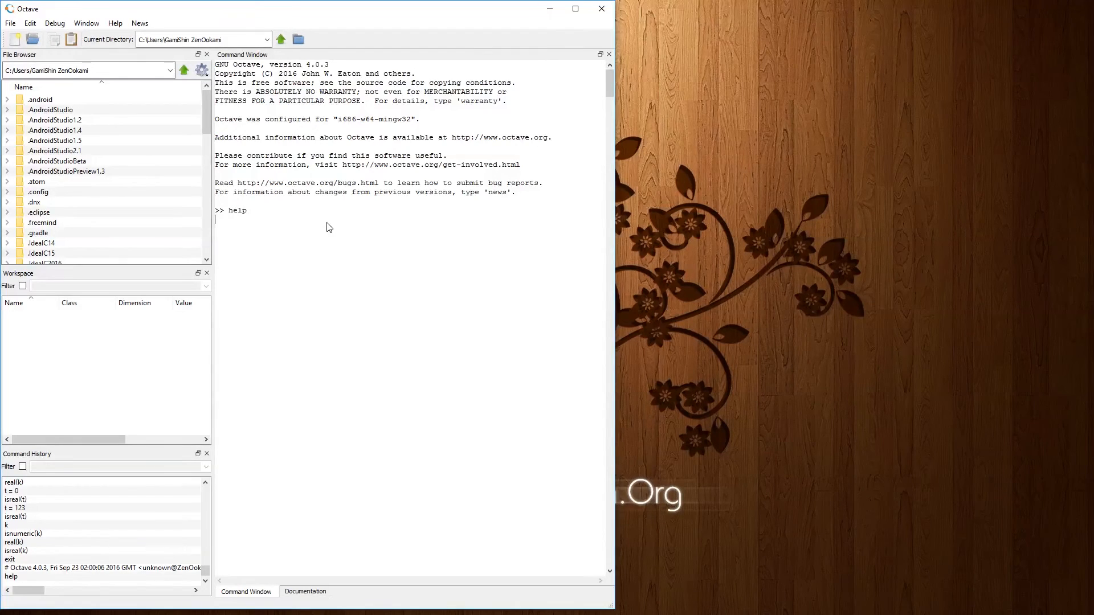
{"action": "key", "text": "Return"}
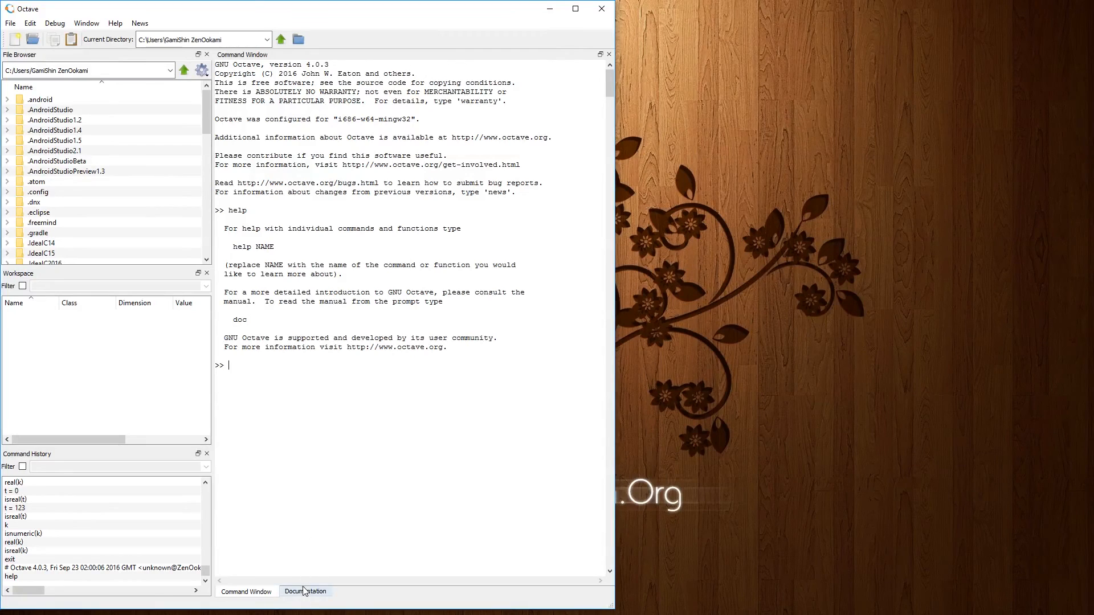
{"action": "left_click", "coordinate": [305, 591]}
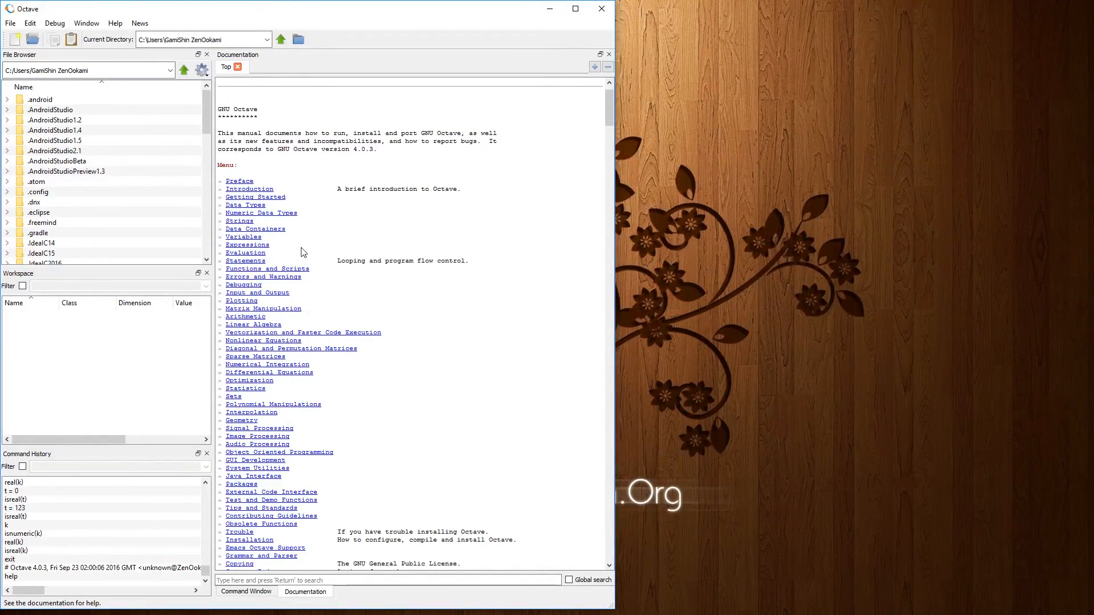
{"action": "mouse_move", "coordinate": [416, 236]}
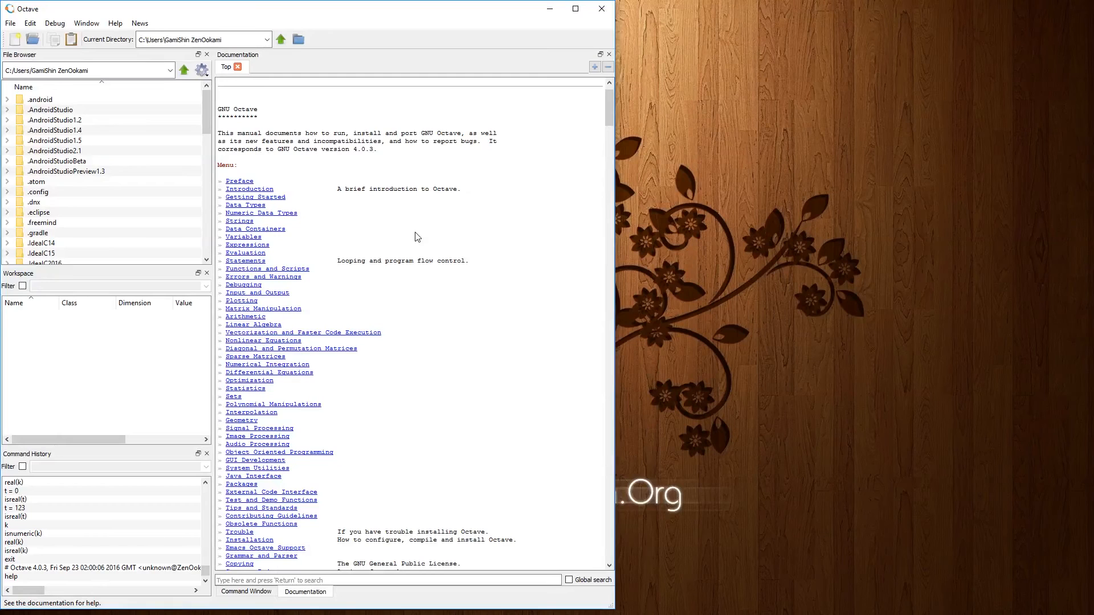
{"action": "left_click", "coordinate": [245, 591]}
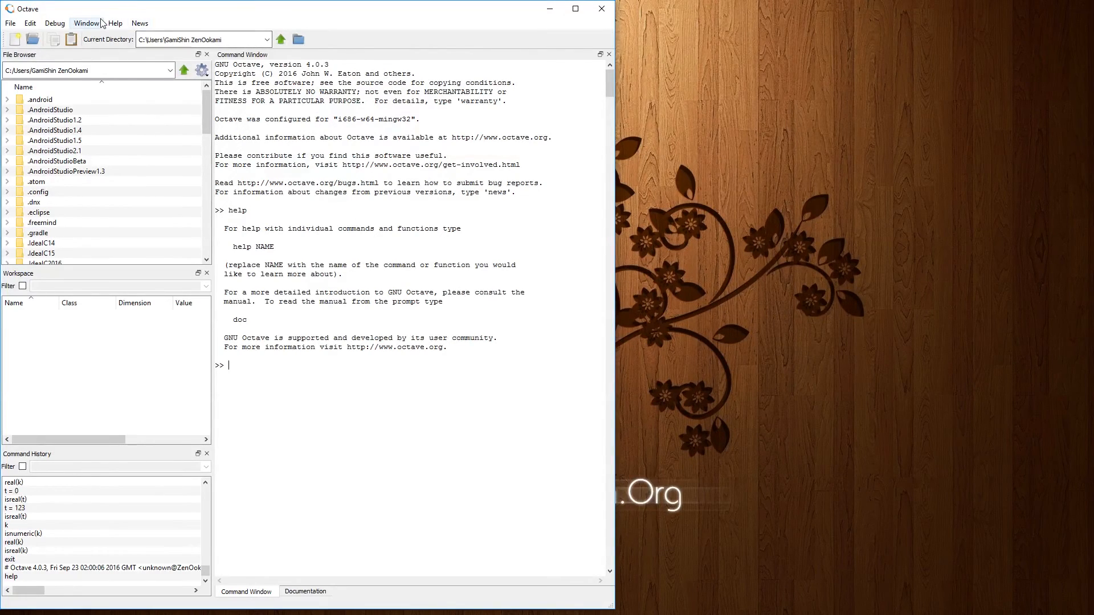
Step: Show the script editor from the Window menu and type three lines of placeholder text
{"action": "left_click", "coordinate": [86, 23]}
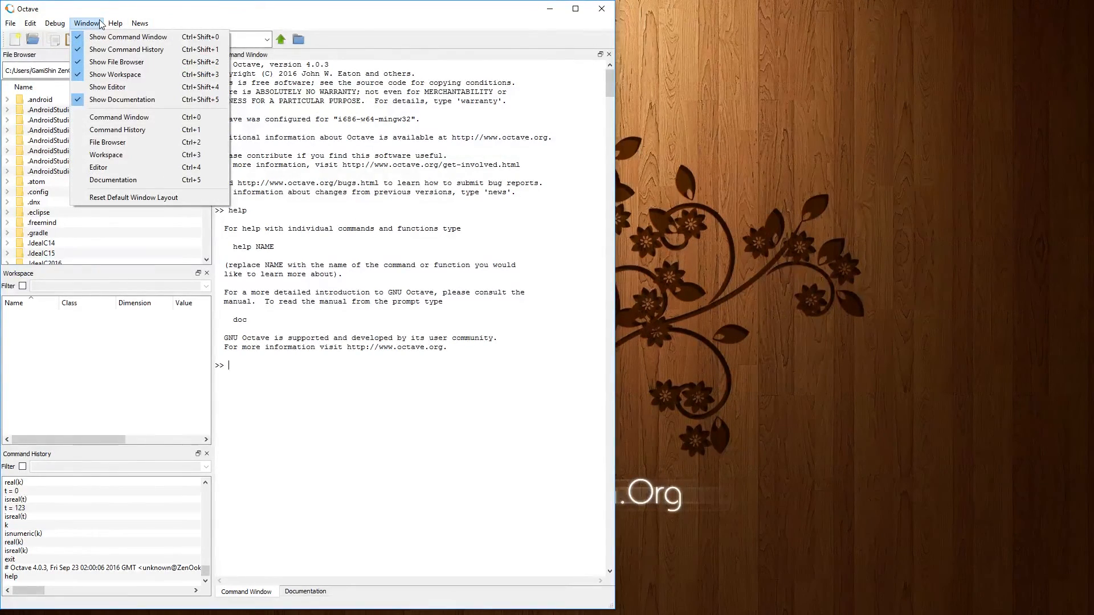
{"action": "mouse_move", "coordinate": [109, 88]}
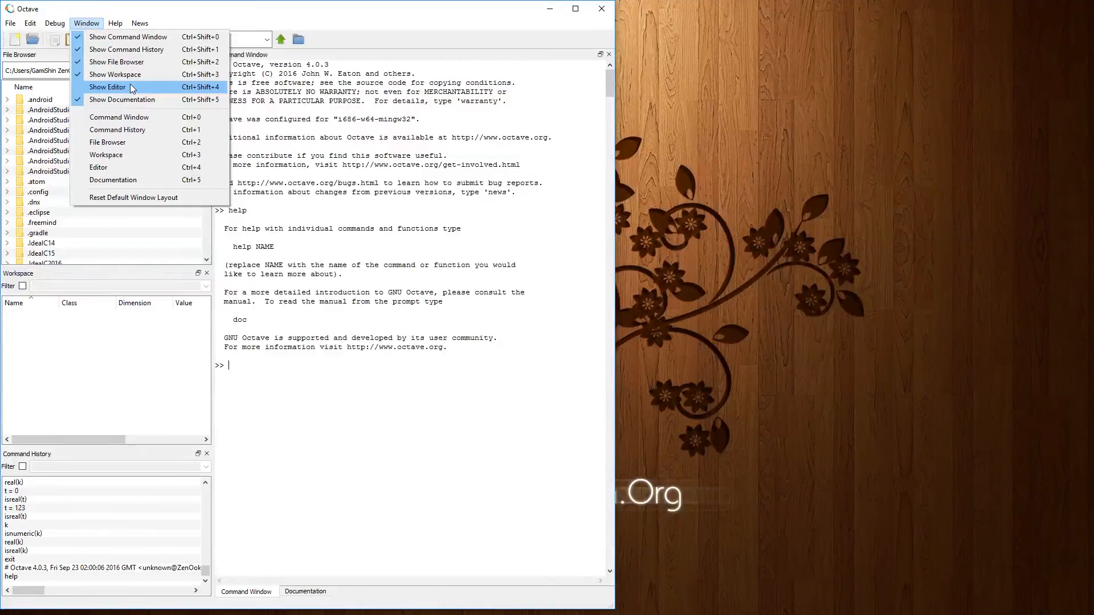
{"action": "left_click", "coordinate": [107, 87]}
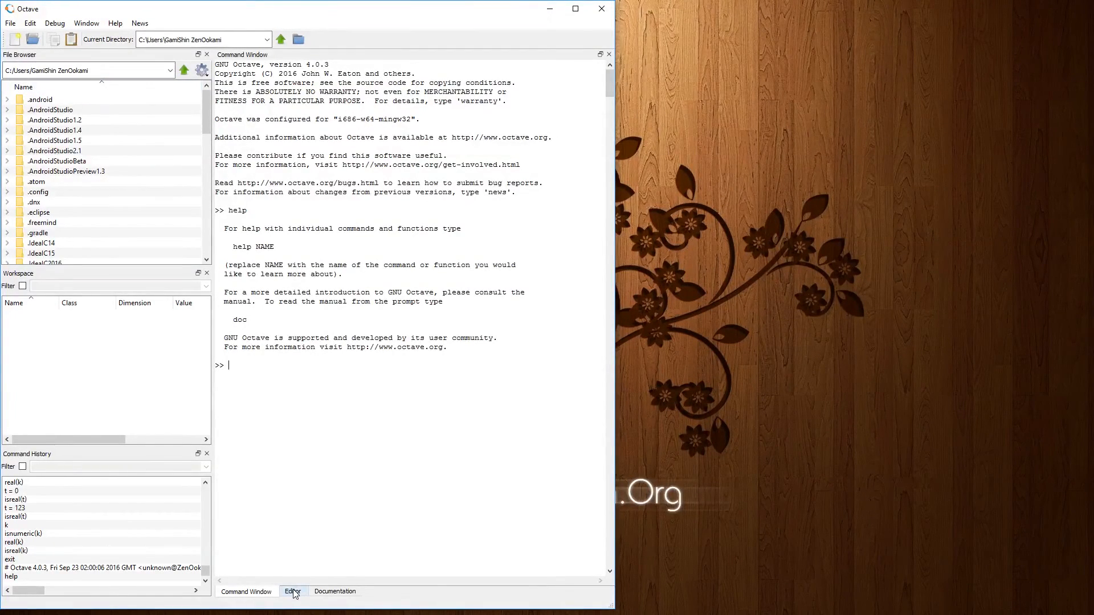
{"action": "mouse_move", "coordinate": [293, 594]}
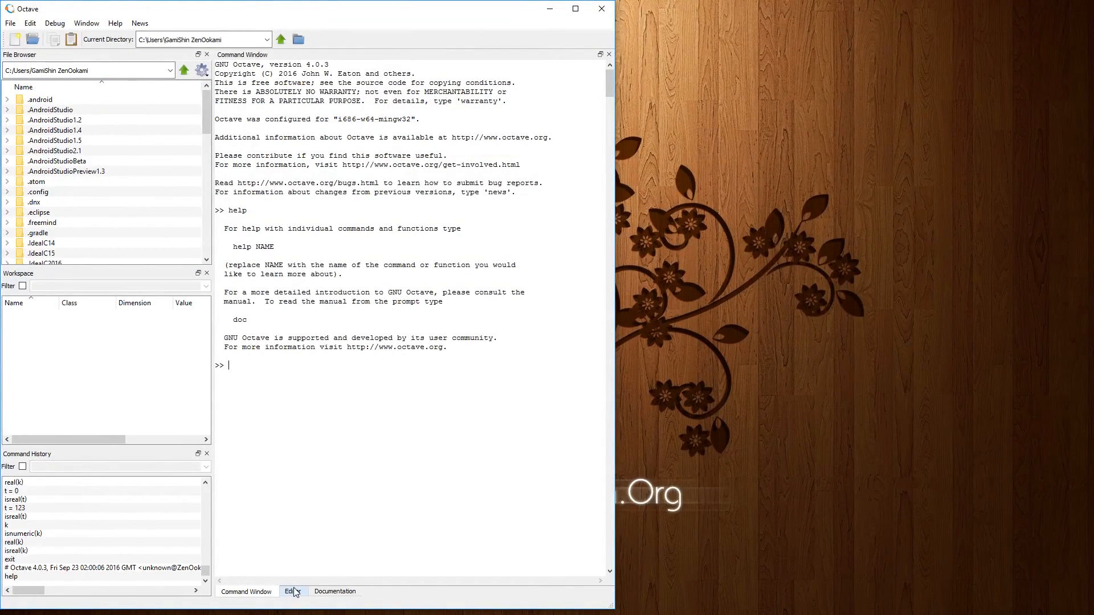
{"action": "left_click", "coordinate": [292, 591]}
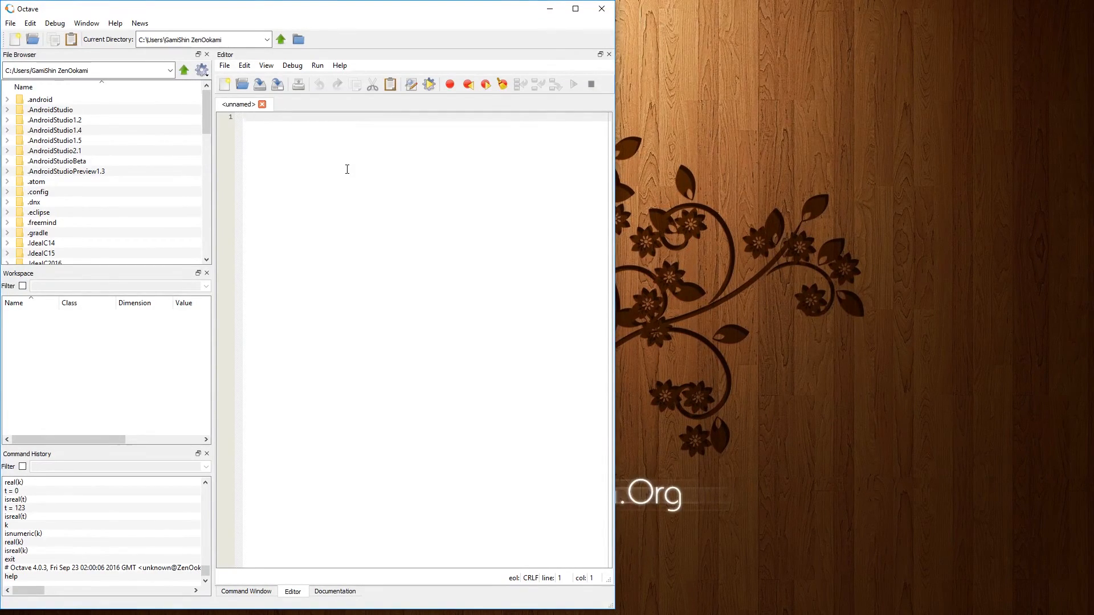
{"action": "type", "text": "ijkaoisdjfrgmij\\n\\adgd"}
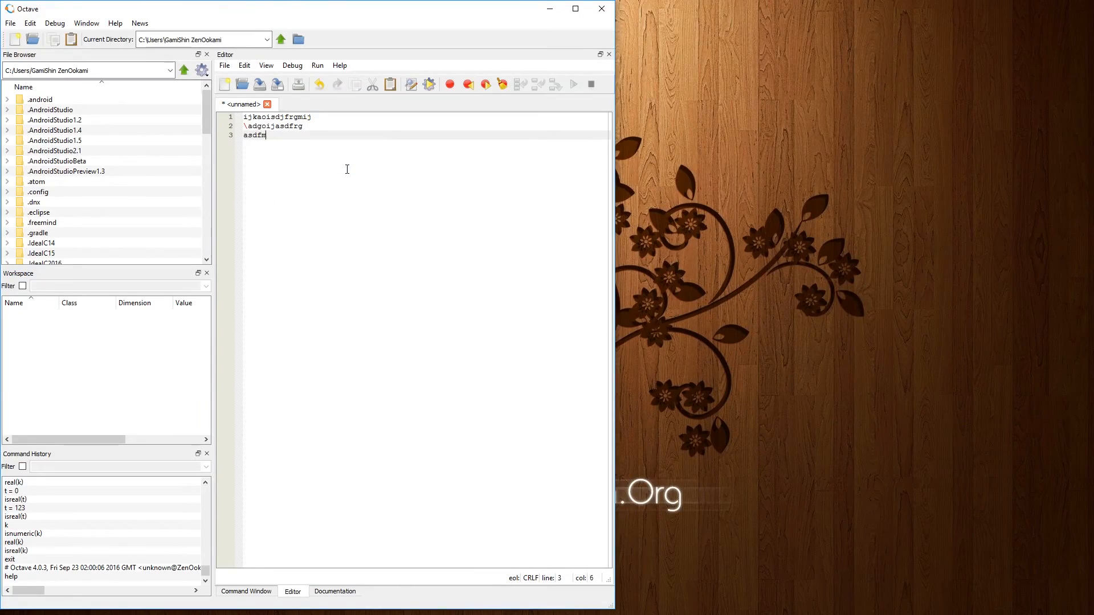
Step: Back in the Command Window, cd into C:/Programming and then into Octave
{"action": "left_click", "coordinate": [245, 591]}
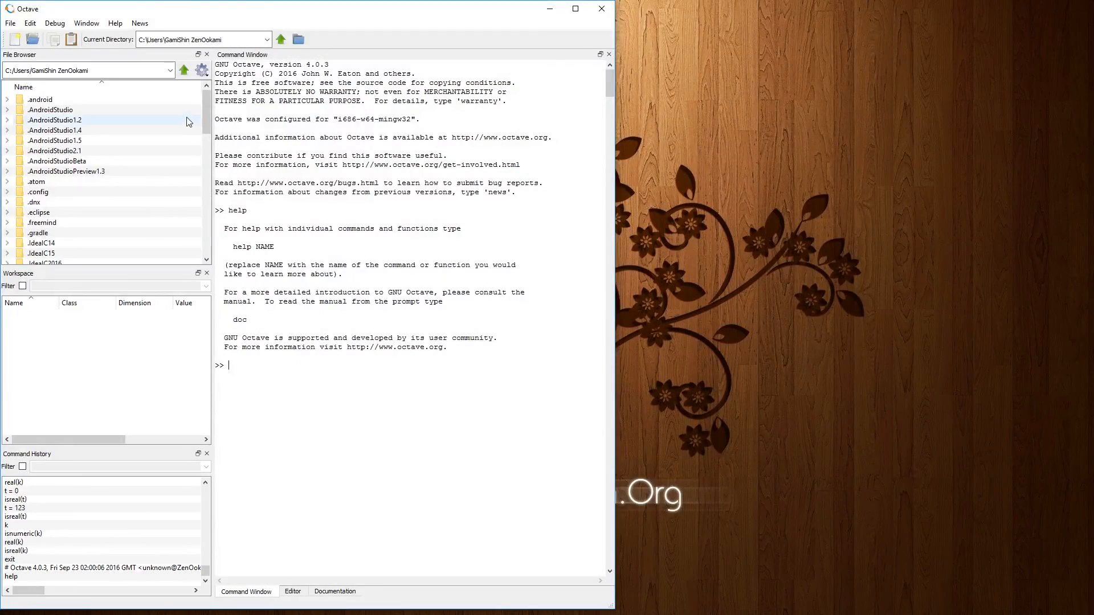
{"action": "mouse_move", "coordinate": [114, 144]}
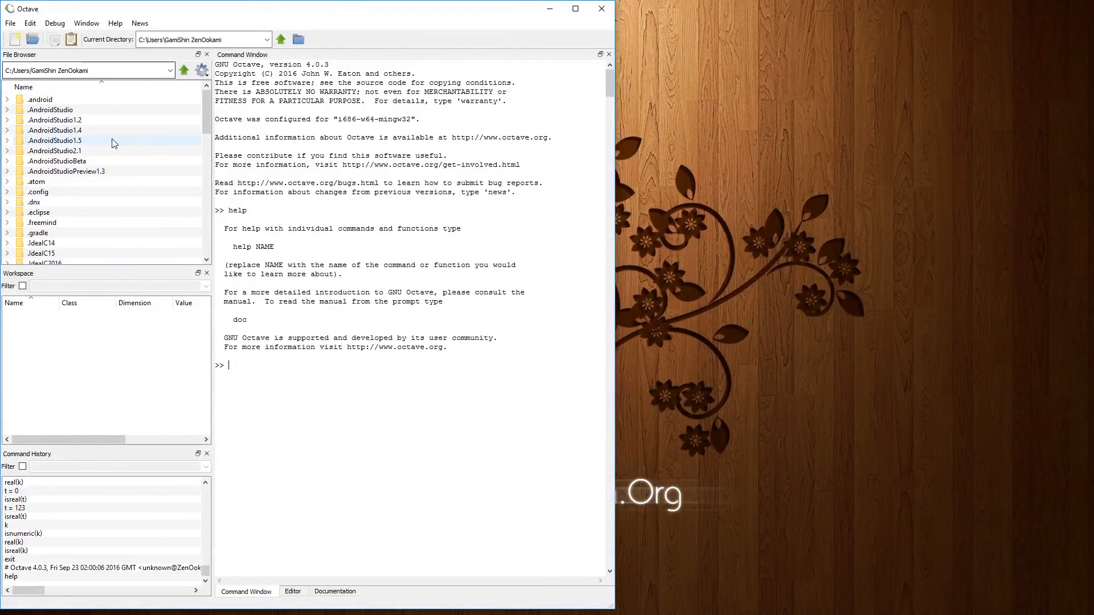
{"action": "mouse_move", "coordinate": [173, 172]}
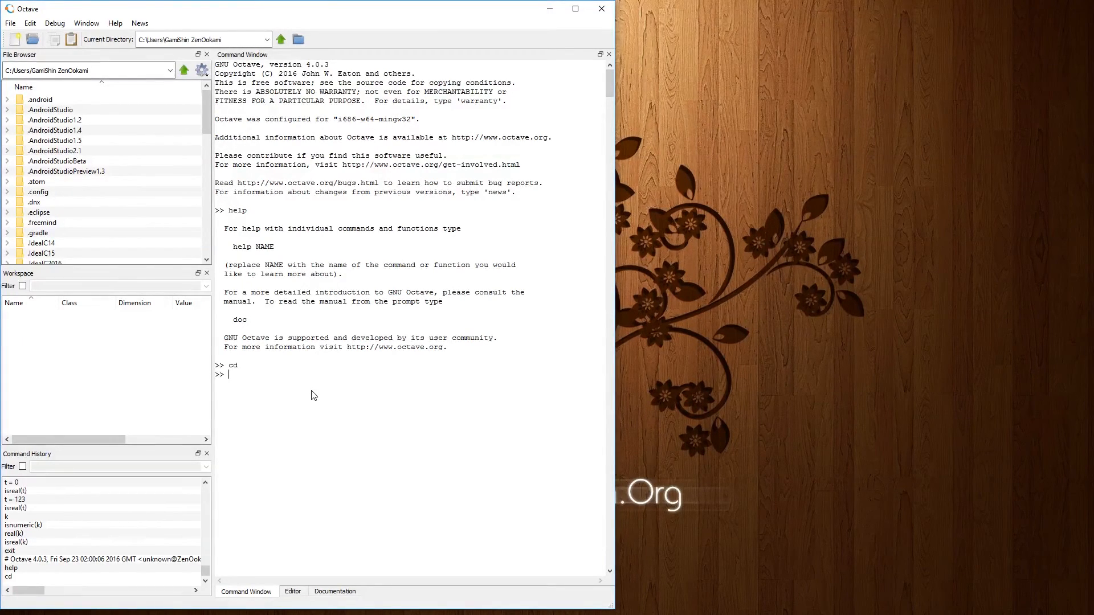
{"action": "type", "text": "cd"}
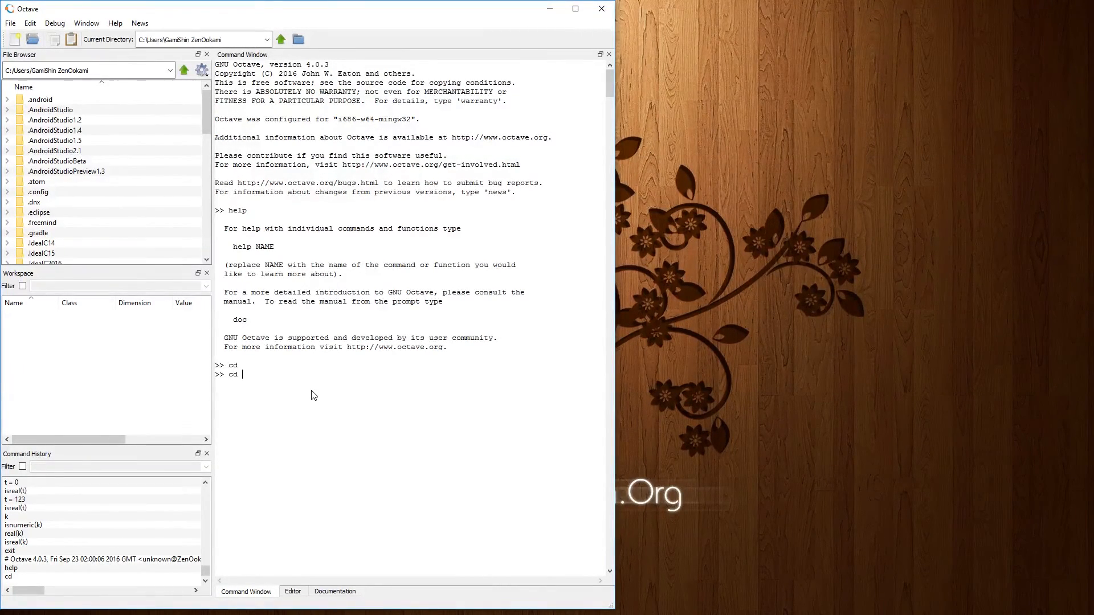
{"action": "key", "text": "Return"}
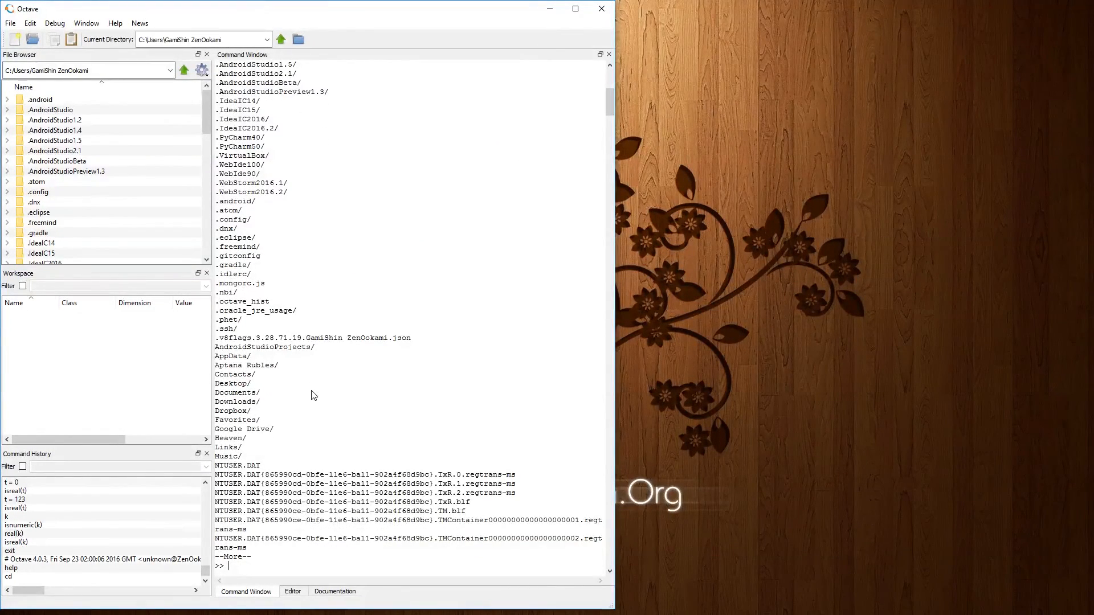
{"action": "type", "text": "cd C:/"}
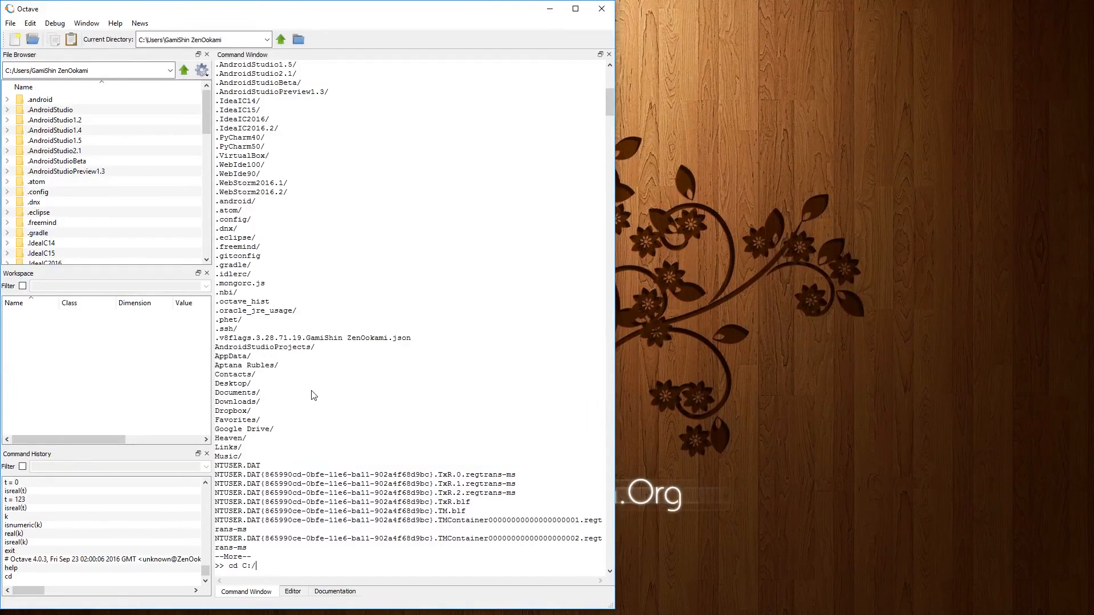
{"action": "type", "text": "Pro"}
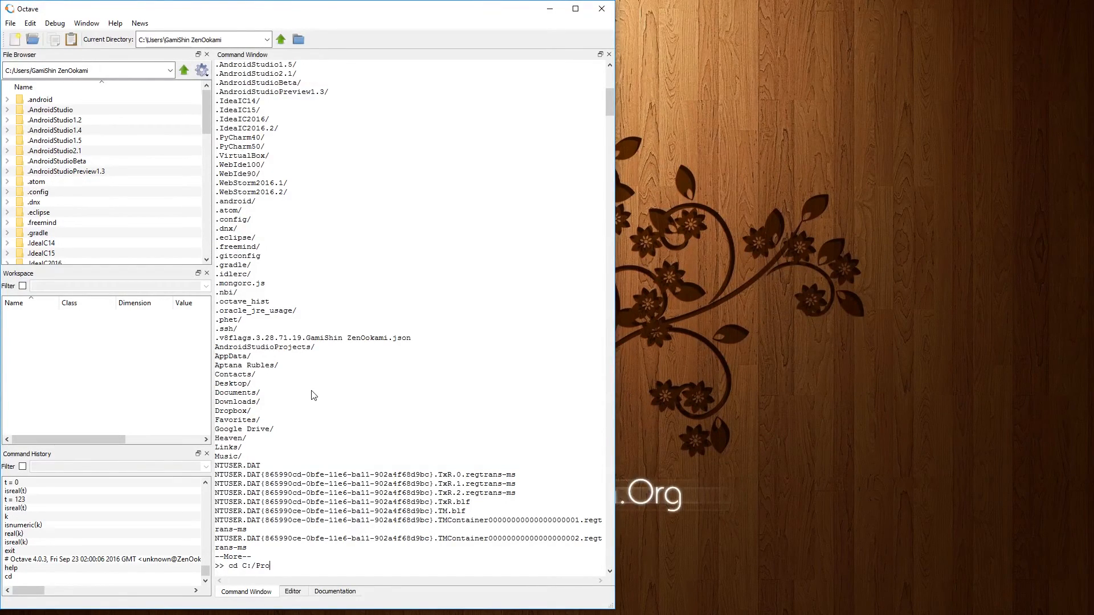
{"action": "type", "text": "gramming"}
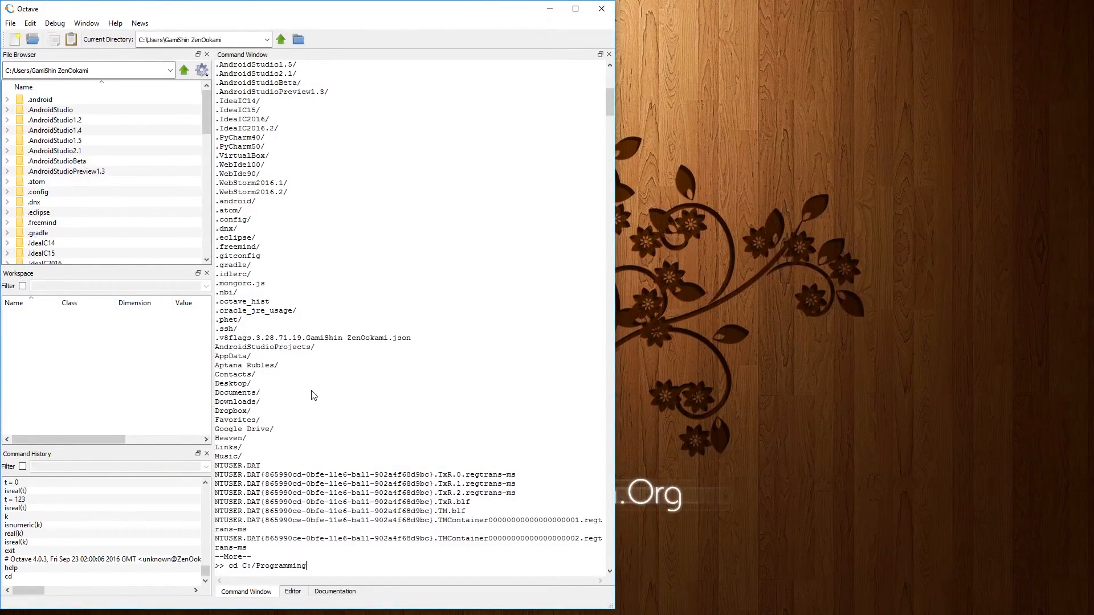
{"action": "key", "text": "Return"}
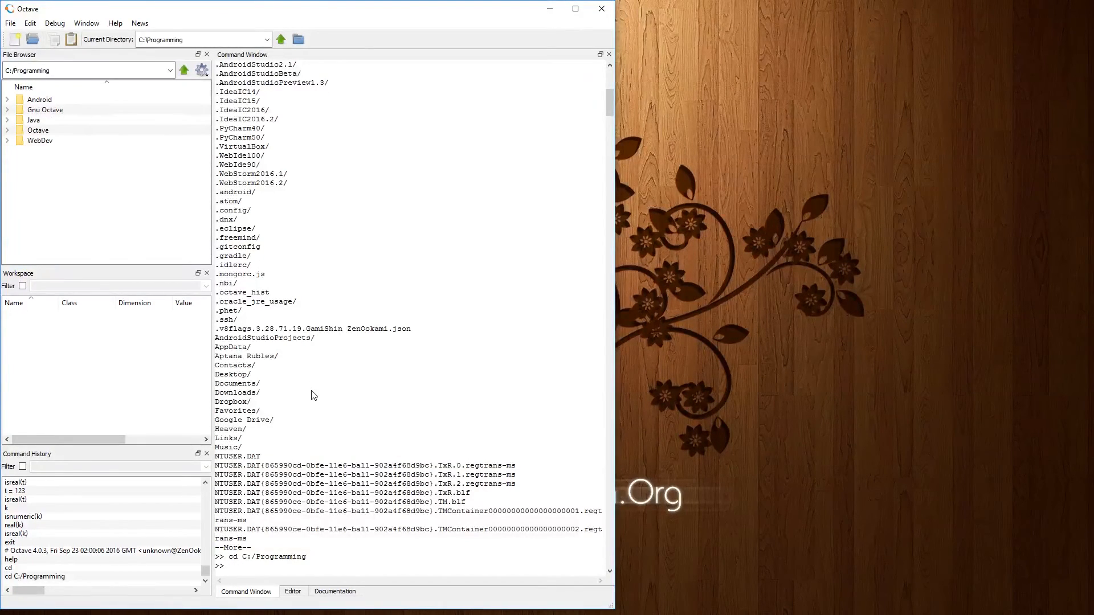
{"action": "type", "text": "cd O"}
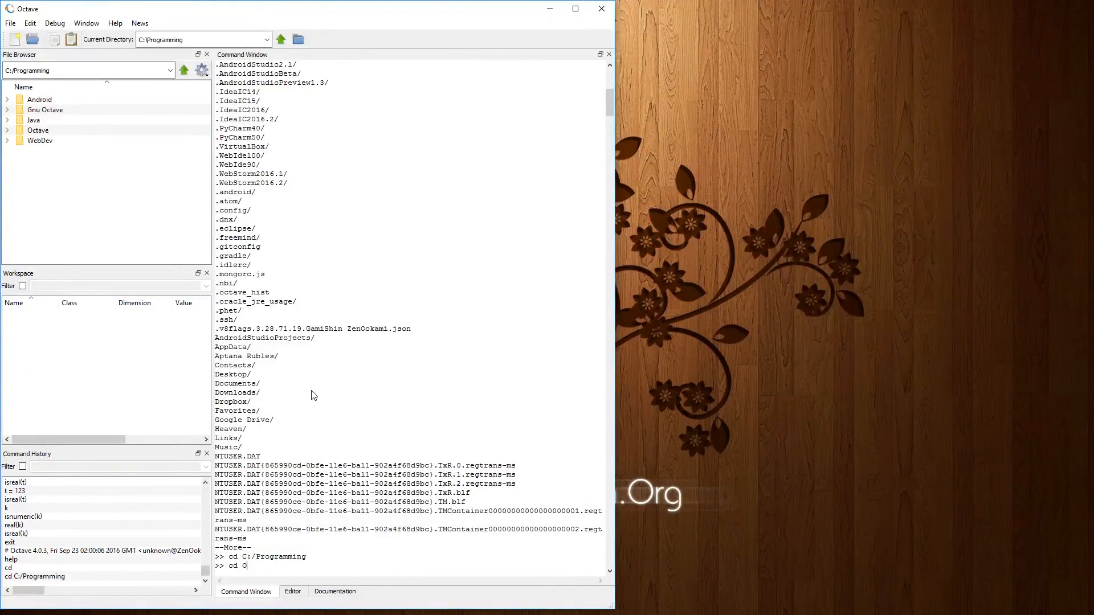
{"action": "key", "text": "Return"}
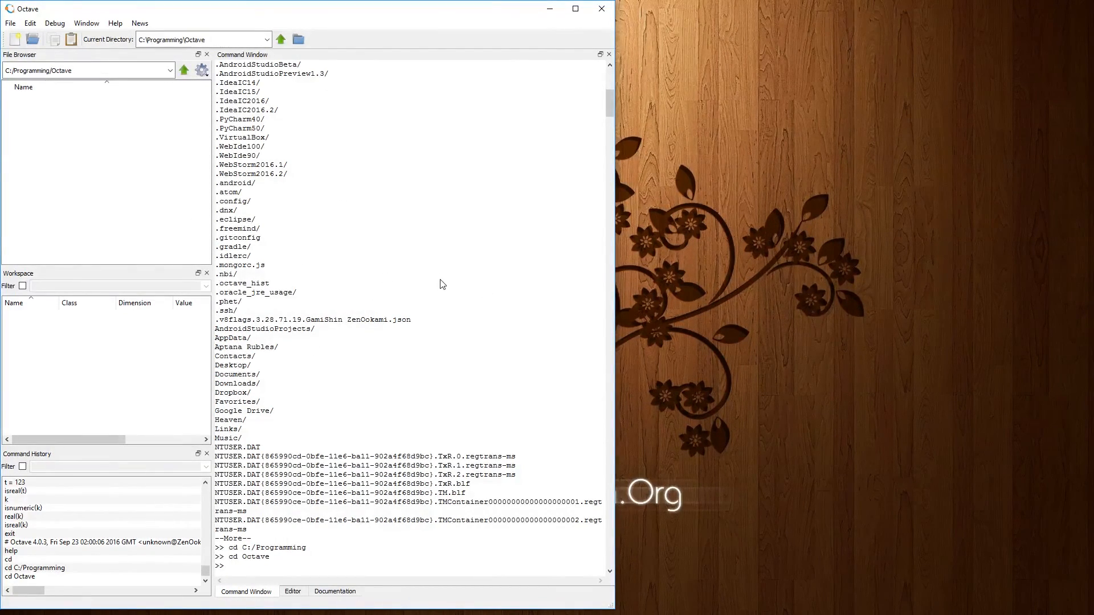
{"action": "mouse_move", "coordinate": [473, 381]}
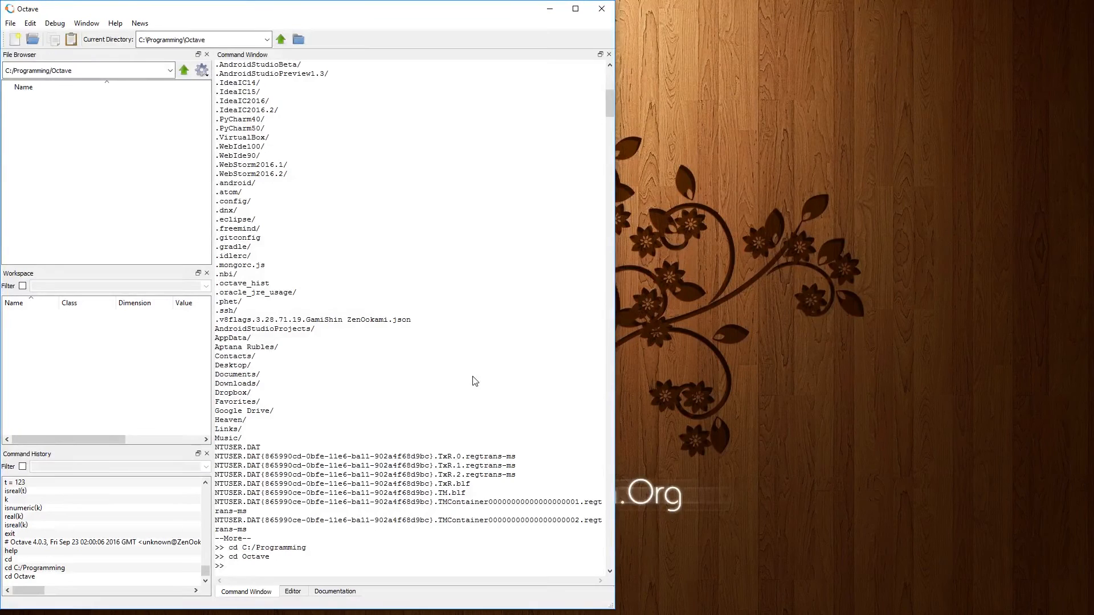
Step: Run clc to clear the console, leaving an empty prompt in C:/Programming/Octave
{"action": "type", "text": "clc"}
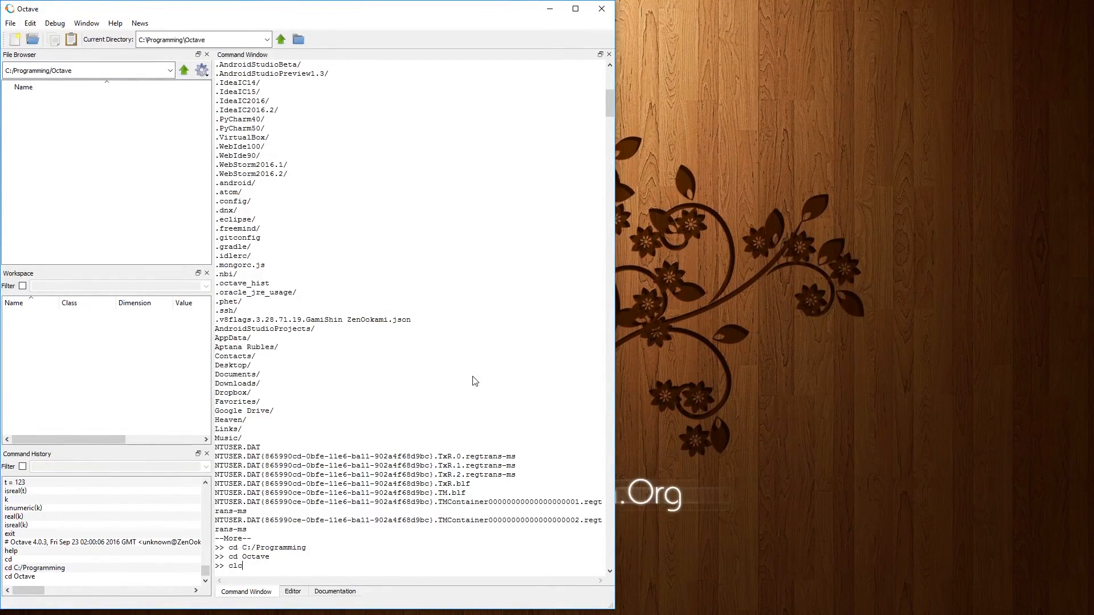
{"action": "key", "text": "Return"}
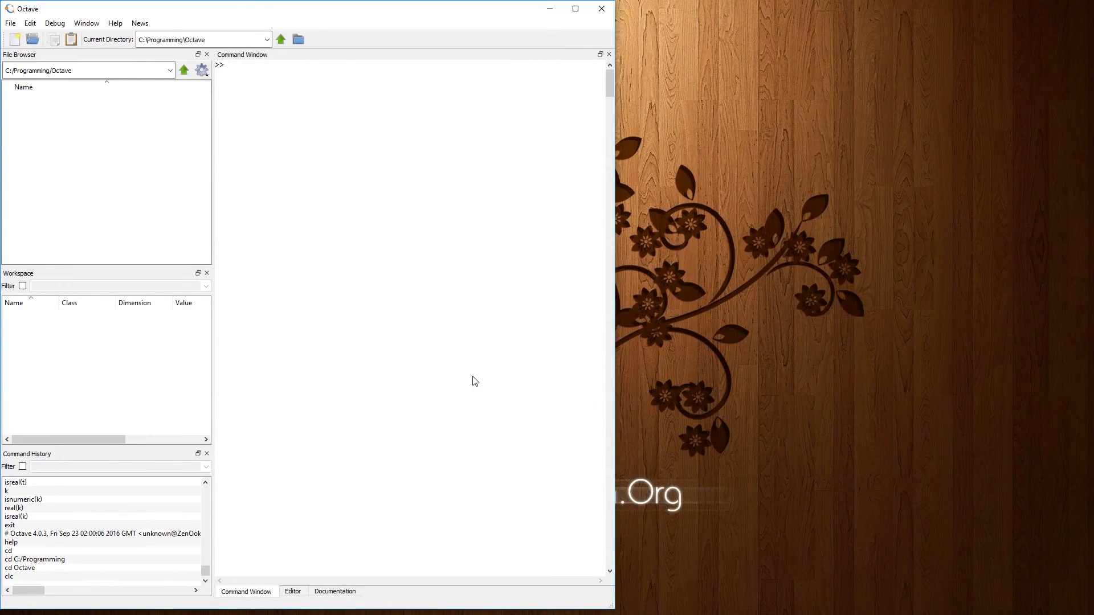
{"action": "mouse_move", "coordinate": [498, 251]}
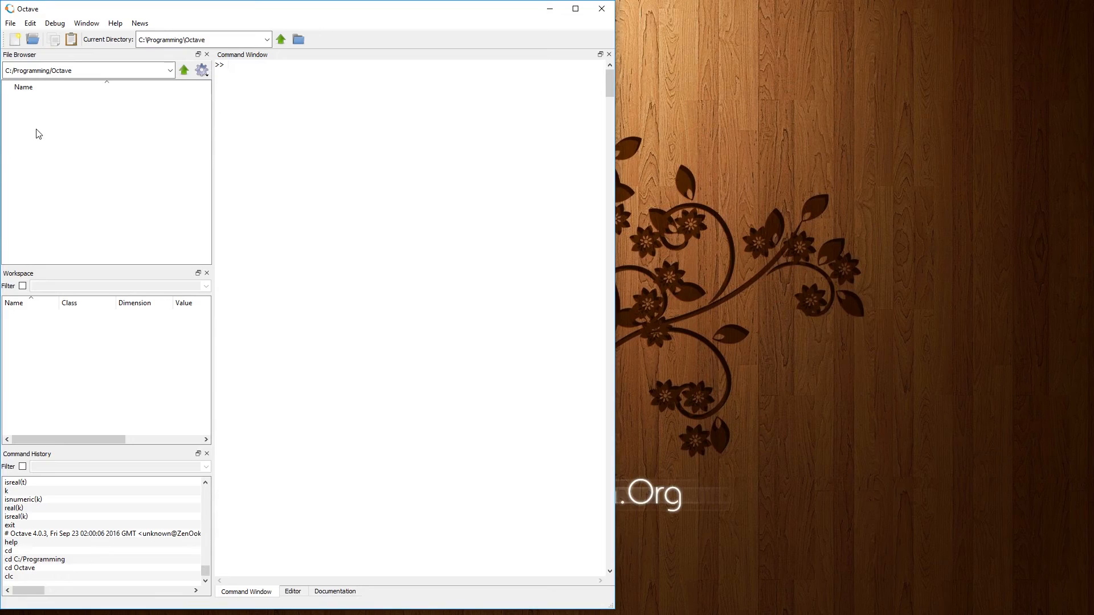
{"action": "mouse_move", "coordinate": [144, 224]}
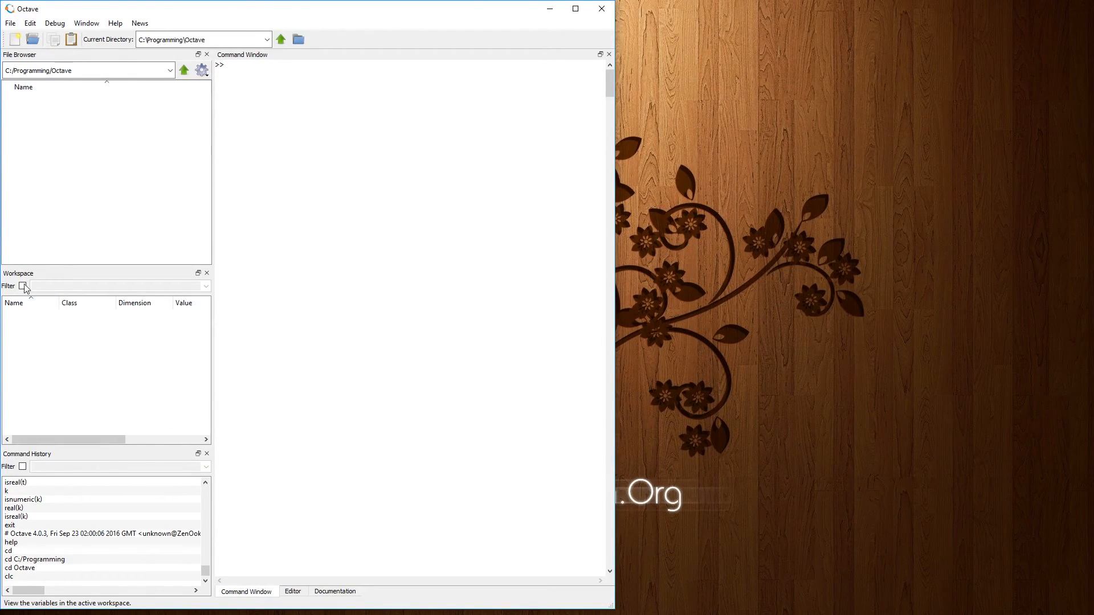
{"action": "mouse_move", "coordinate": [125, 400]}
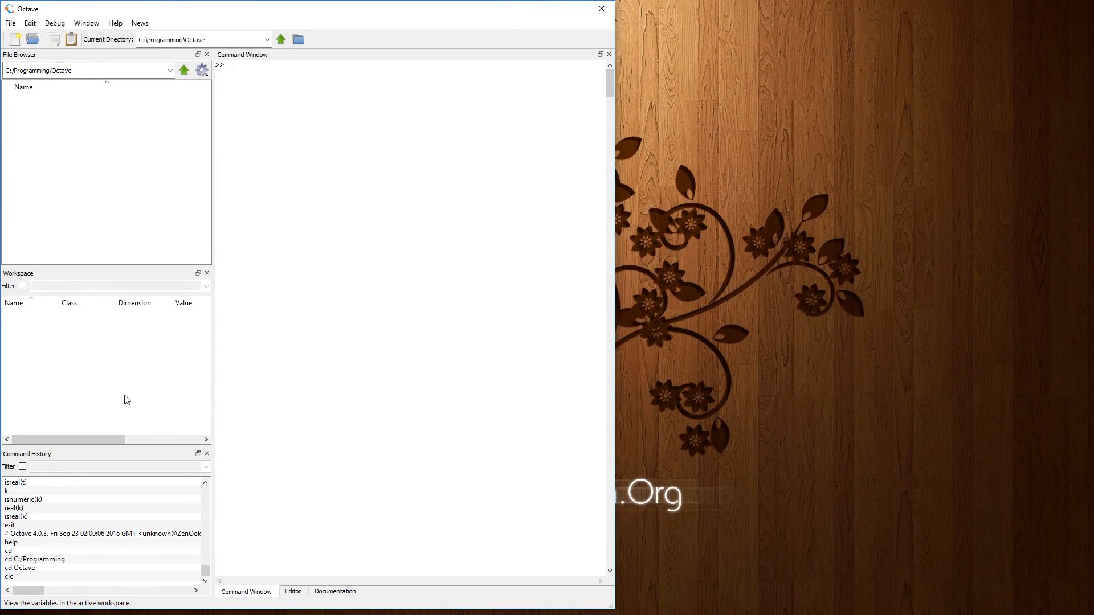
{"action": "mouse_move", "coordinate": [124, 388]}
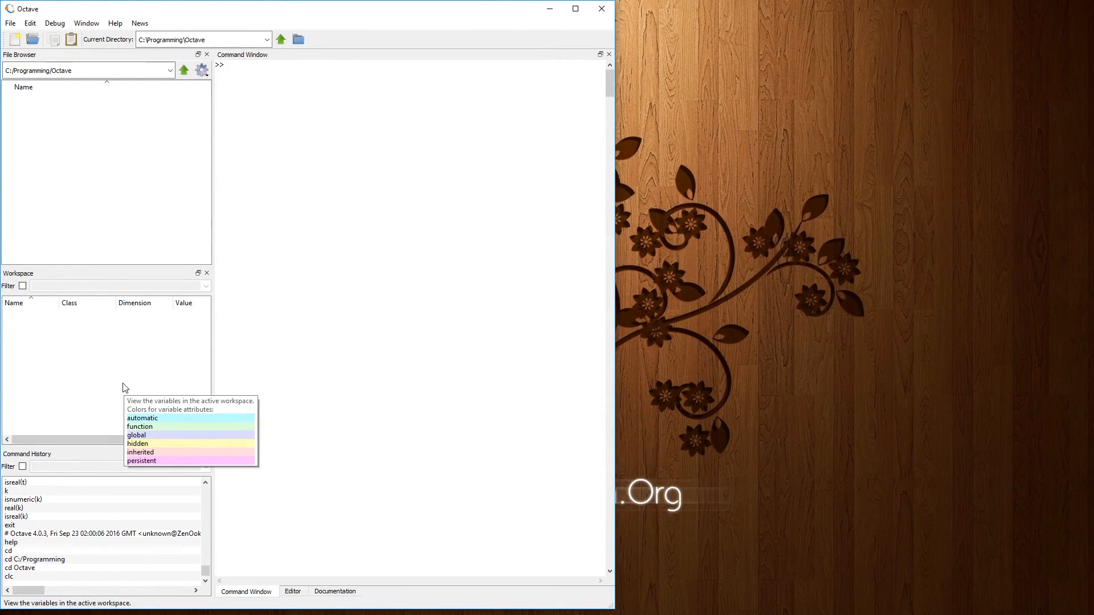
{"action": "mouse_move", "coordinate": [324, 289]}
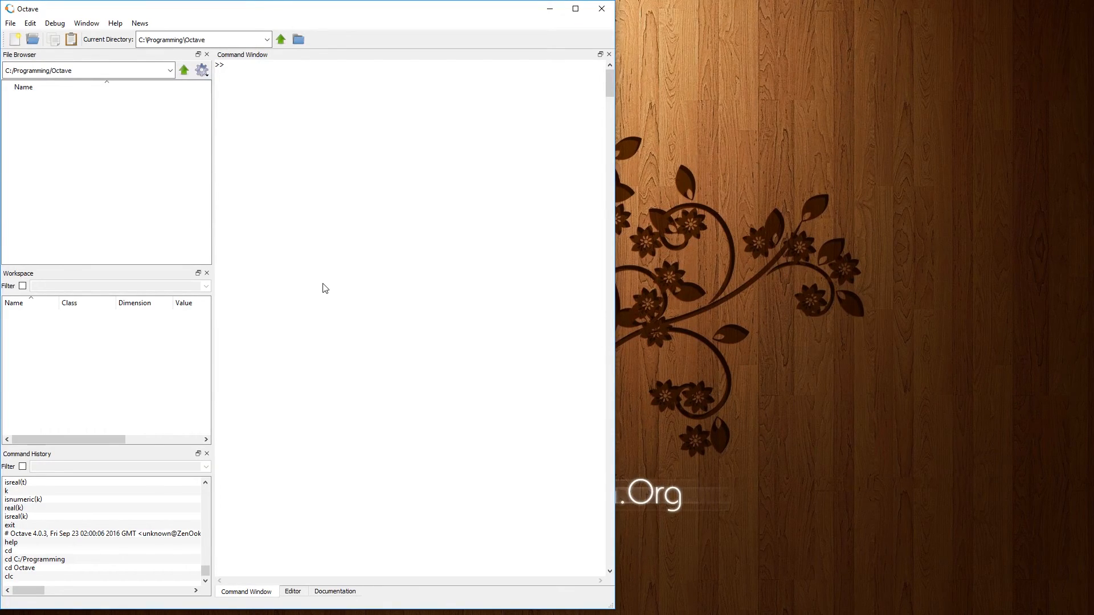
Step: Enter a = 10, b = 25.222 and c = 'hello' in the Command Window
{"action": "type", "text": "a = 10"}
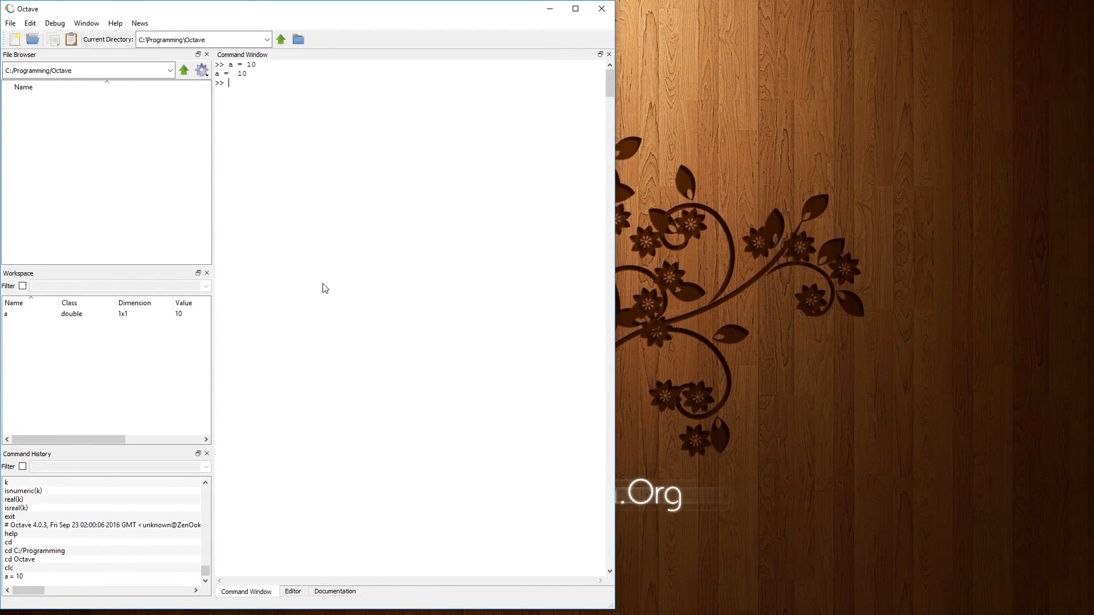
{"action": "mouse_move", "coordinate": [35, 337]}
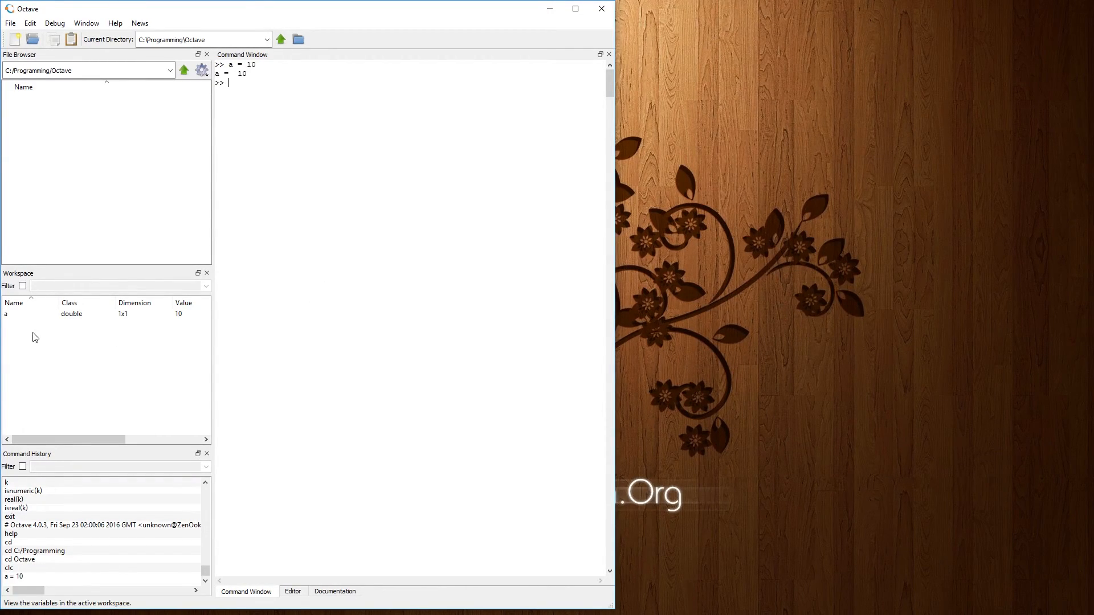
{"action": "left_click", "coordinate": [6, 314]}
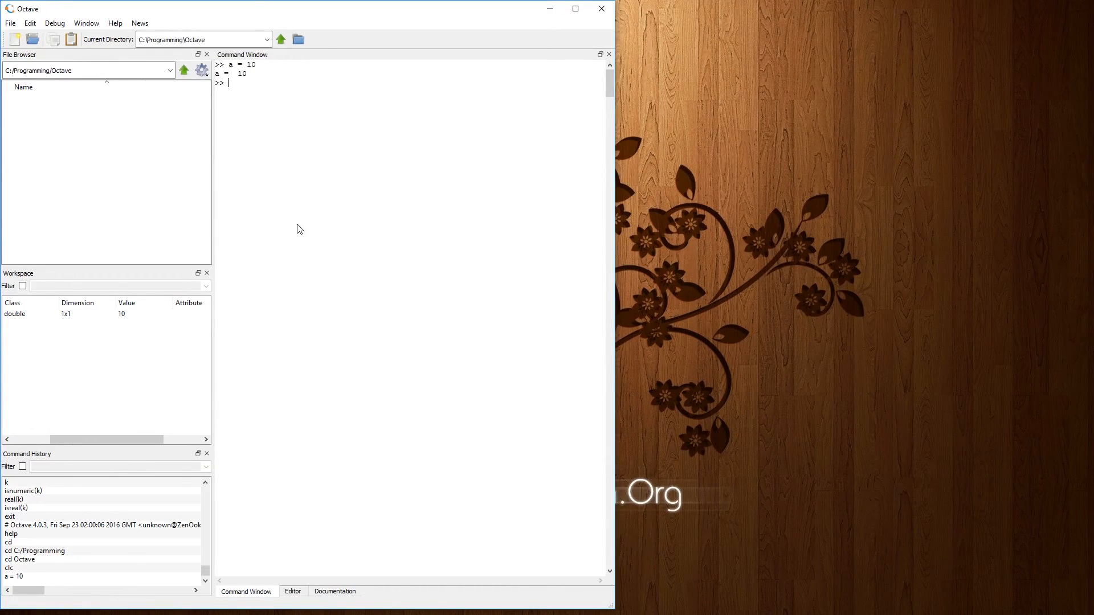
{"action": "type", "text": "b ="}
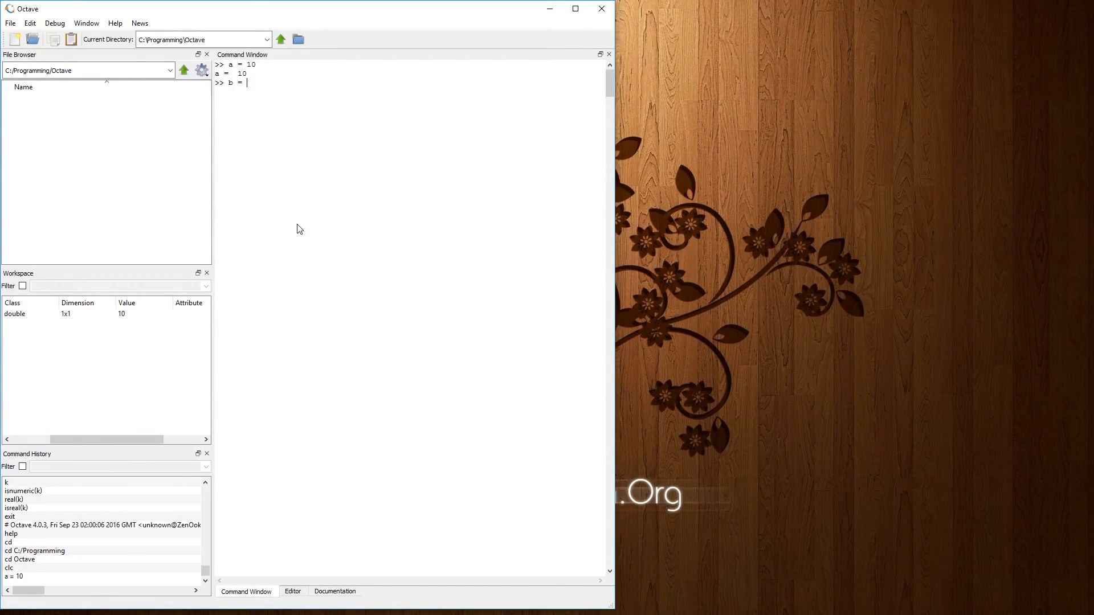
{"action": "type", "text": "25.2"}
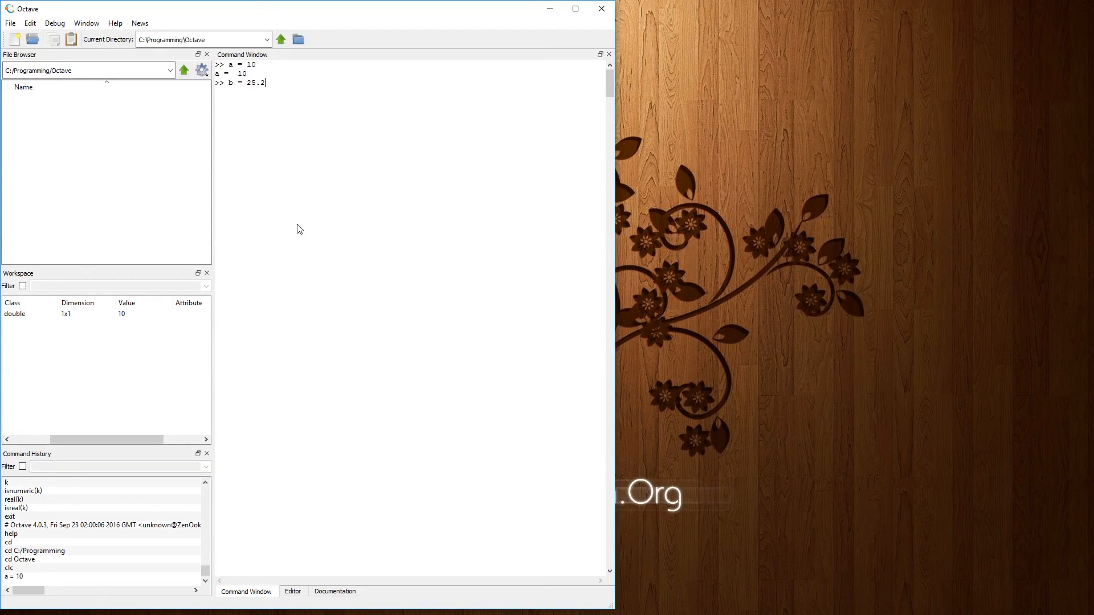
{"action": "key", "text": "Return"}
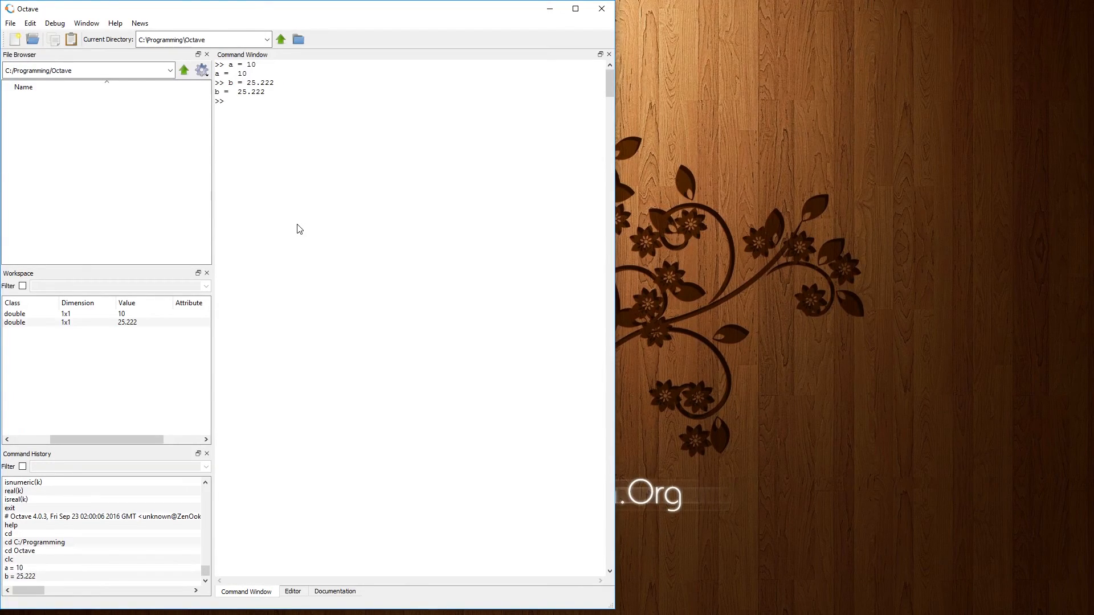
{"action": "type", "text": "c"}
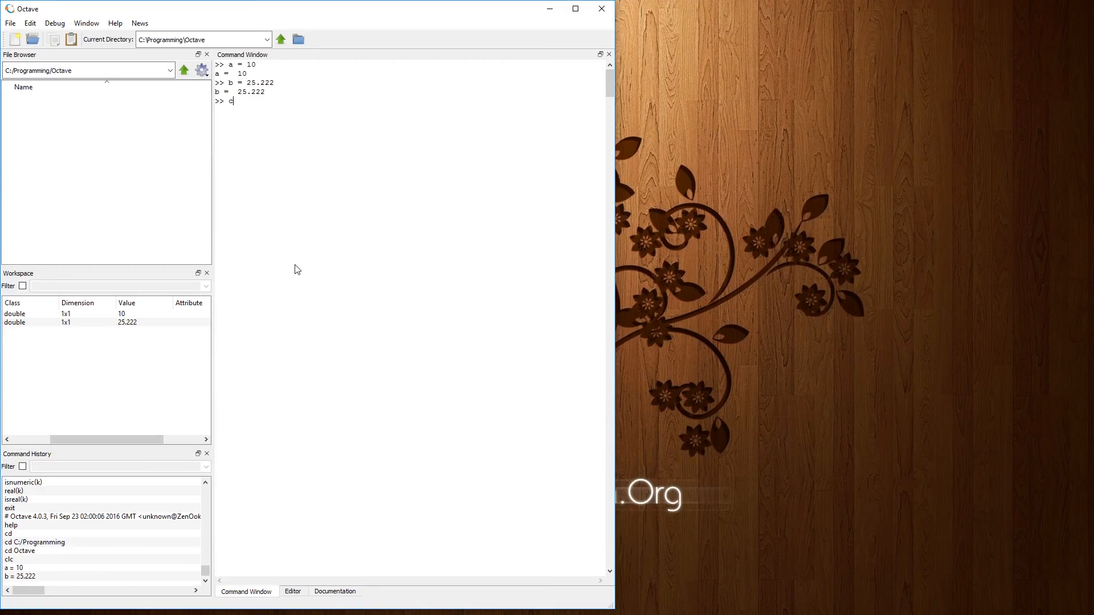
{"action": "type", "text": "= \"hello"}
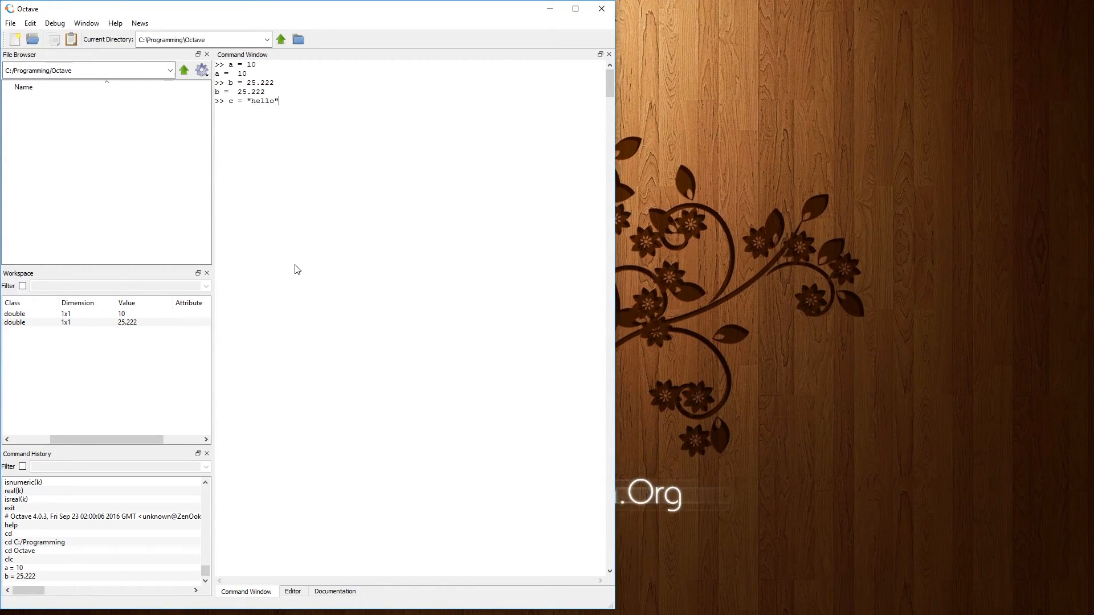
{"action": "key", "text": "Return"}
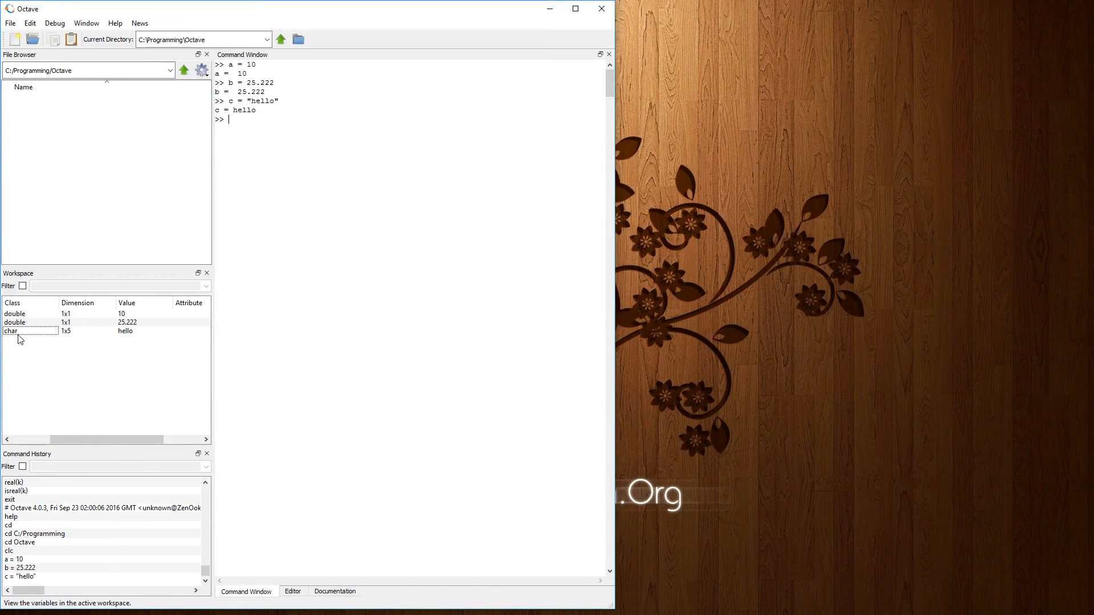
{"action": "mouse_move", "coordinate": [256, 138]}
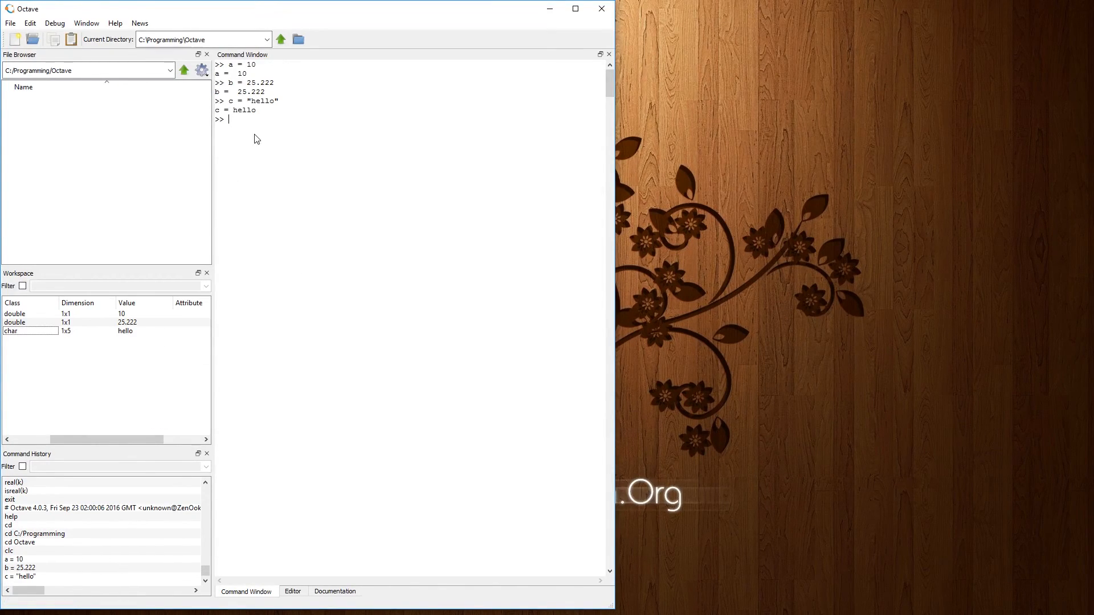
{"action": "mouse_move", "coordinate": [81, 336]}
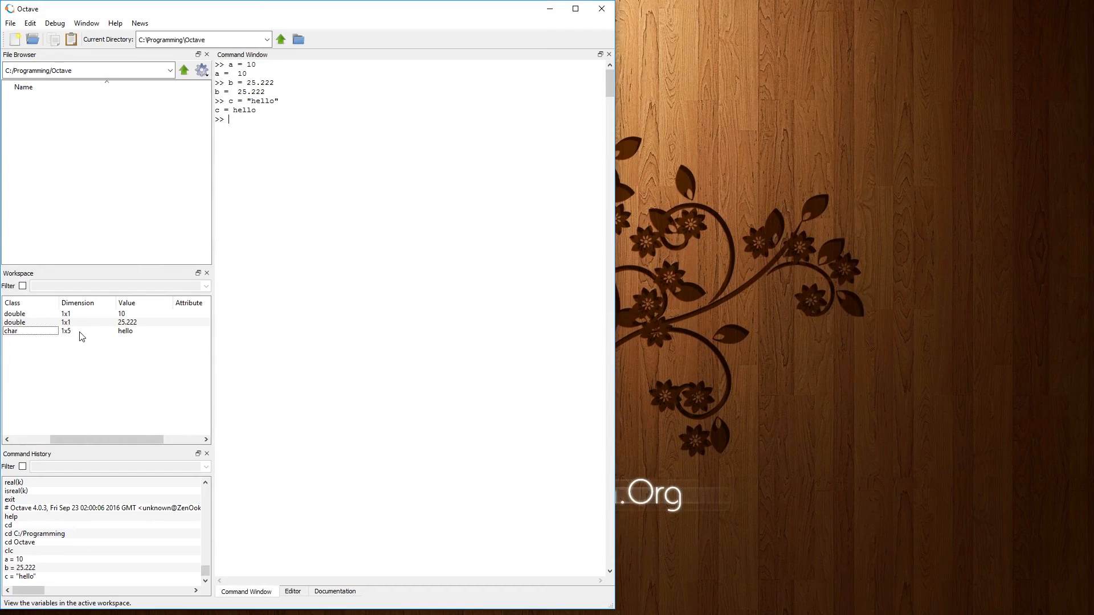
{"action": "mouse_move", "coordinate": [412, 384]}
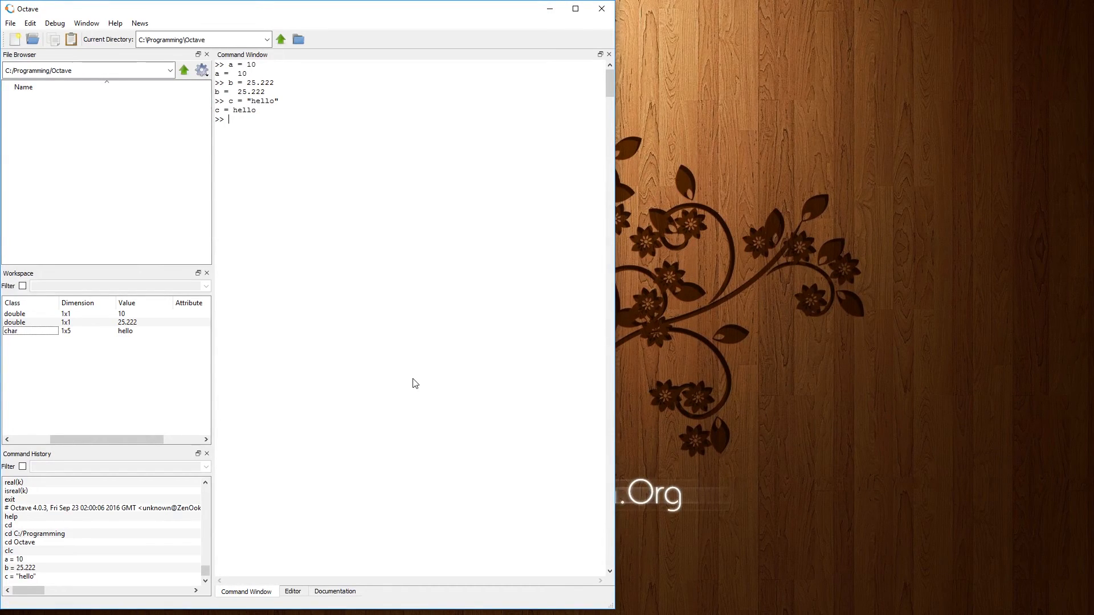
{"action": "mouse_move", "coordinate": [414, 380]}
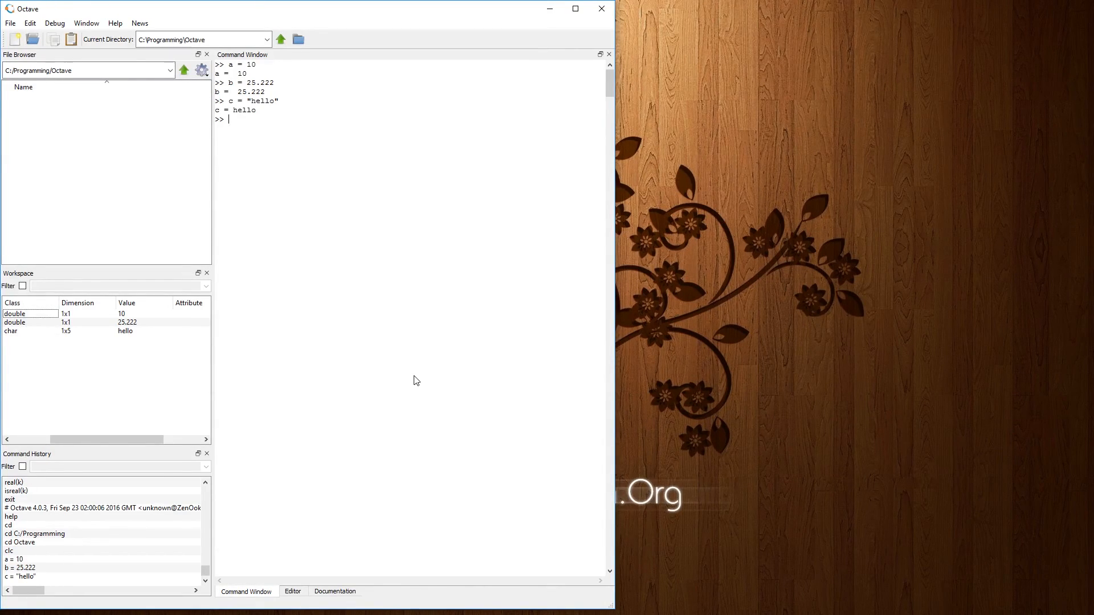
Step: Assign d = 'casting magic' and run length(d), returning 13
{"action": "type", "text": "d = 'c"}
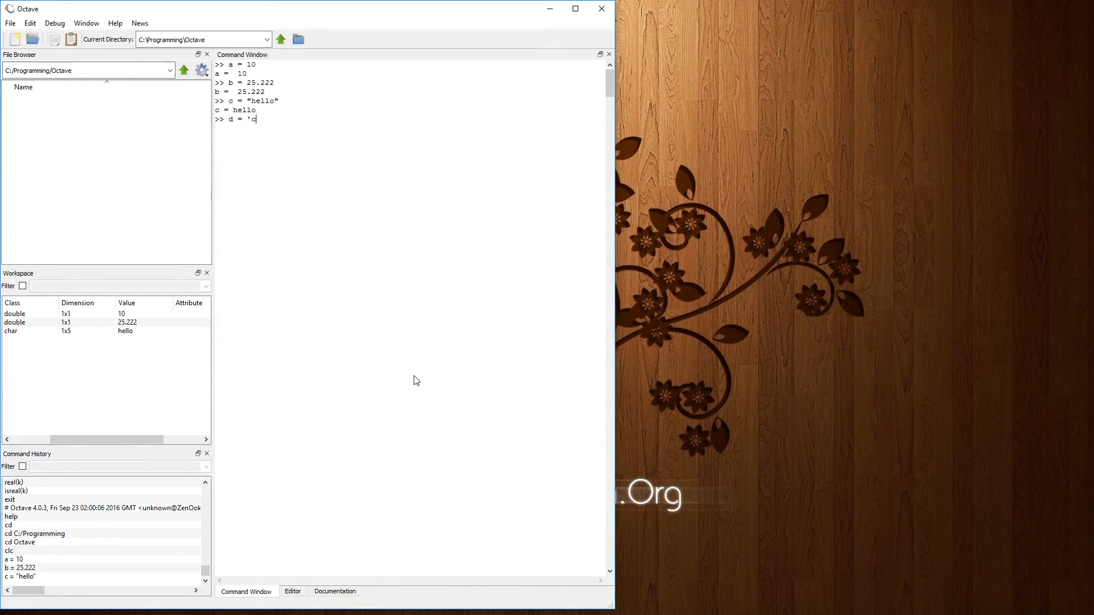
{"action": "type", "text": "asting"}
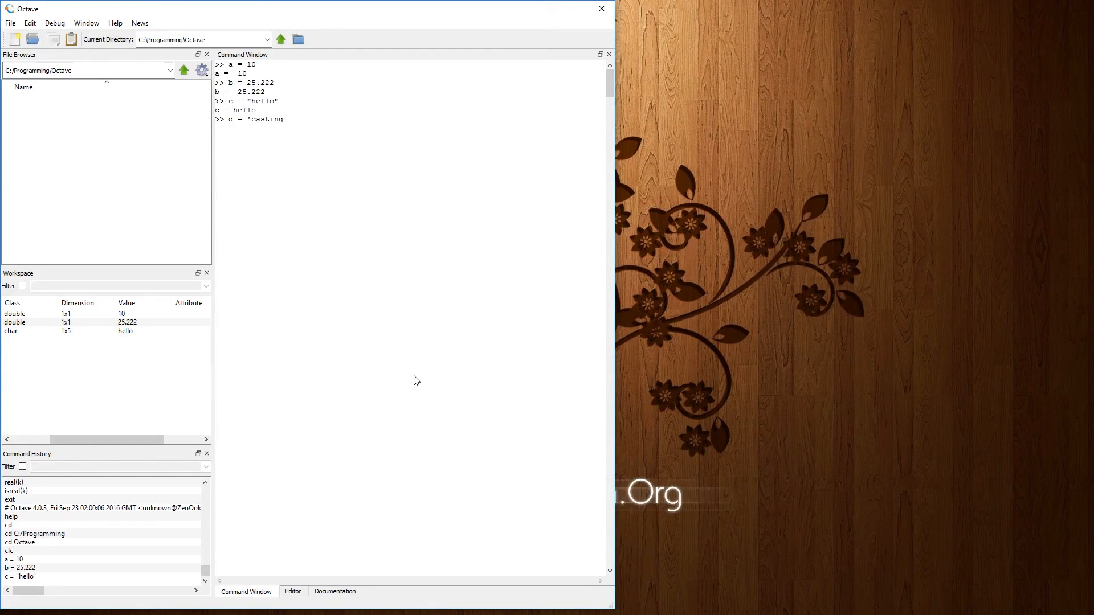
{"action": "key", "text": "Return"}
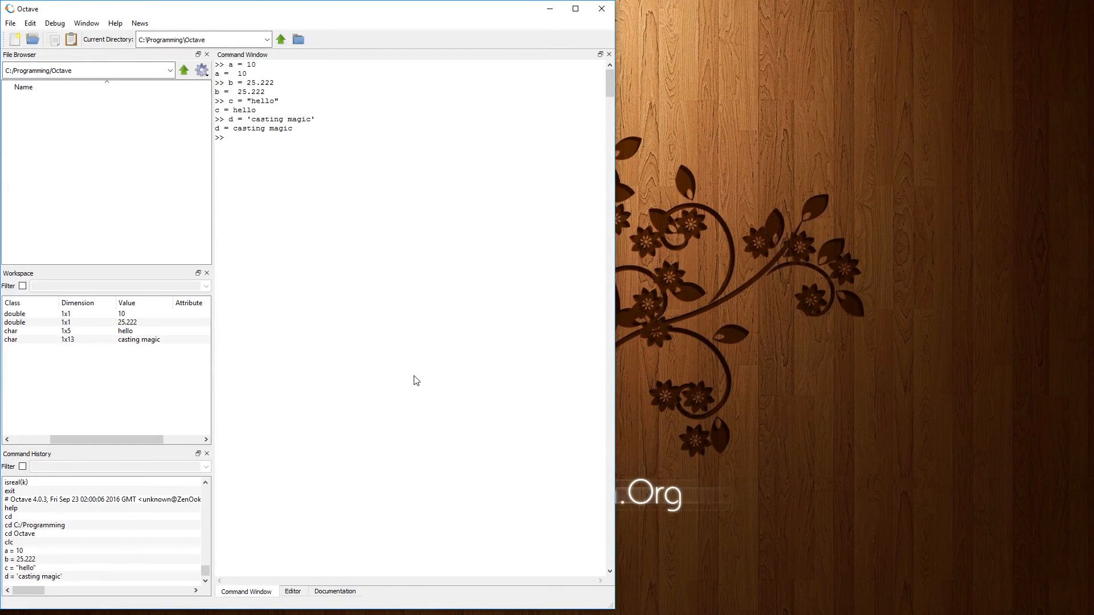
{"action": "mouse_move", "coordinate": [439, 250]}
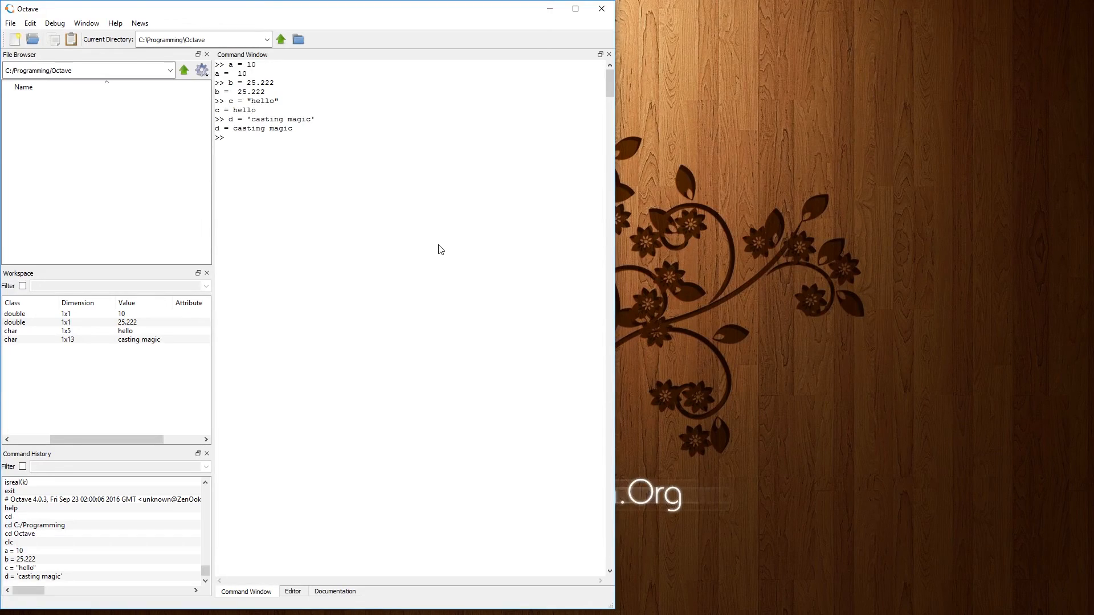
{"action": "type", "text": "length("}
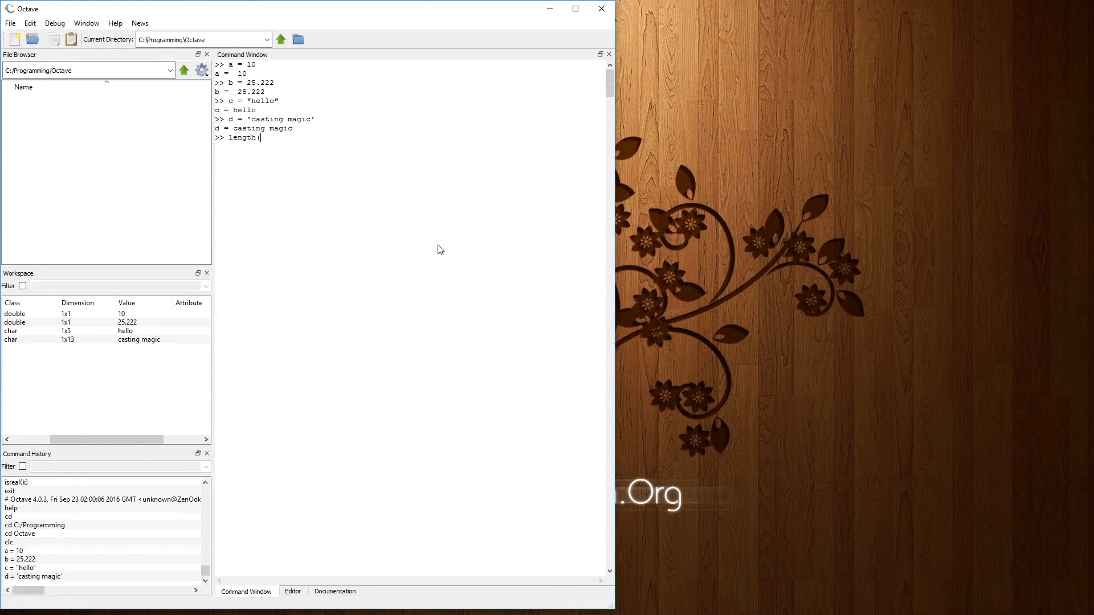
{"action": "key", "text": "Return"}
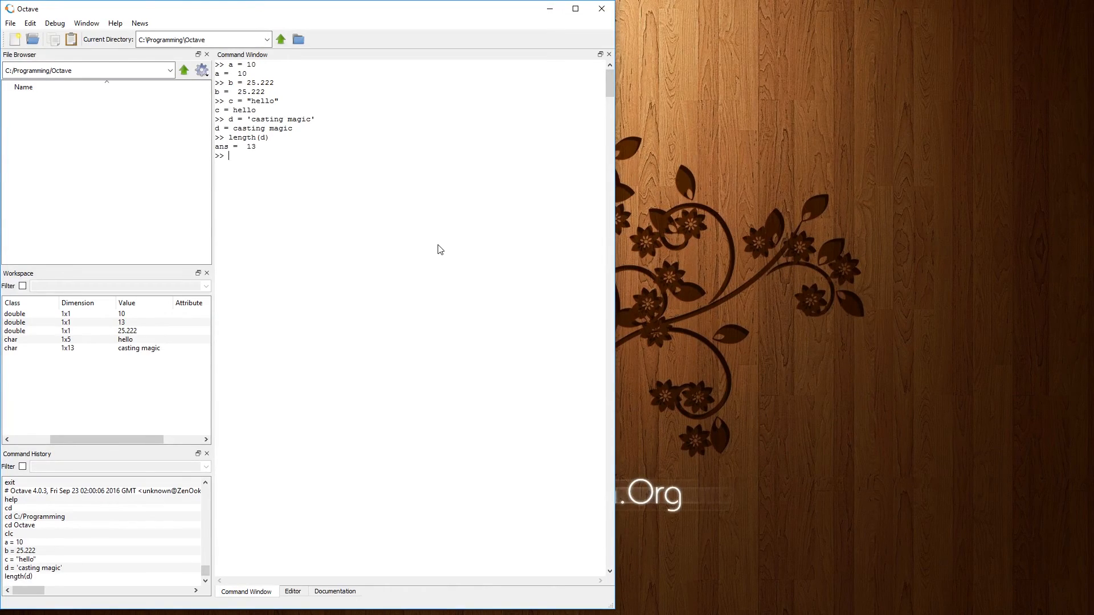
{"action": "mouse_move", "coordinate": [77, 303]}
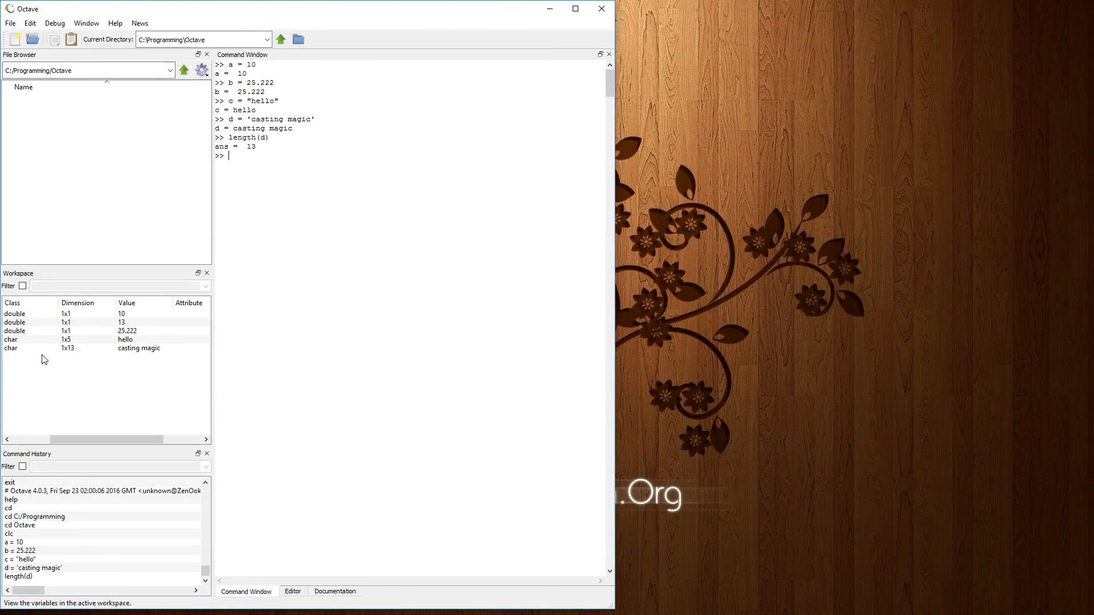
{"action": "mouse_move", "coordinate": [246, 147]}
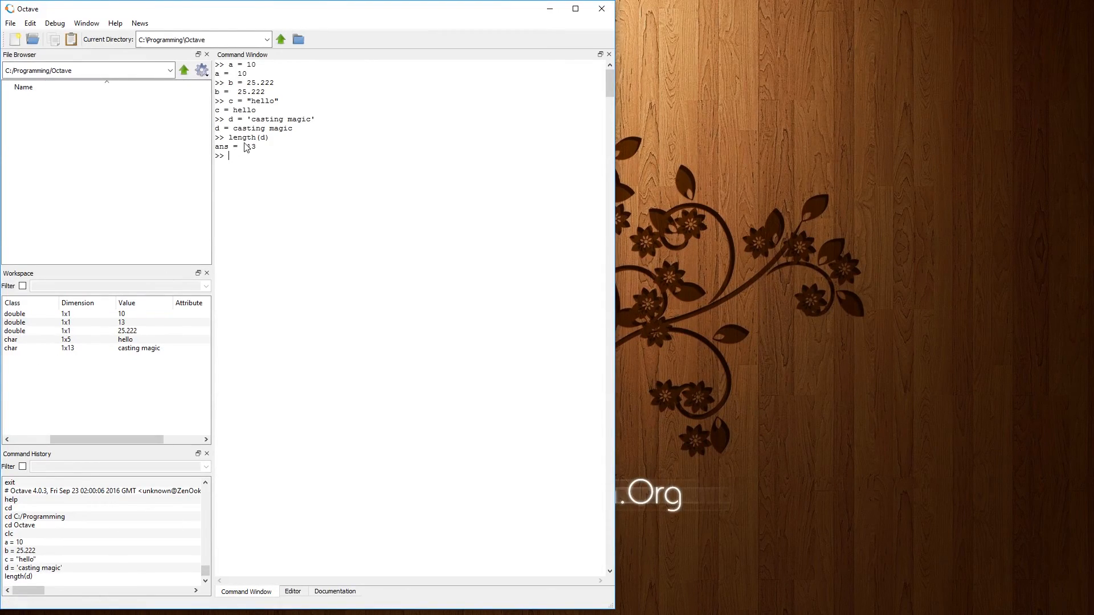
{"action": "mouse_move", "coordinate": [131, 355]}
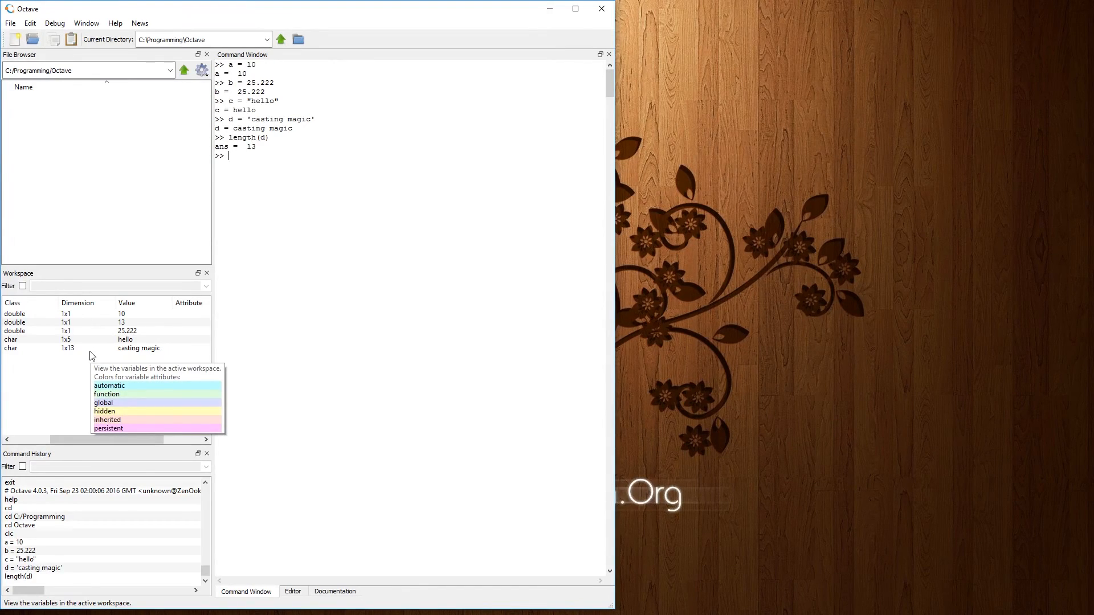
{"action": "mouse_move", "coordinate": [62, 358]}
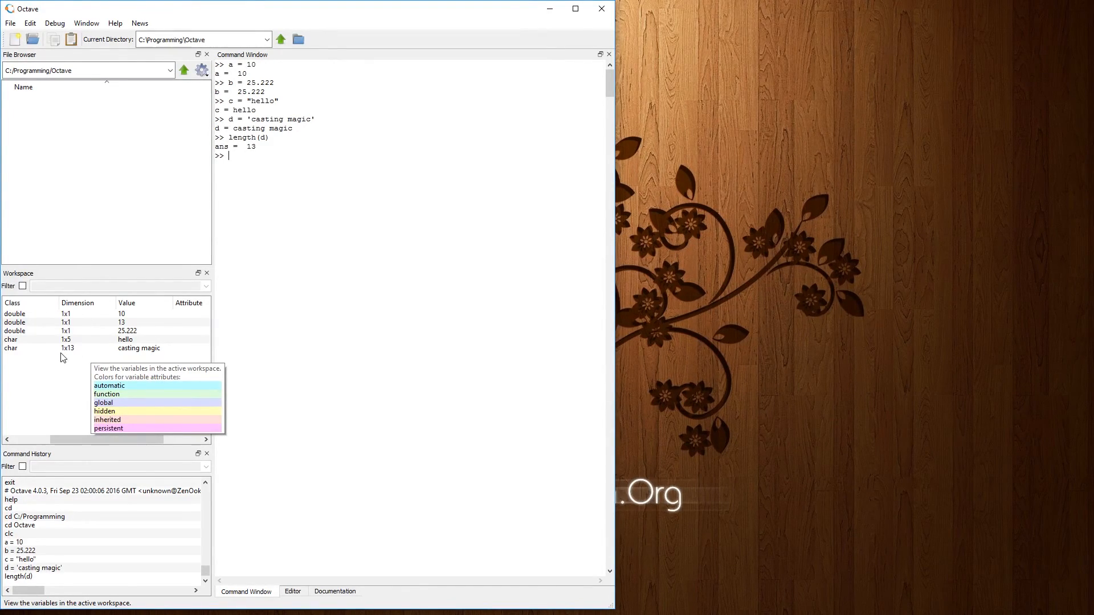
{"action": "mouse_move", "coordinate": [74, 358]}
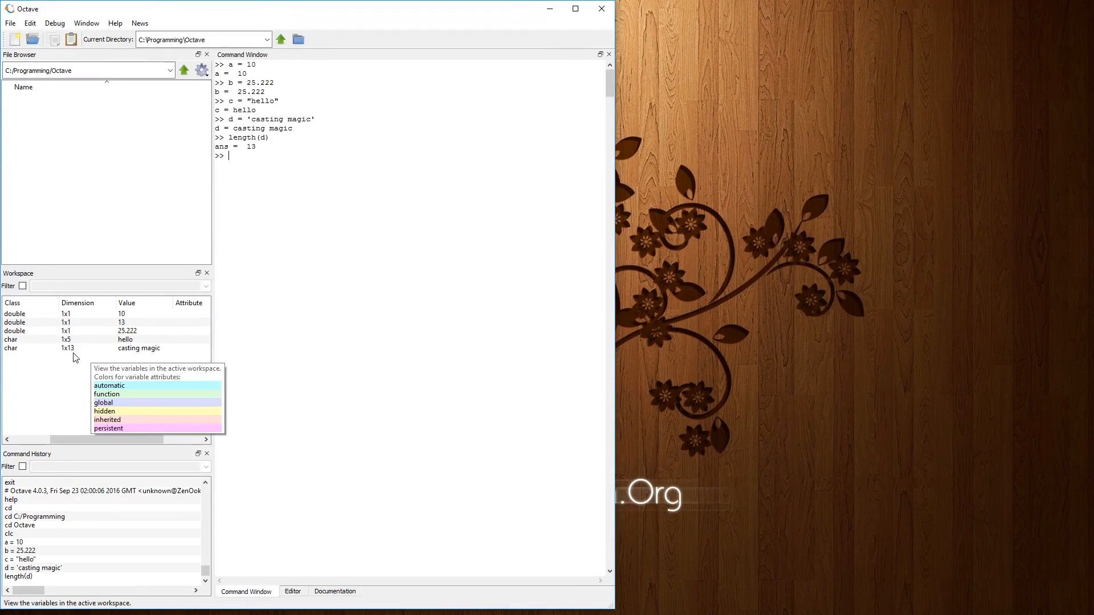
{"action": "mouse_move", "coordinate": [326, 309]}
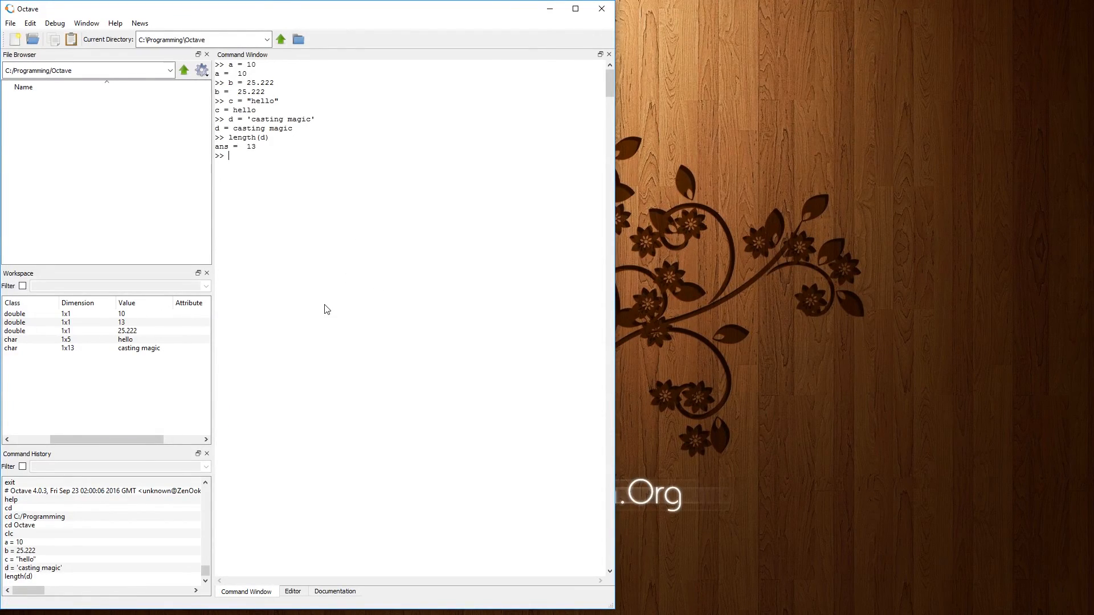
{"action": "mouse_move", "coordinate": [408, 290]}
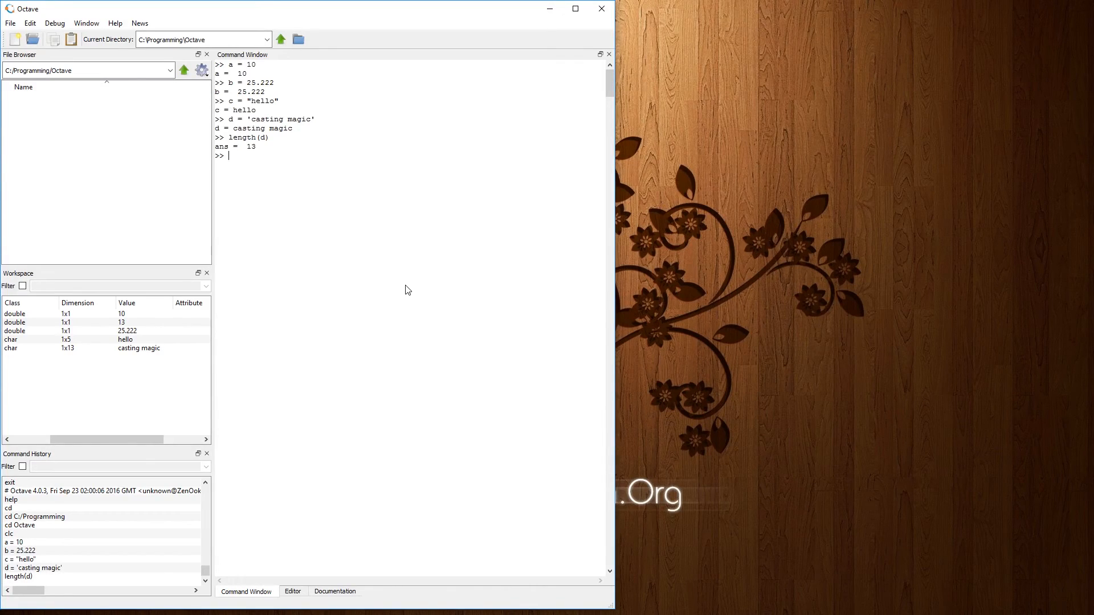
{"action": "mouse_move", "coordinate": [529, 349]}
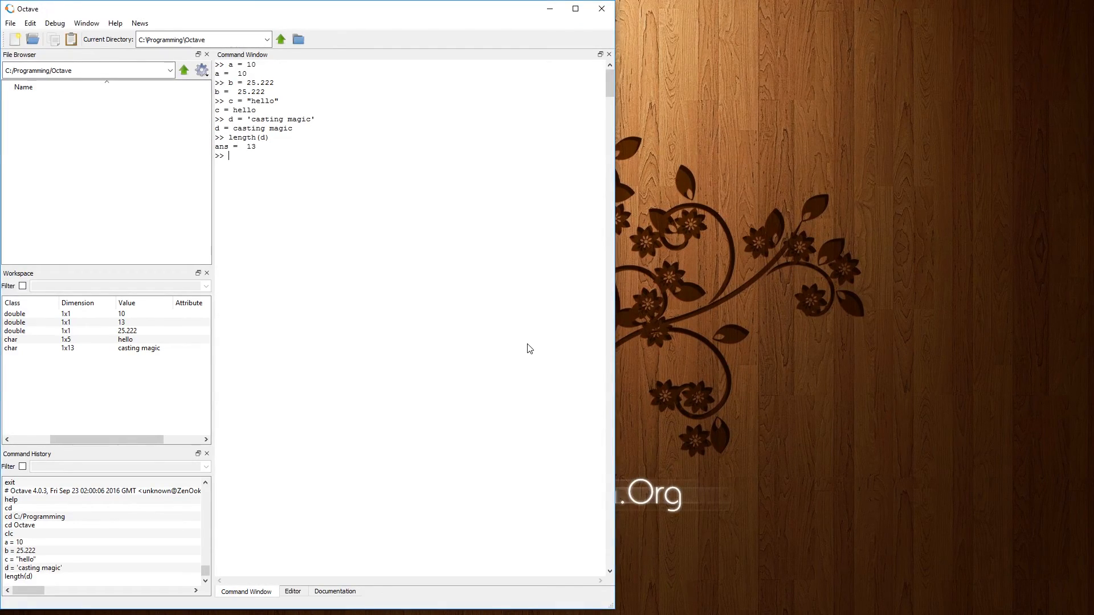
Step: Create my_matrix = [1,2,3,4;10,20,30,40] and display its contents
{"action": "type", "text": "my_matrix = [1,2,3,4;10,20,30"}
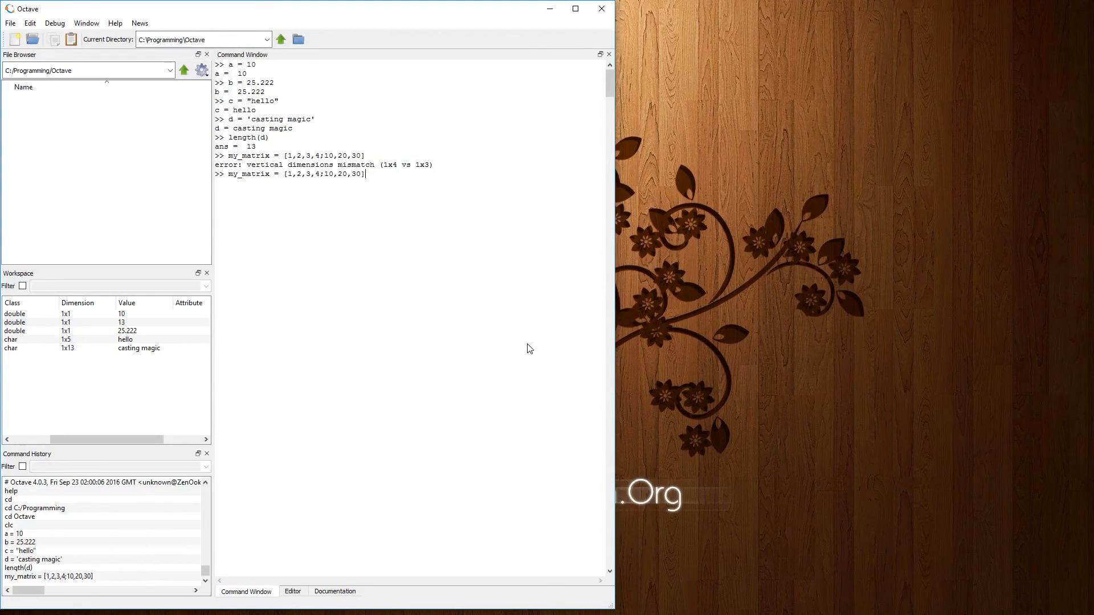
{"action": "type", "text": ",40"}
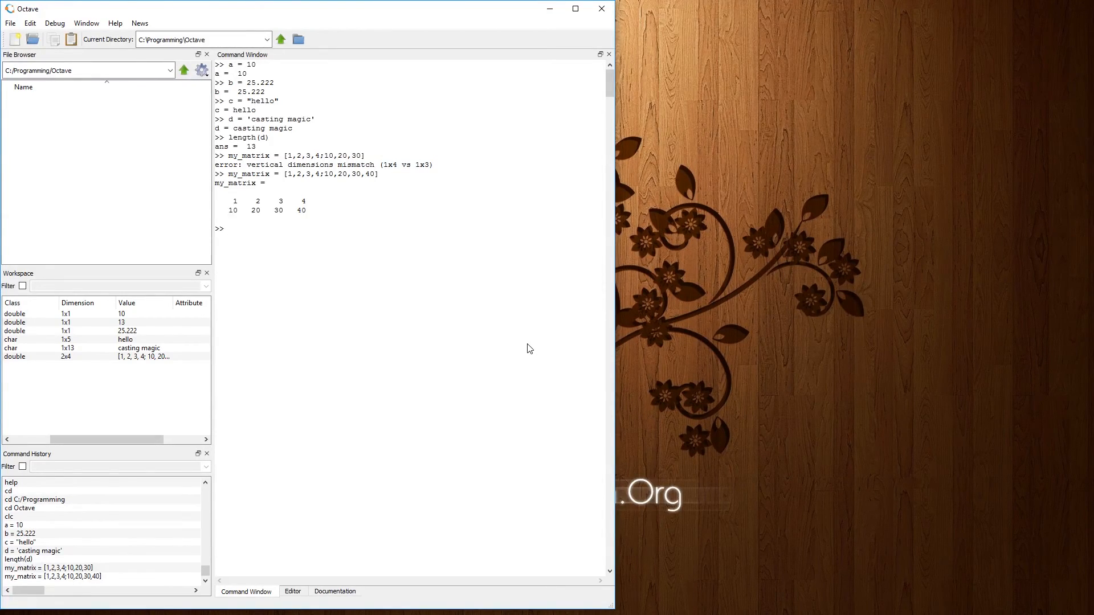
{"action": "mouse_move", "coordinate": [494, 335]}
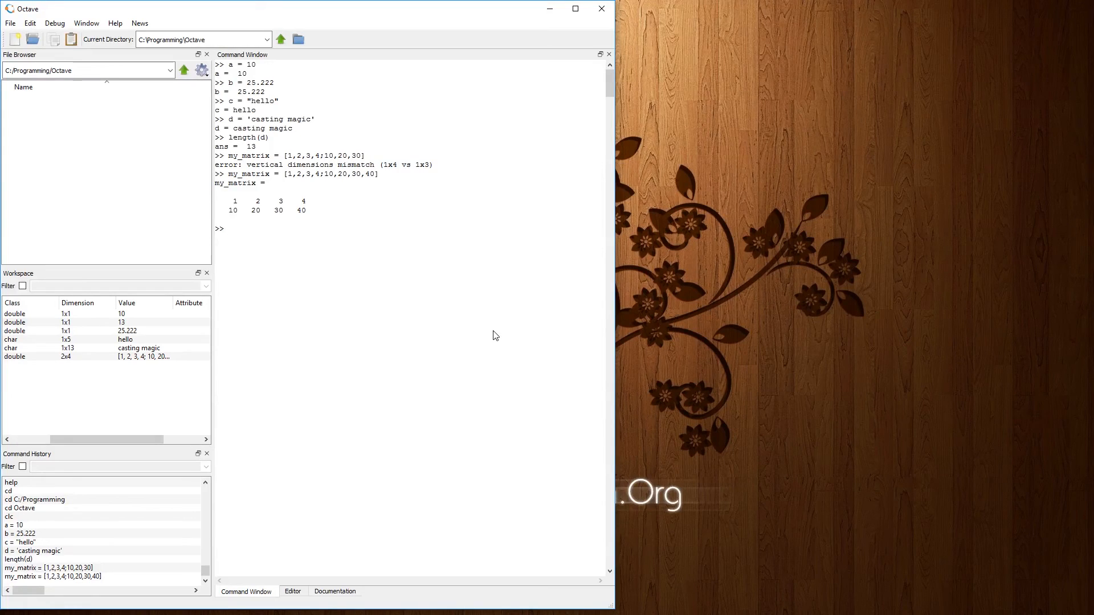
{"action": "mouse_move", "coordinate": [80, 339]}
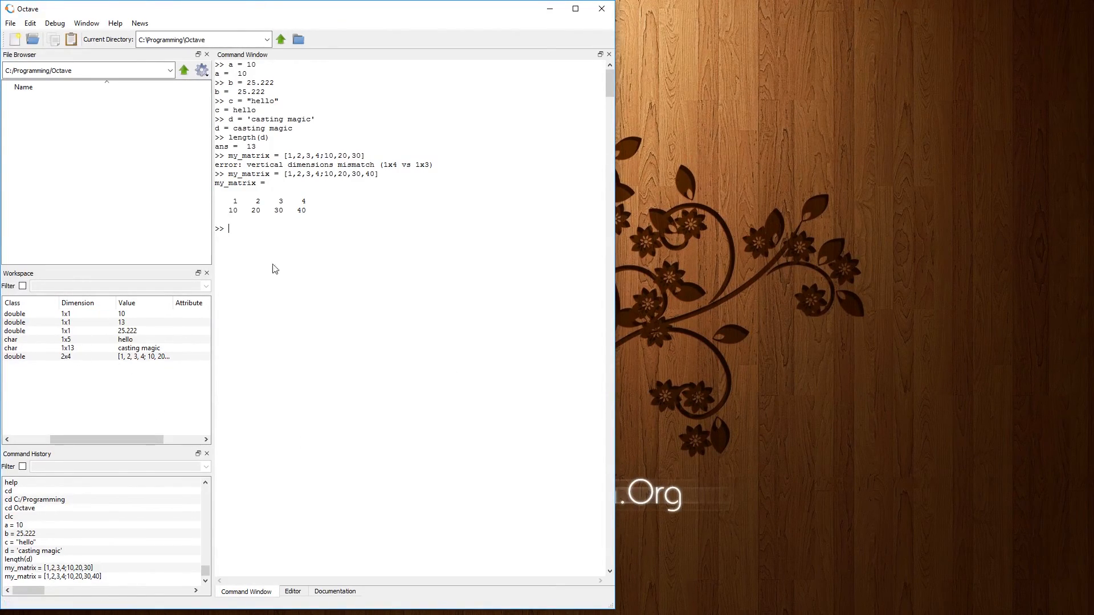
{"action": "mouse_move", "coordinate": [282, 266]}
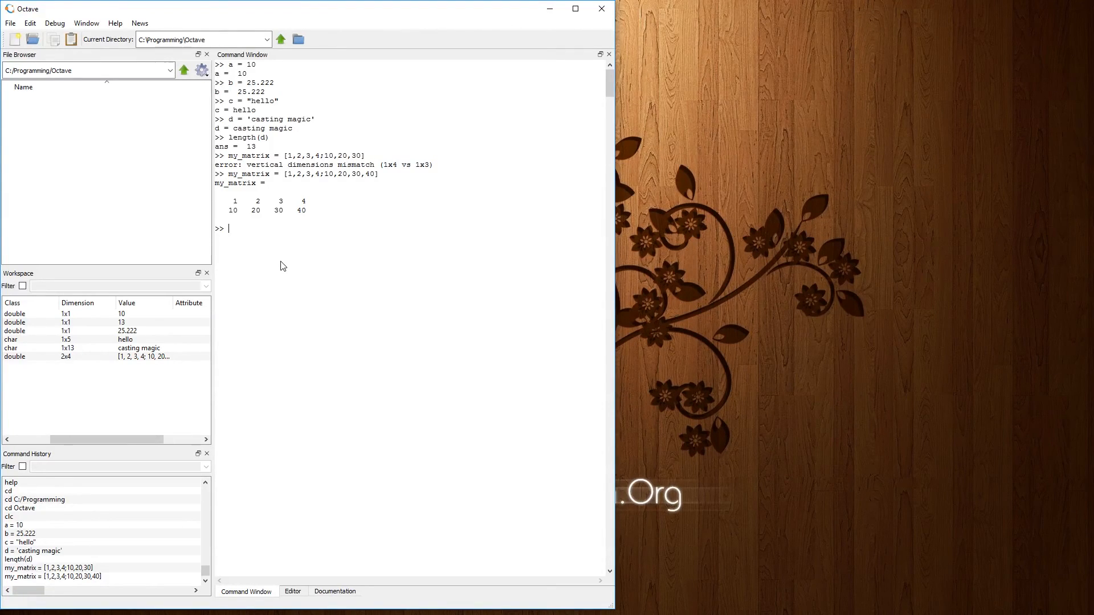
{"action": "type", "text": "my_matrix"}
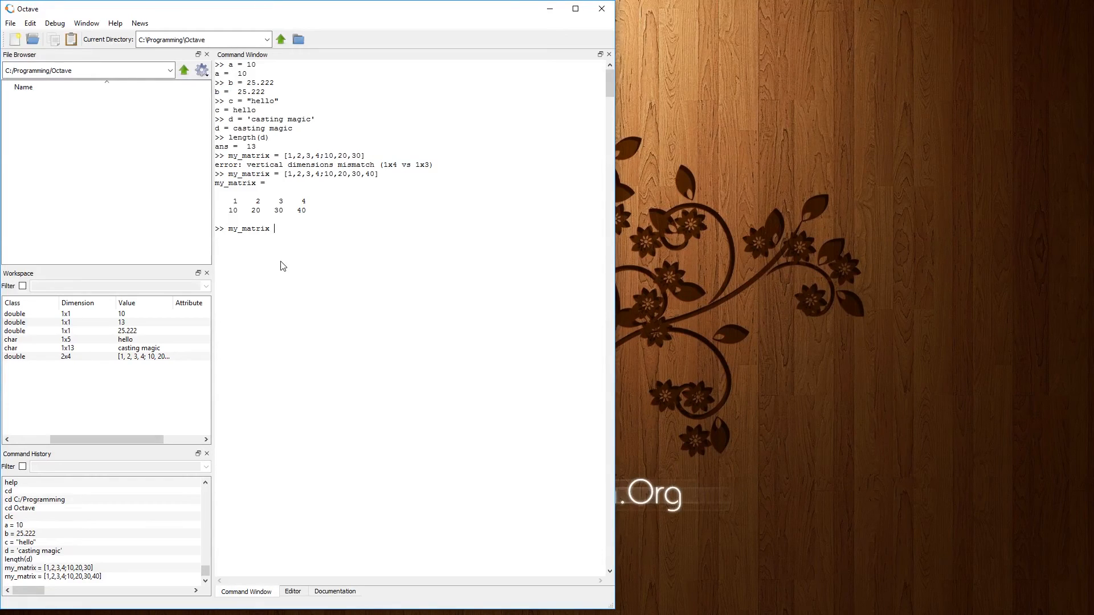
{"action": "key", "text": "Return"}
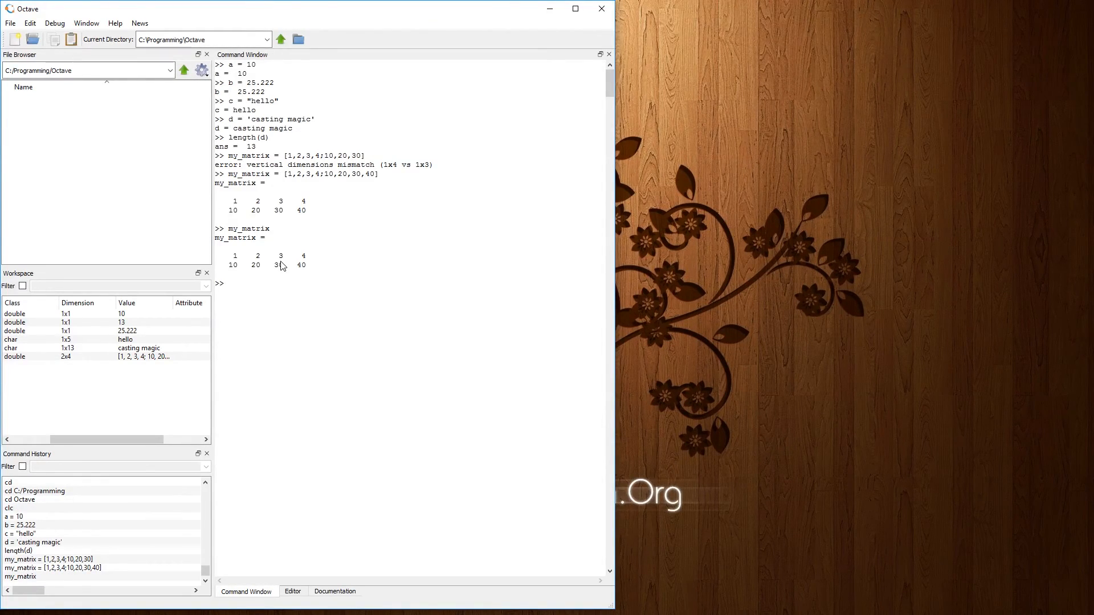
Step: Compute a + b, giving ans = 35.222
{"action": "type", "text": "b"}
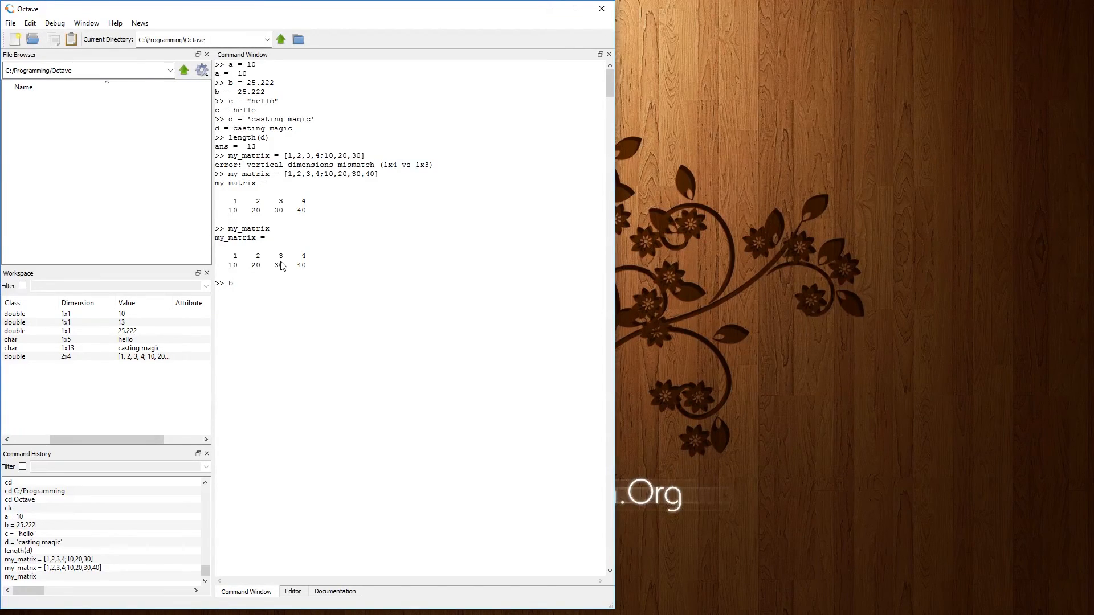
{"action": "type", "text": "a"}
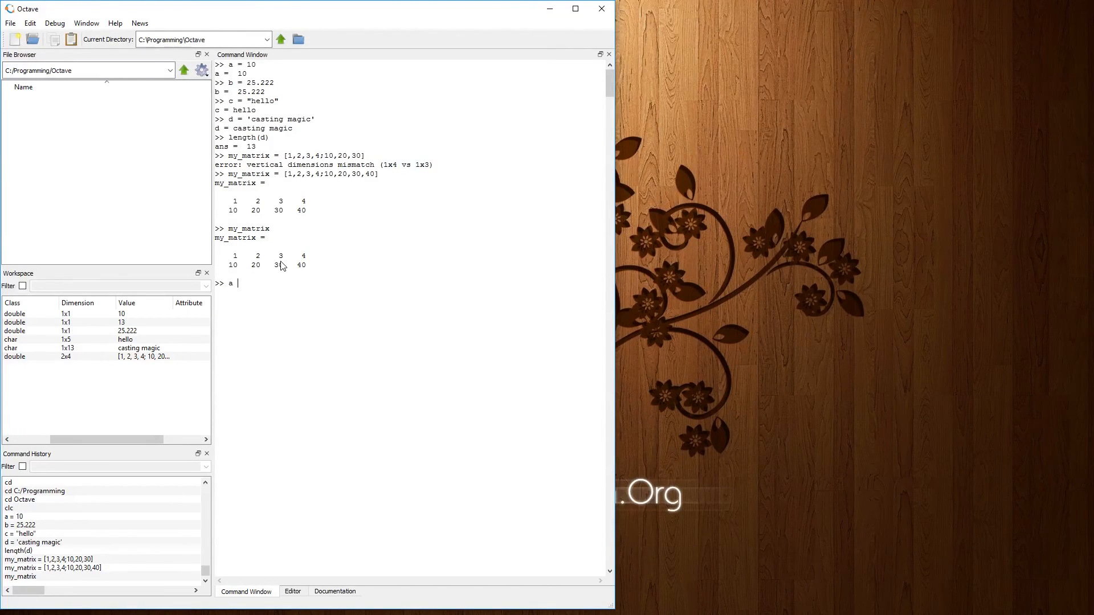
{"action": "key", "text": "Return"}
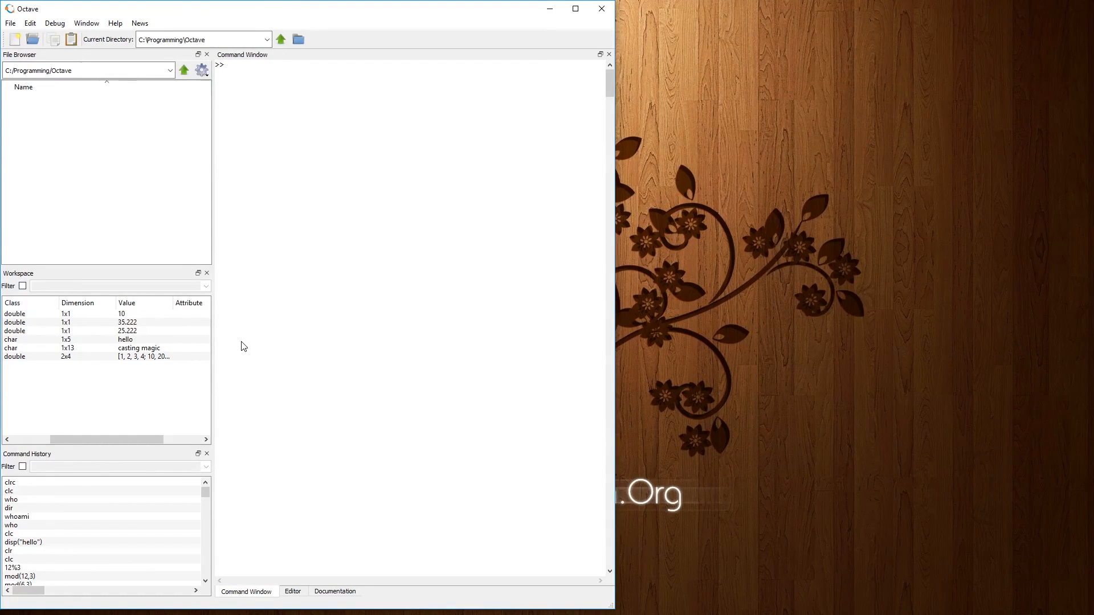
Step: Enter a lone semicolon, scroll through the Command History, and start typing c
{"action": "type", "text": ";"}
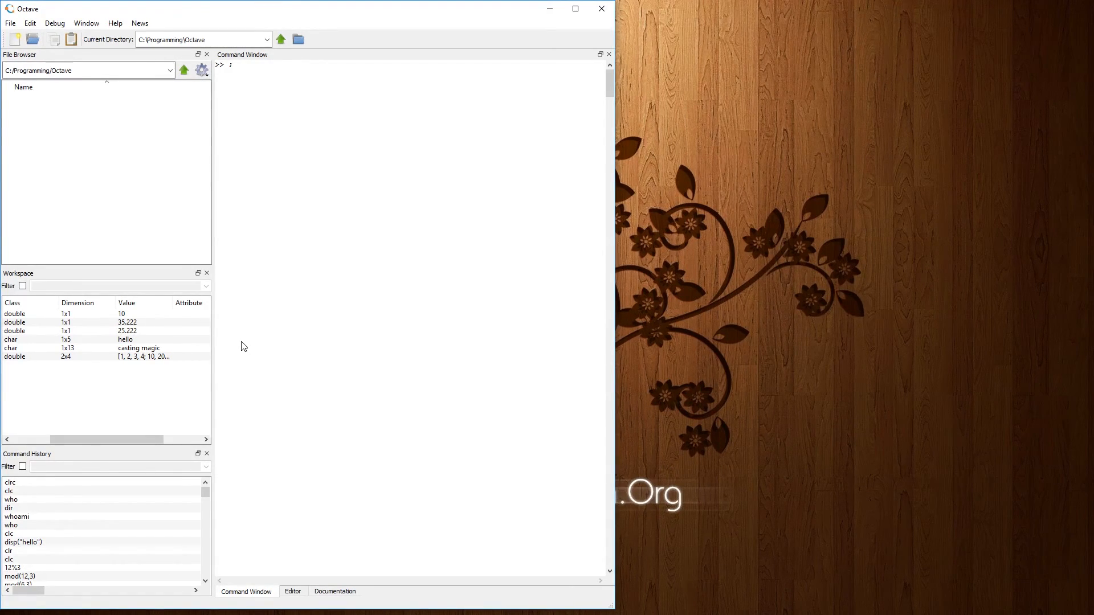
{"action": "key", "text": "Return"}
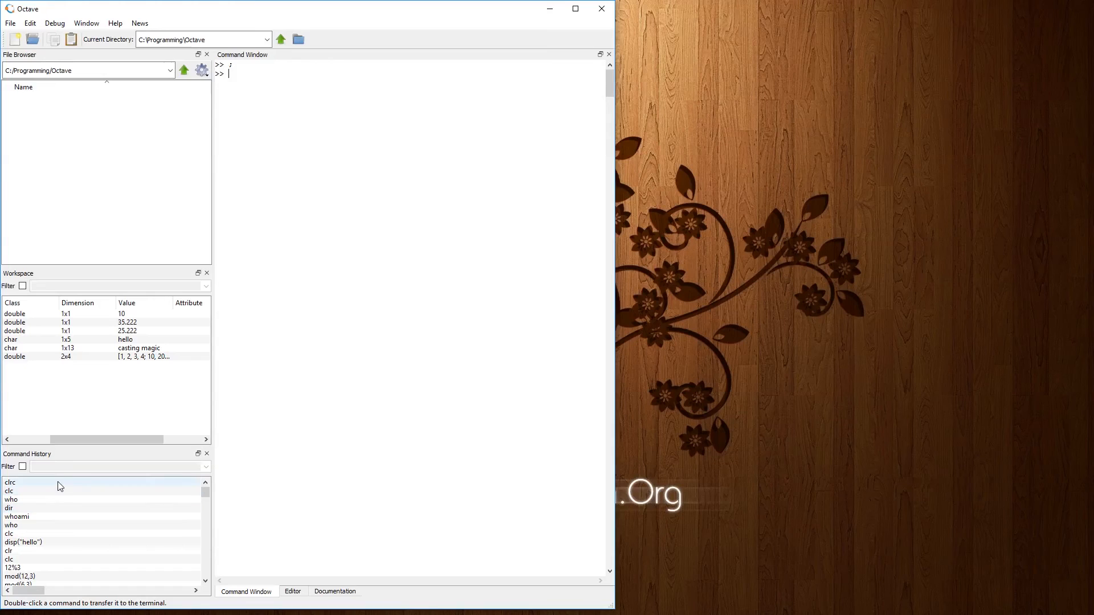
{"action": "mouse_move", "coordinate": [131, 534]}
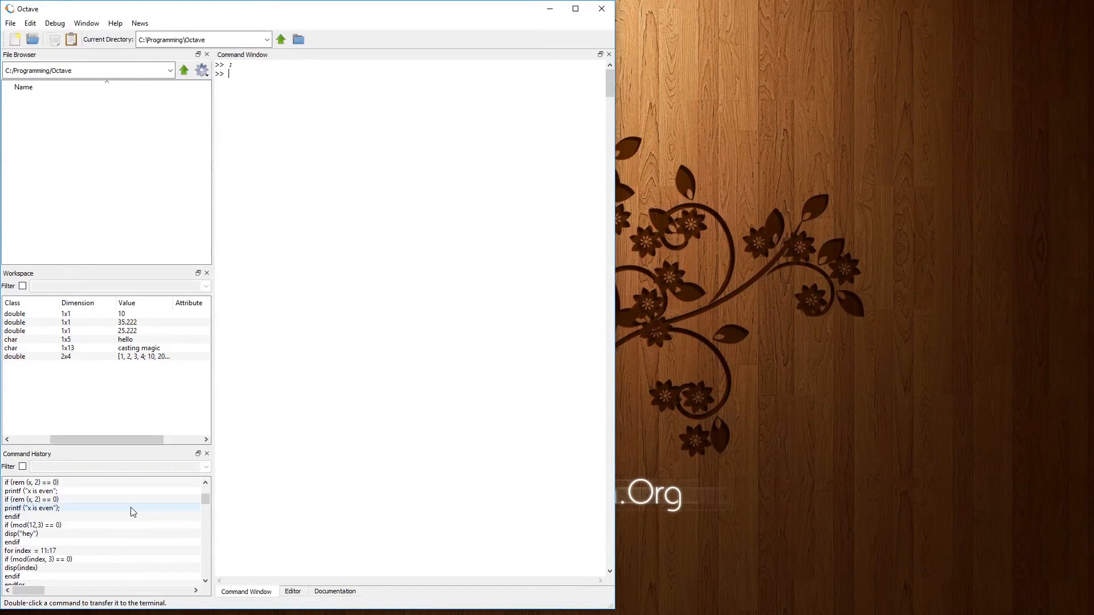
{"action": "scroll", "scroll_direction": "down", "scroll_amount": 3}
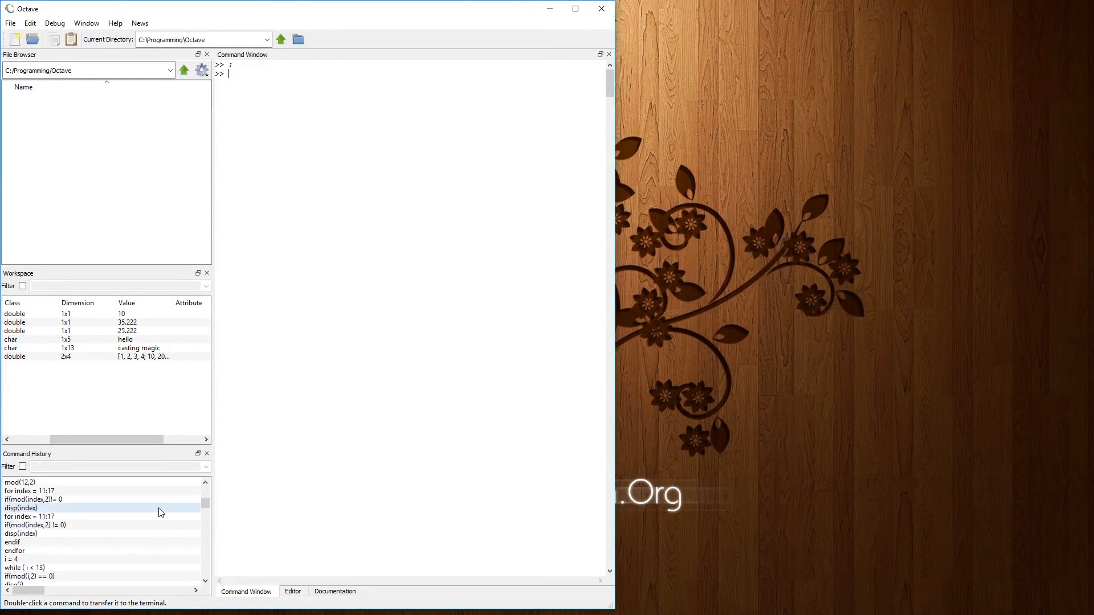
{"action": "scroll", "scroll_direction": "up", "scroll_amount": 3}
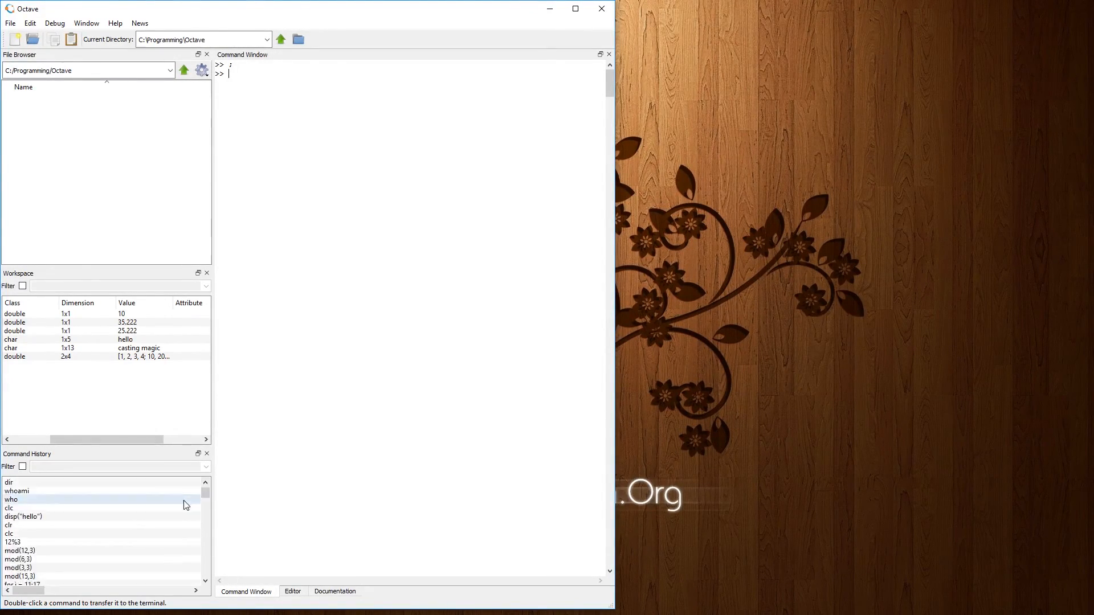
{"action": "scroll", "scroll_direction": "down", "scroll_amount": 3}
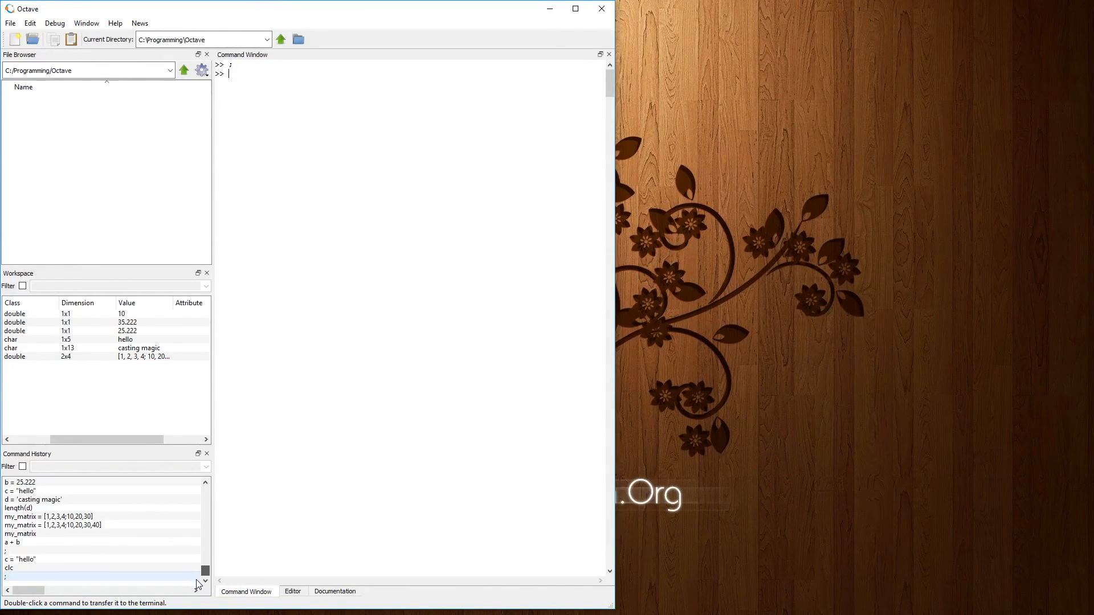
{"action": "scroll", "scroll_direction": "up", "scroll_amount": 3}
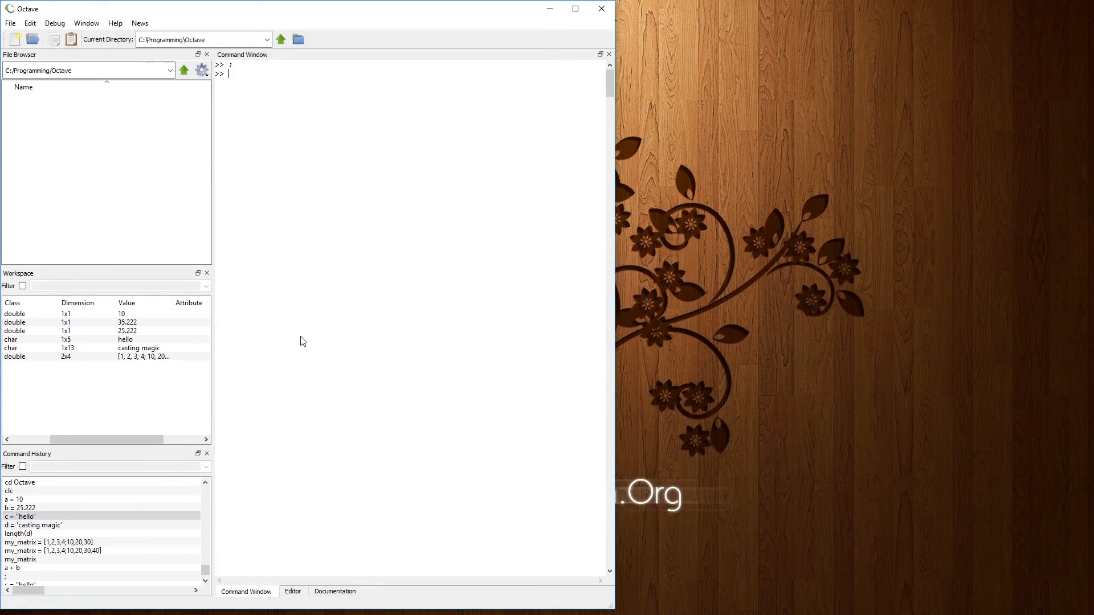
{"action": "type", "text": "c"}
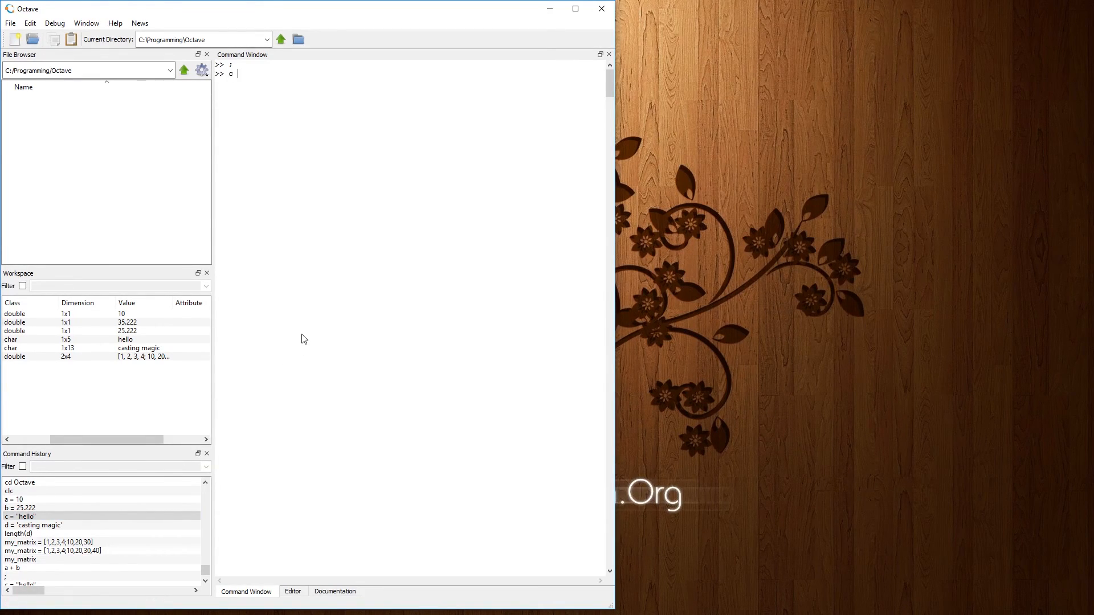
Step: Assign c = 'hello' and d = 'hi', then begin typing c = 'howdy'
{"action": "type", "text": "= \"hello"}
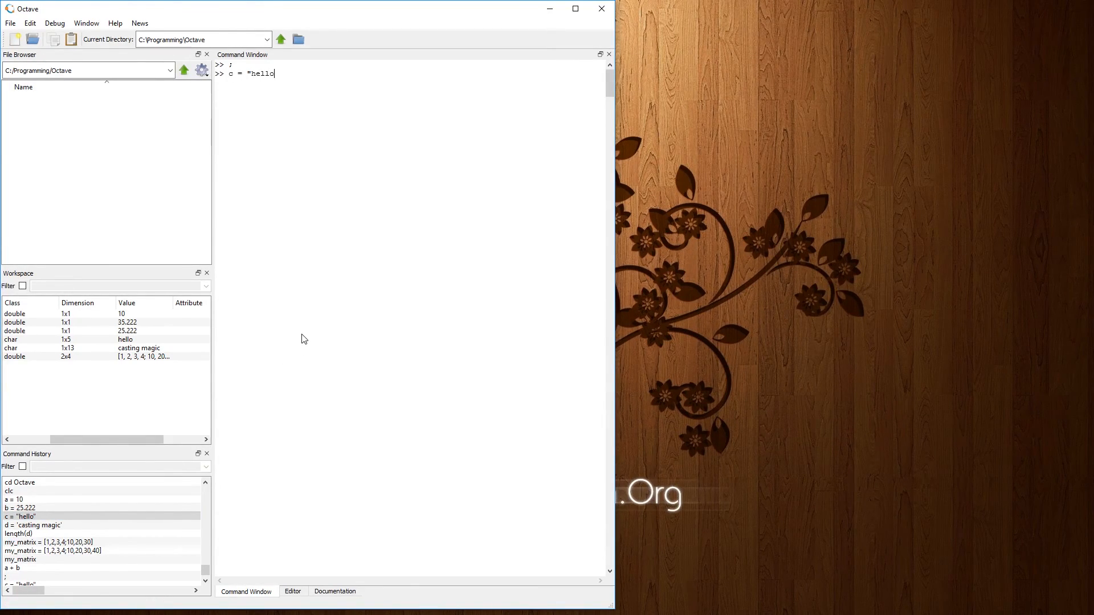
{"action": "key", "text": "Return"}
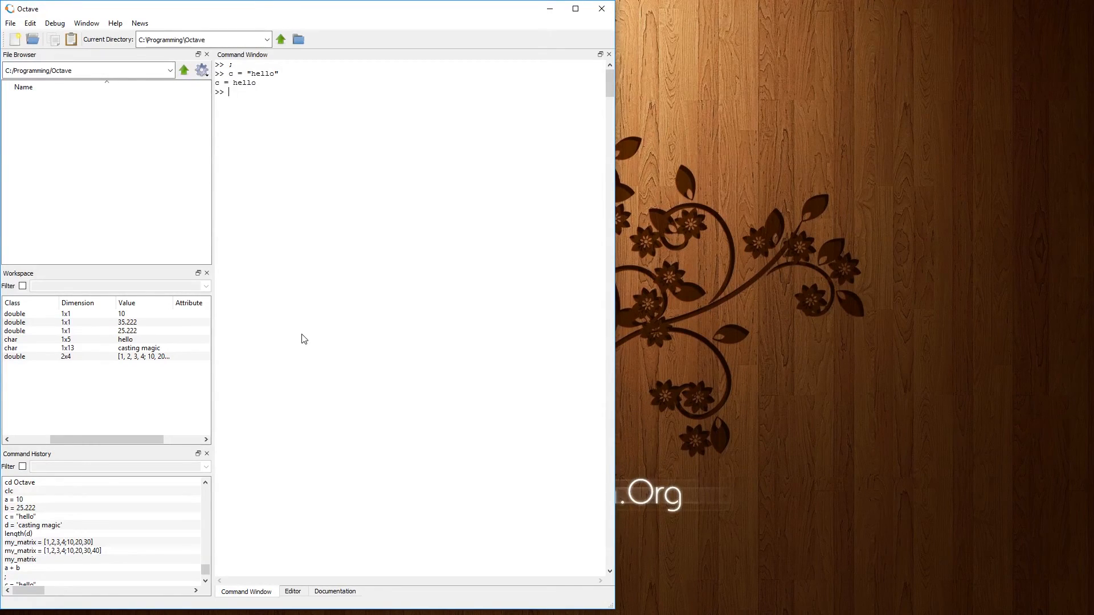
{"action": "mouse_move", "coordinate": [258, 91]}
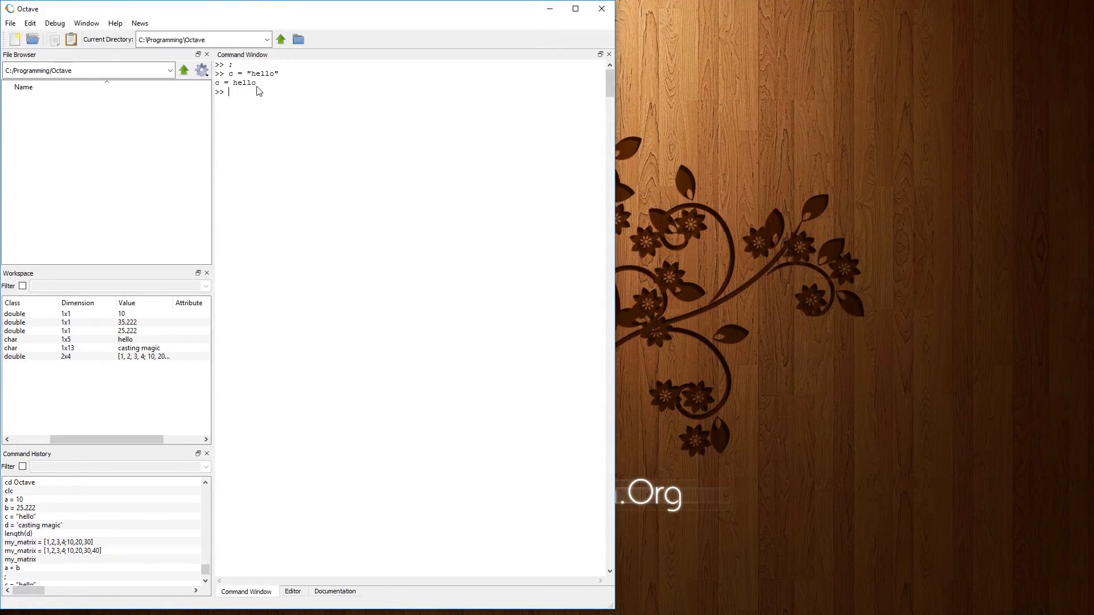
{"action": "type", "text": "d ="}
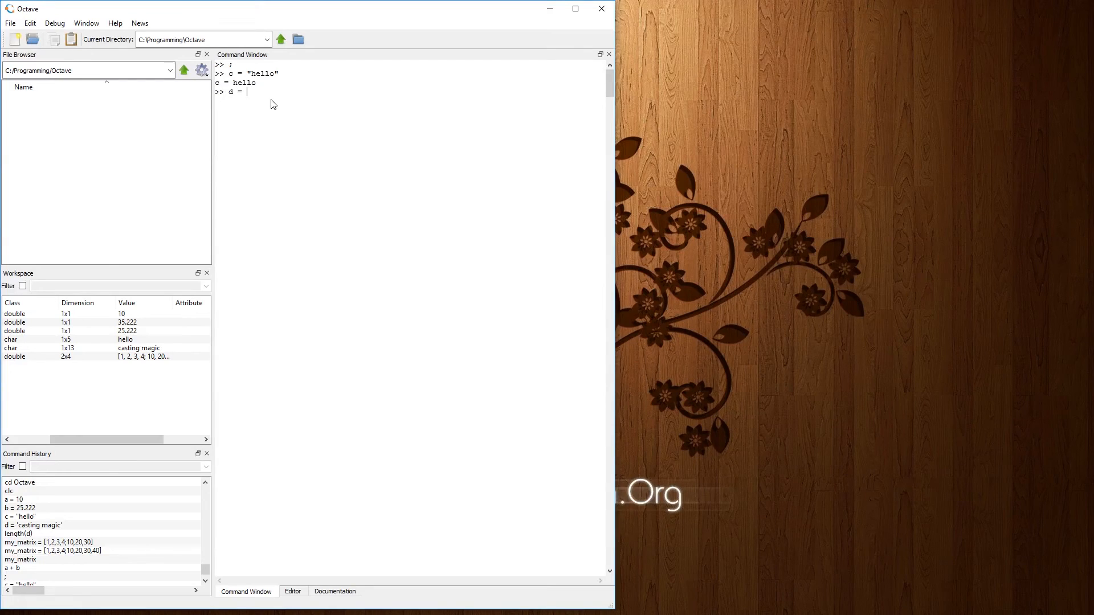
{"action": "type", "text": "'hi'"}
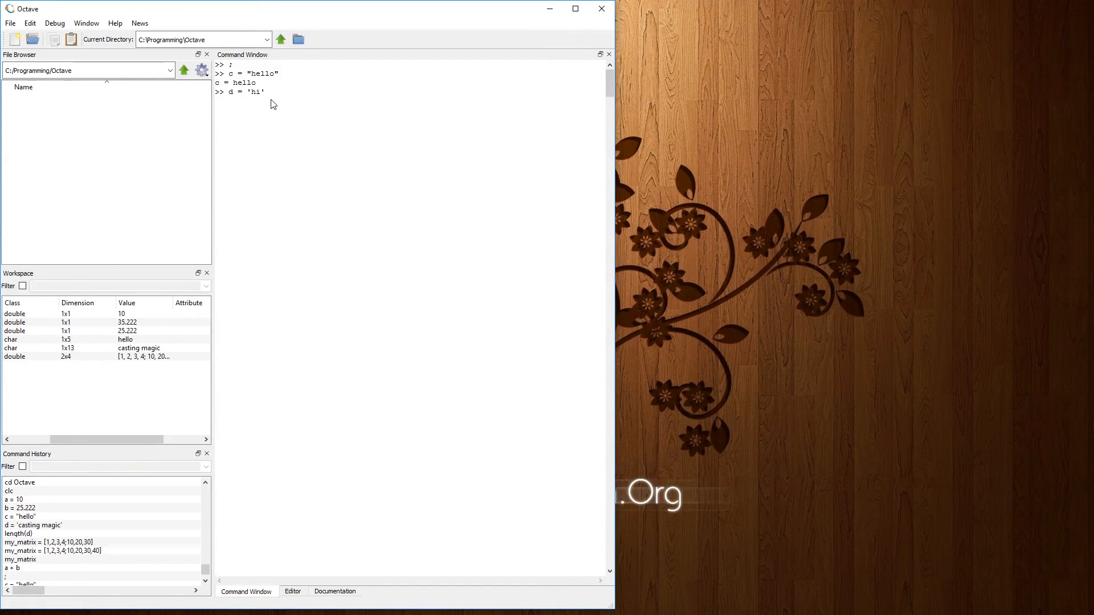
{"action": "key", "text": "Return"}
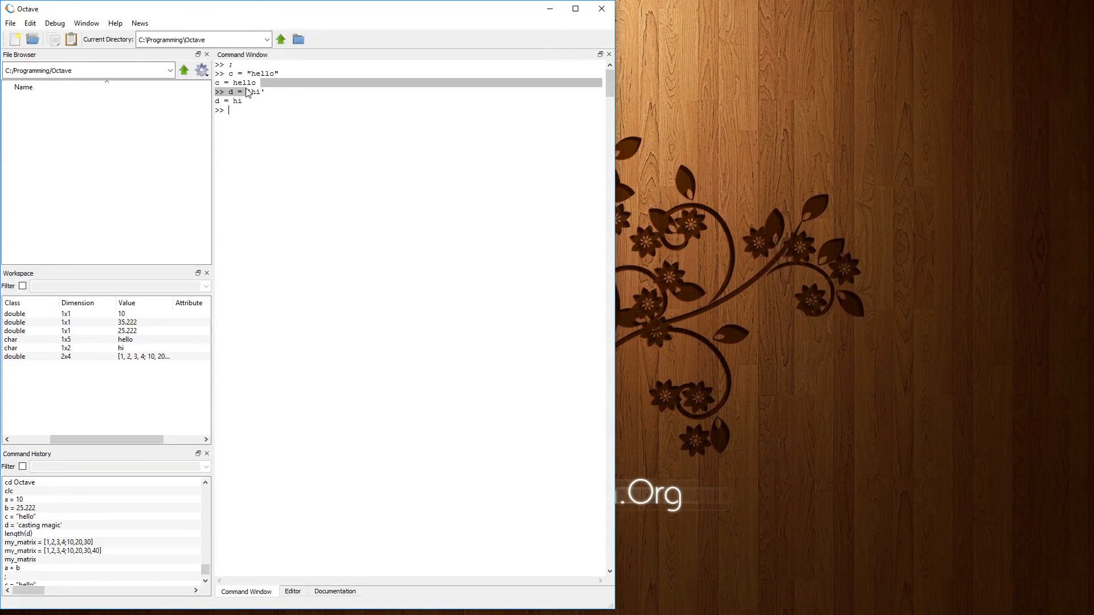
{"action": "left_click", "coordinate": [245, 82]}
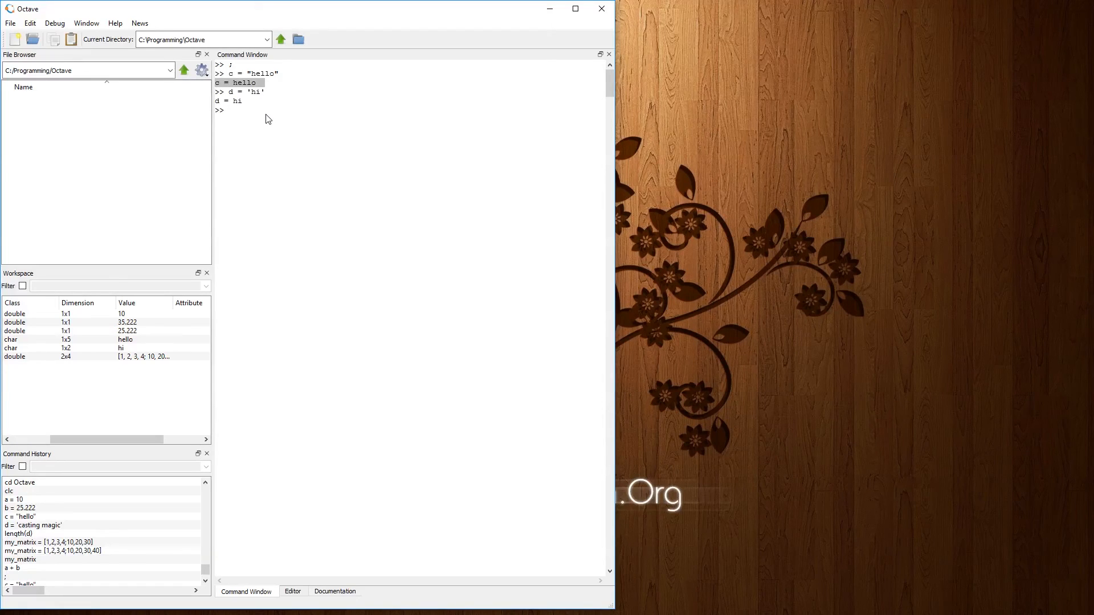
{"action": "mouse_move", "coordinate": [299, 121]}
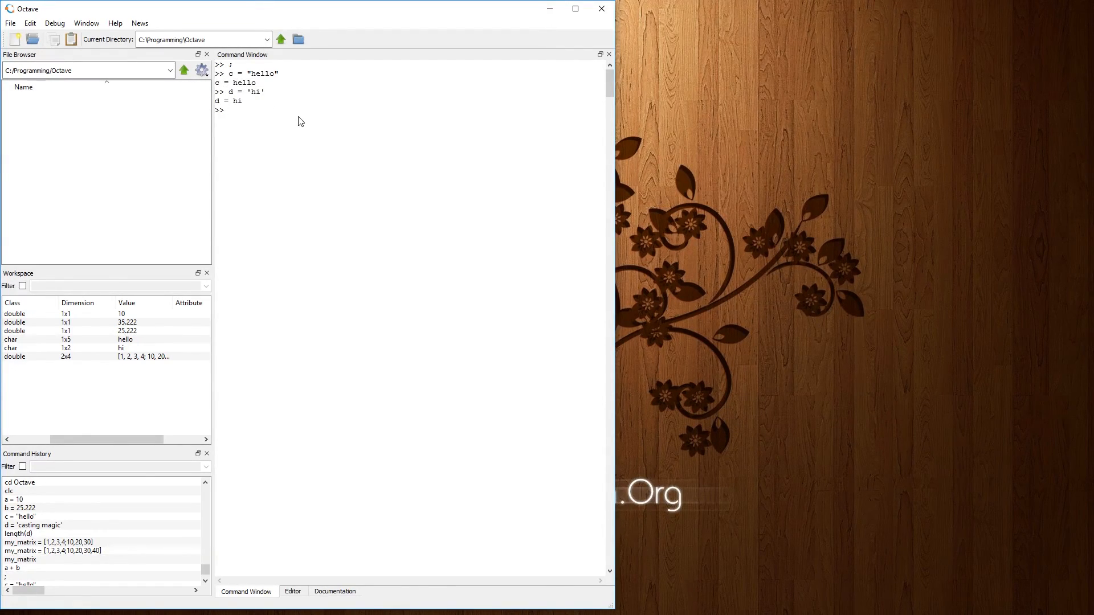
{"action": "type", "text": "c = \"howdy\";"}
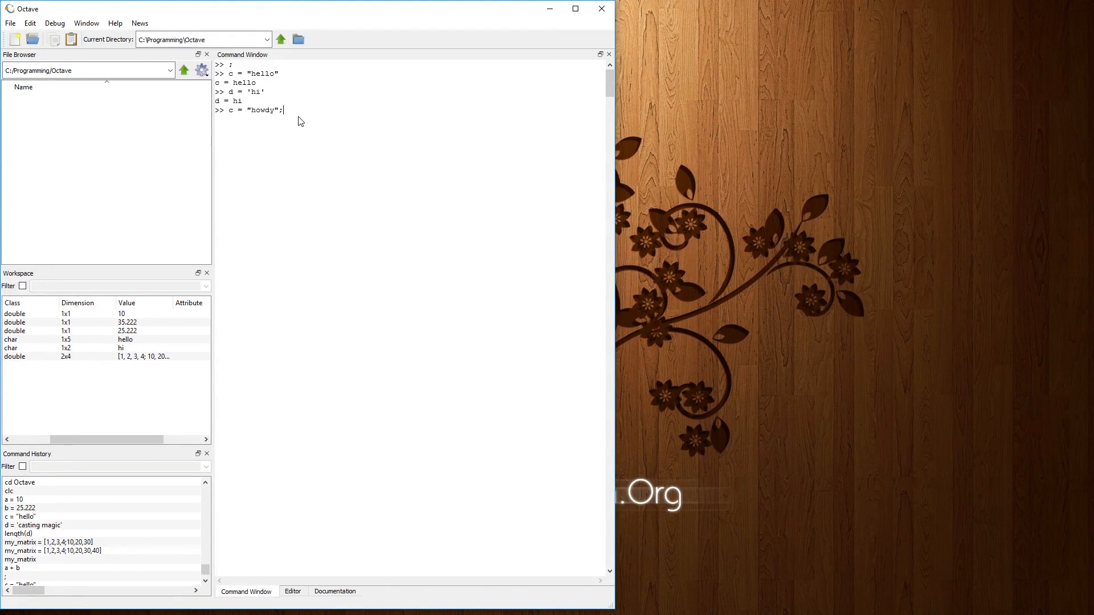
Step: Run c = 'howdy'; so c becomes howdy with no echoed output
{"action": "key", "text": "Return"}
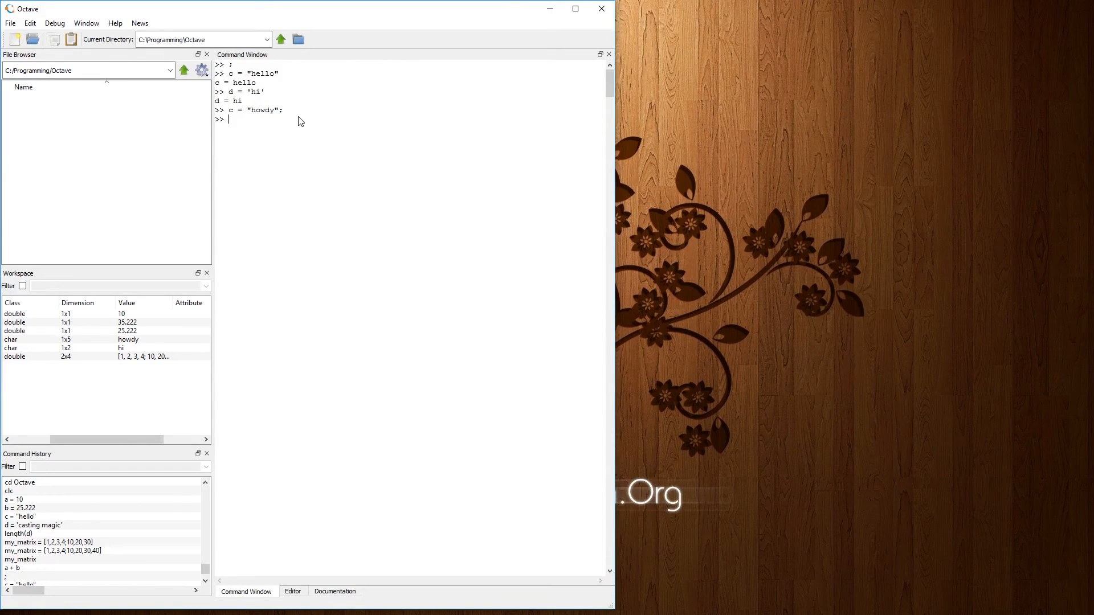
{"action": "mouse_move", "coordinate": [215, 112]}
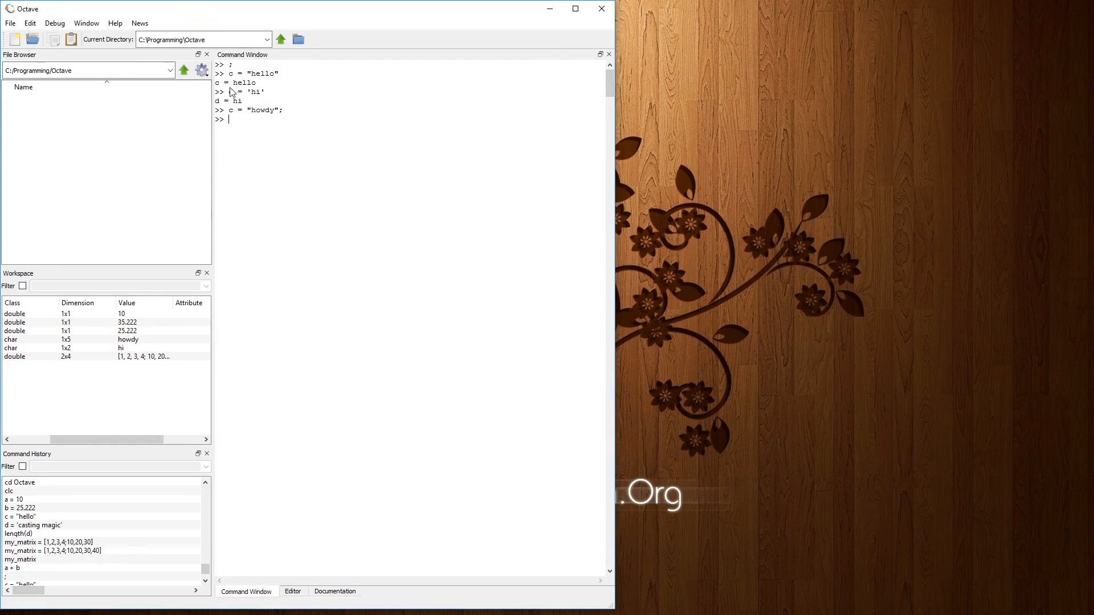
{"action": "mouse_move", "coordinate": [348, 203]}
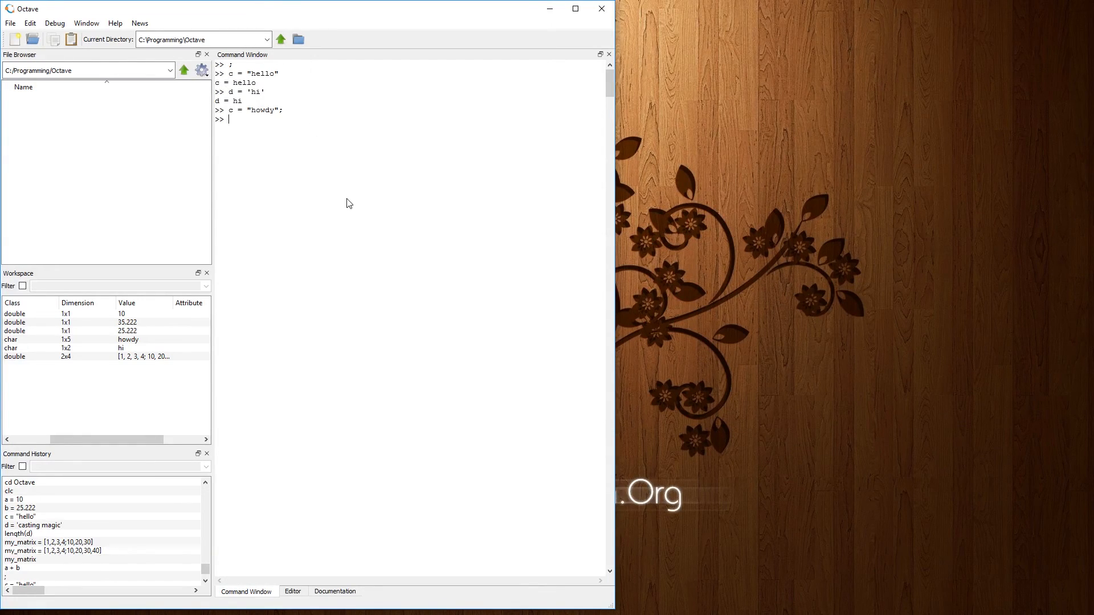
{"action": "mouse_move", "coordinate": [292, 351]}
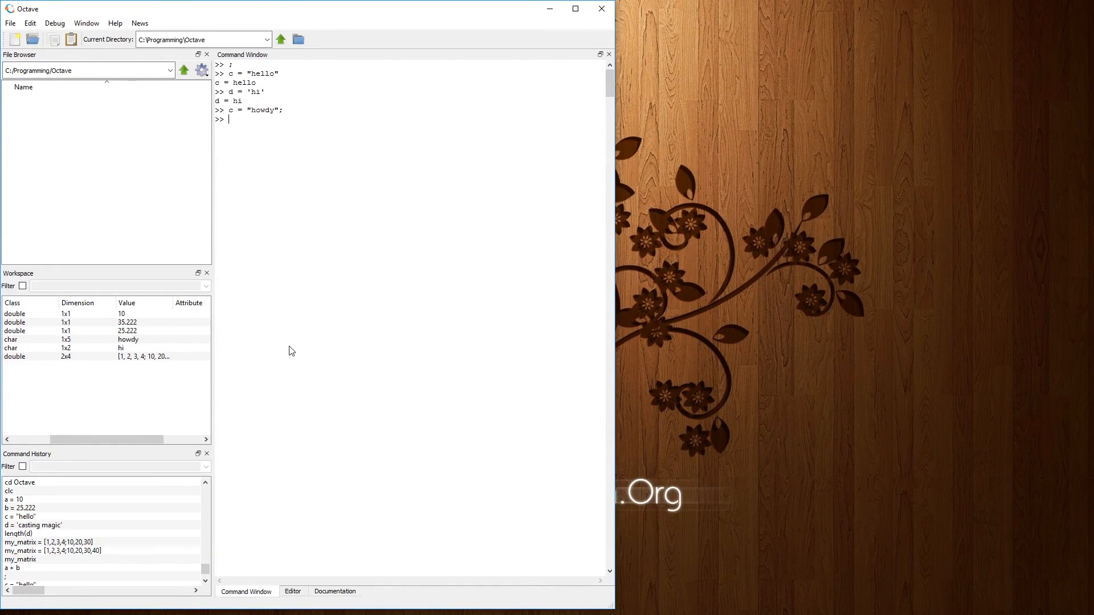
Step: Evaluate log(10), e, i and sqrt(10), giving 2.3026, 2.7183, 0 + 1i and 3.1623
{"action": "type", "text": "log("}
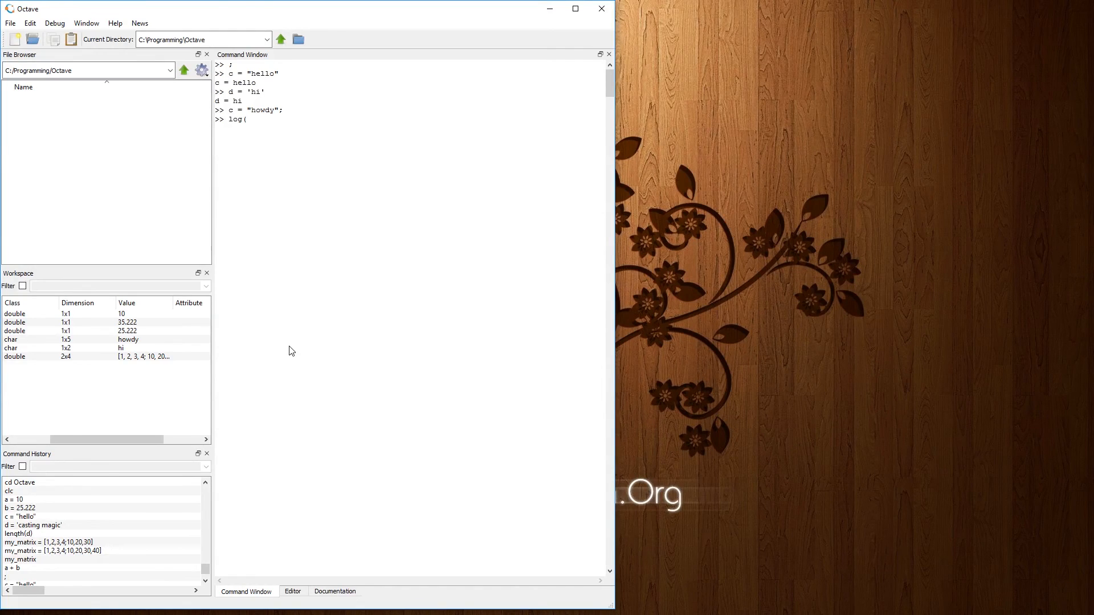
{"action": "key", "text": "Return"}
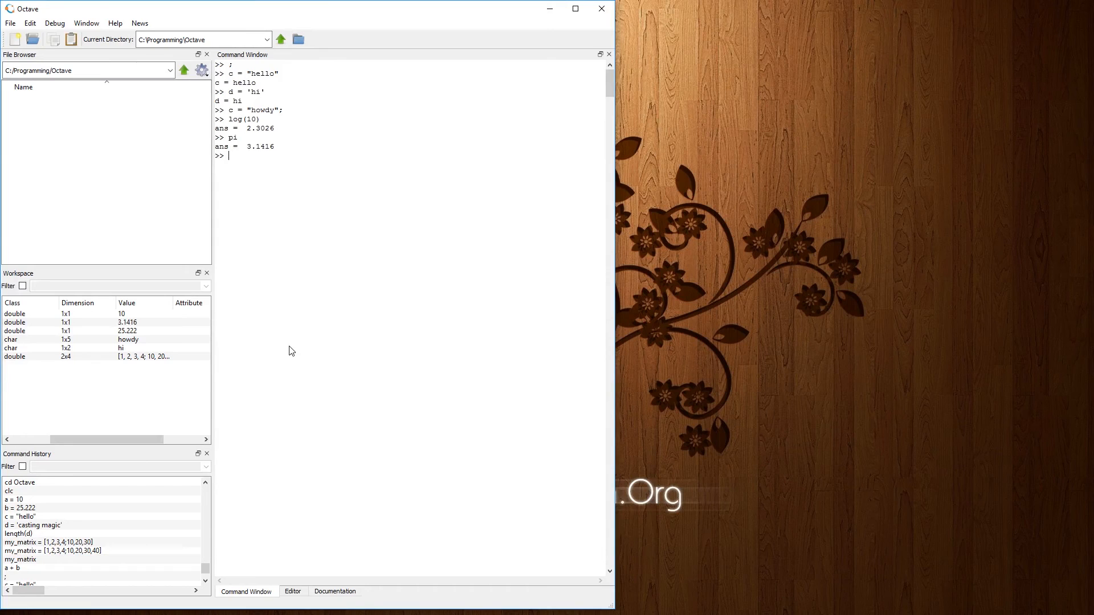
{"action": "type", "text": "e"}
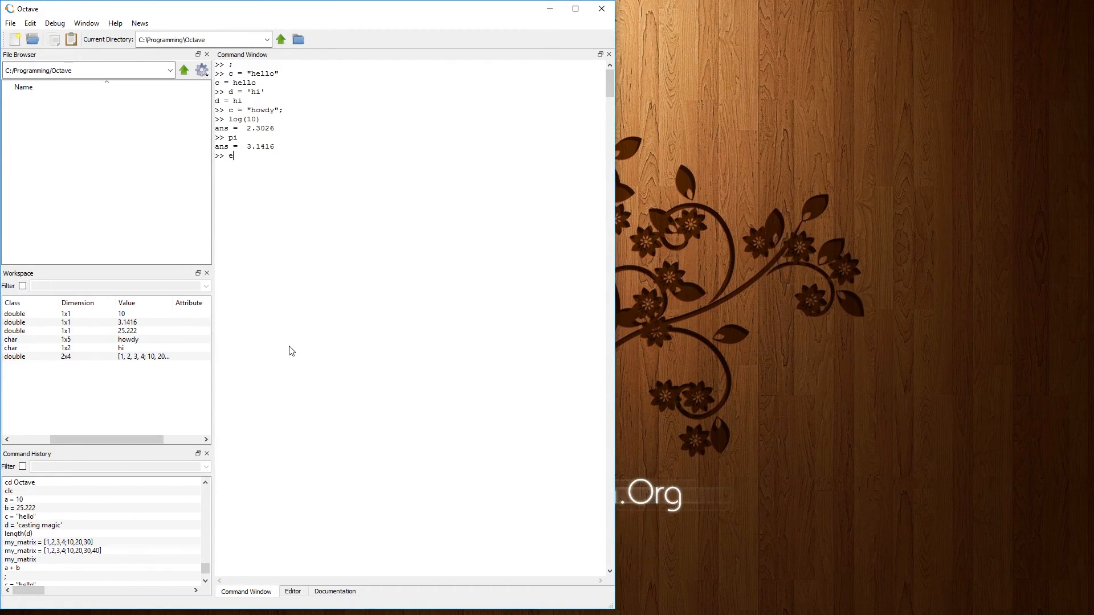
{"action": "key", "text": "Return"}
{"action": "type", "text": "i"}
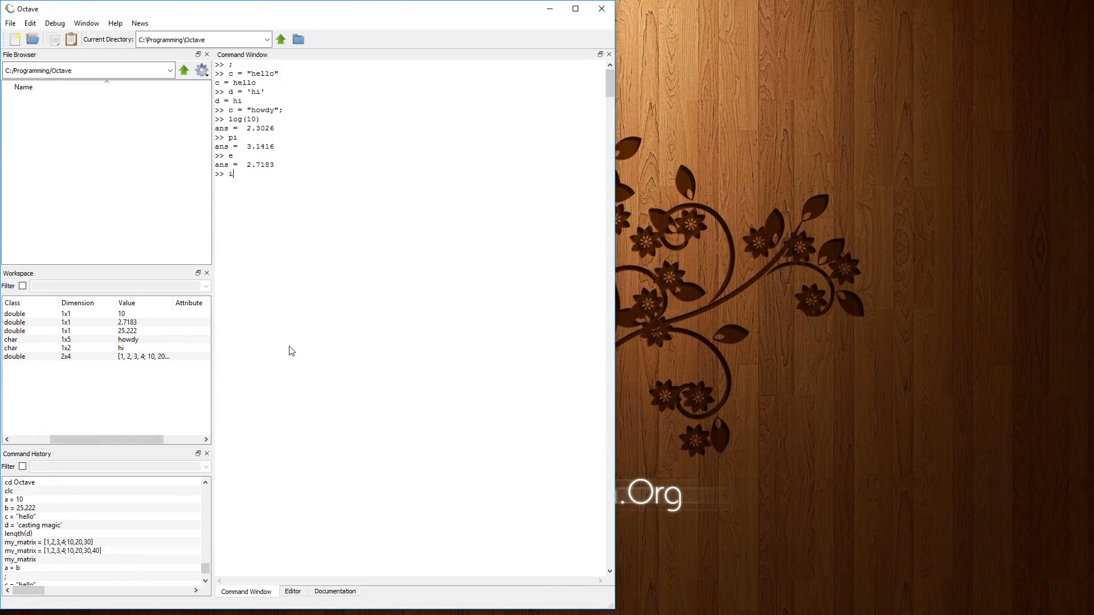
{"action": "key", "text": "Return"}
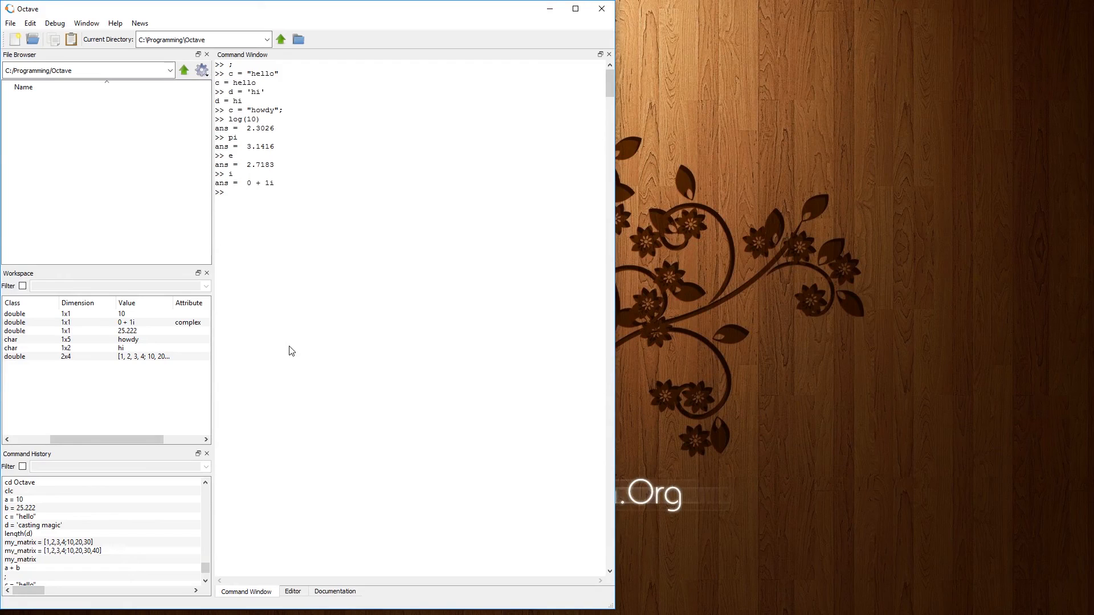
{"action": "type", "text": "sqrt"}
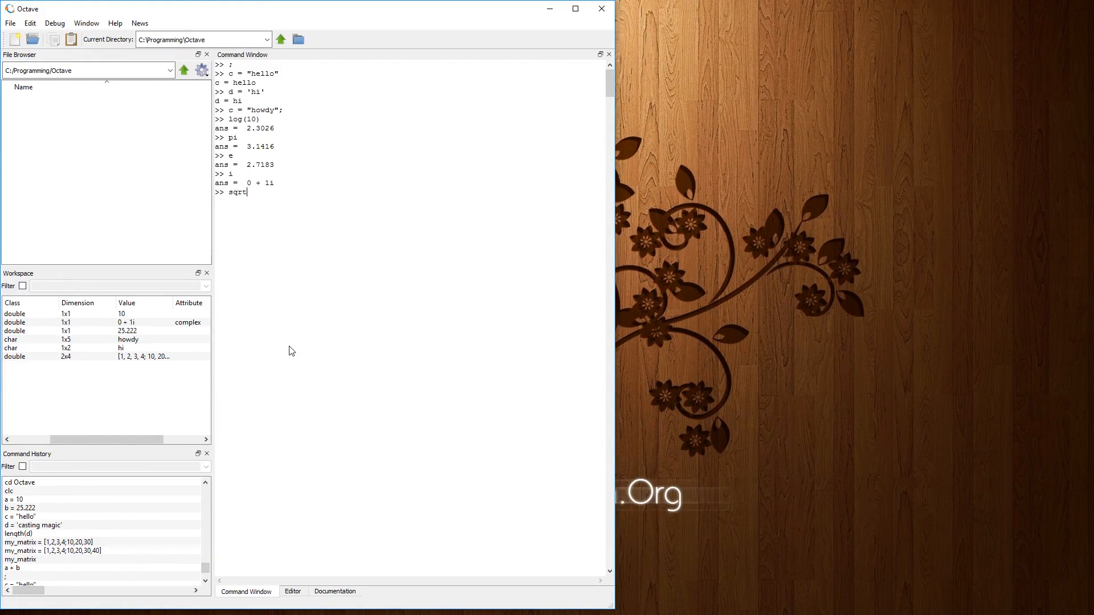
{"action": "type", "text": "(2"}
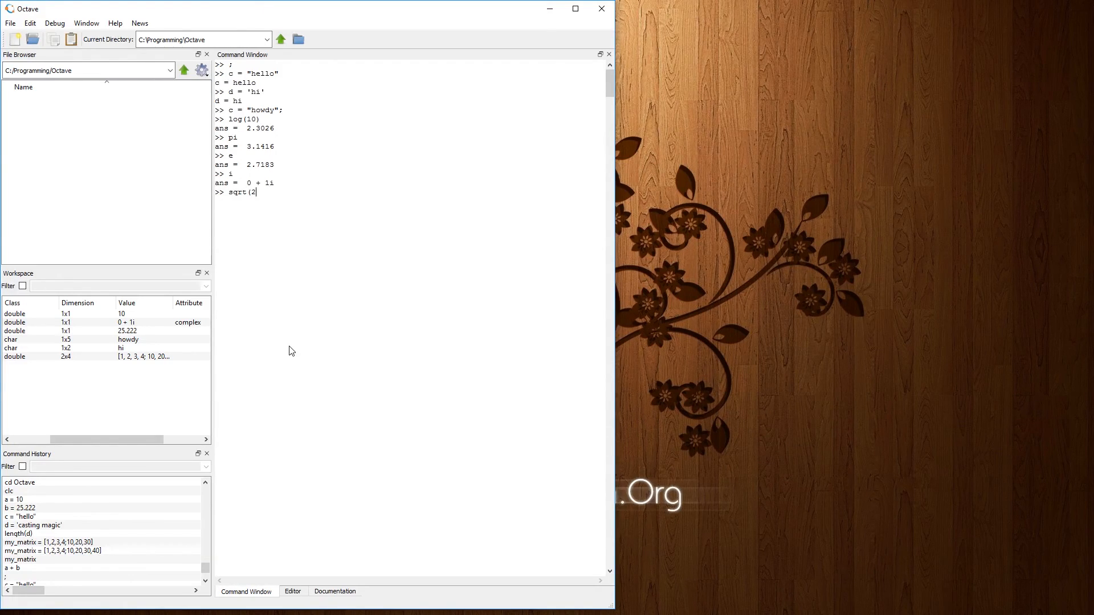
{"action": "type", "text": "0"}
{"action": "key", "text": "Return"}
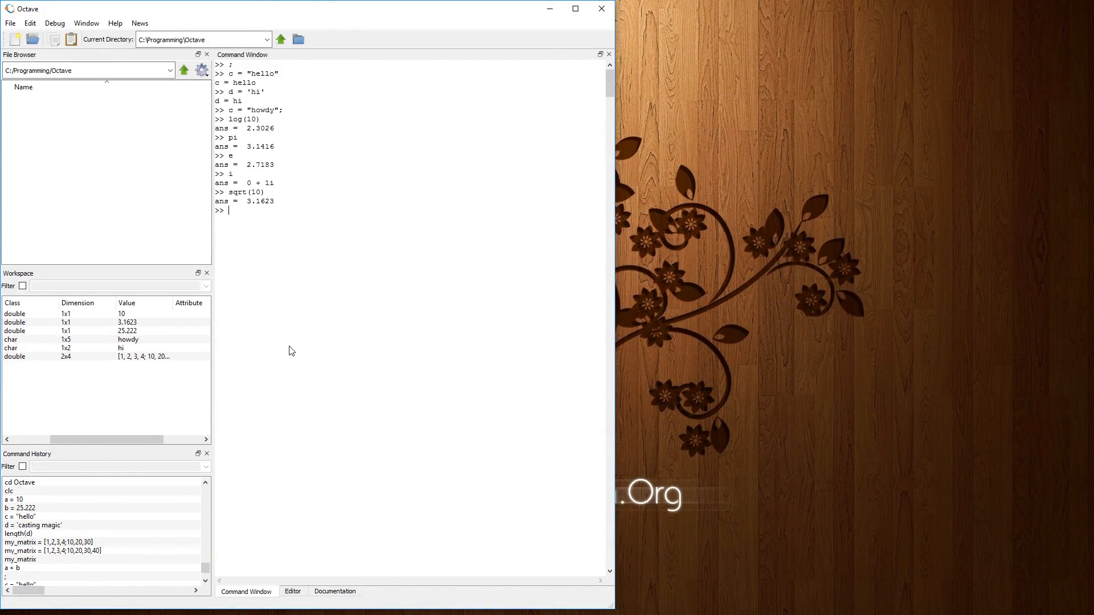
Step: Overwrite pi with 20, then start typing clr pi to remove it
{"action": "type", "text": "pi = 20"}
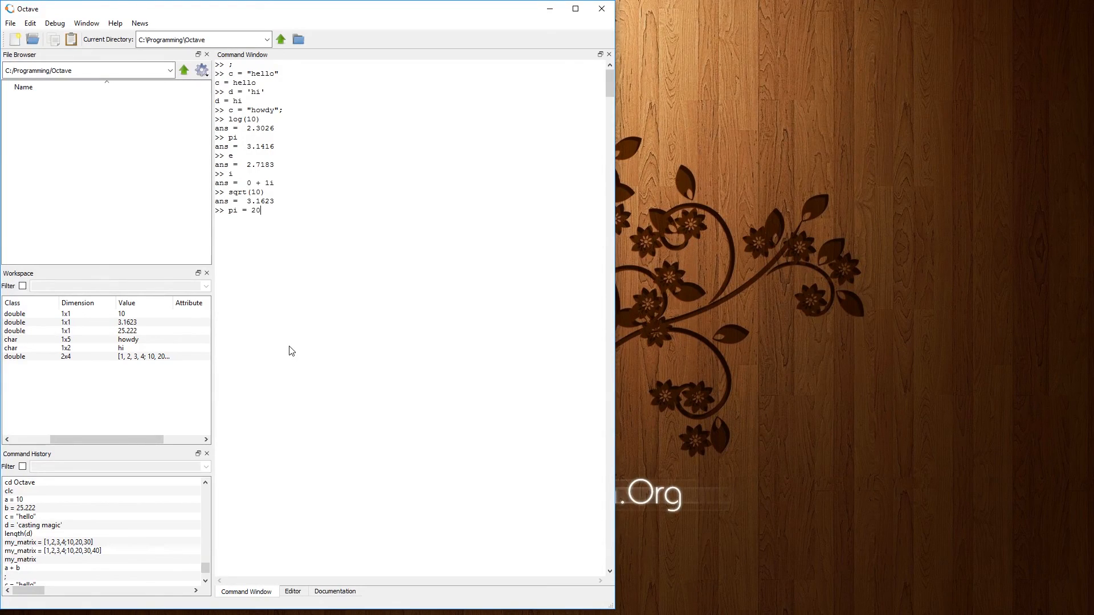
{"action": "key", "text": "Return"}
{"action": "type", "text": "pi"}
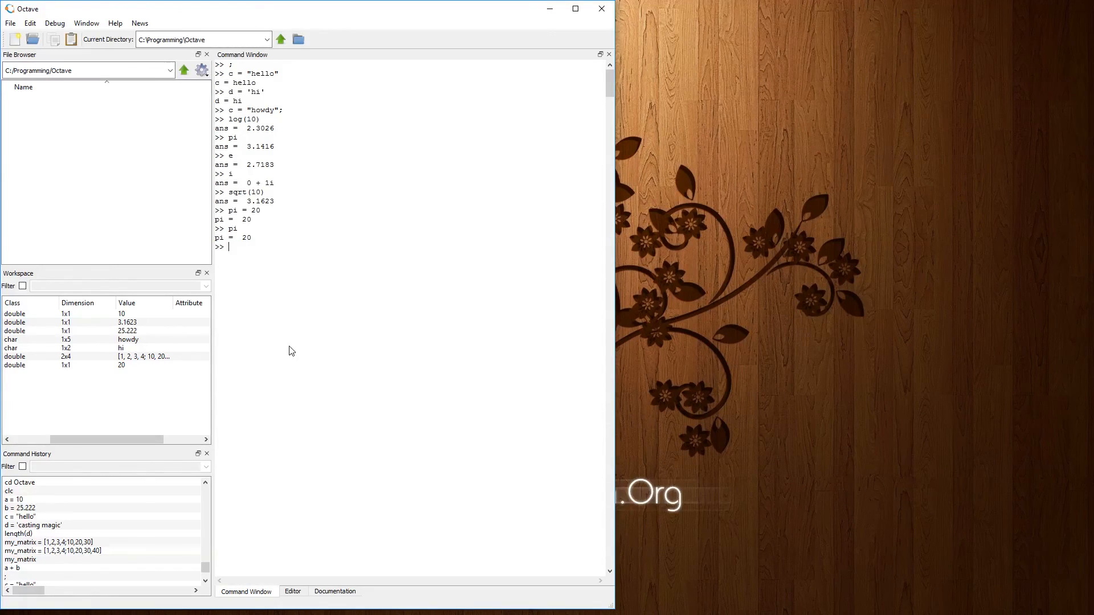
{"action": "type", "text": "cl"}
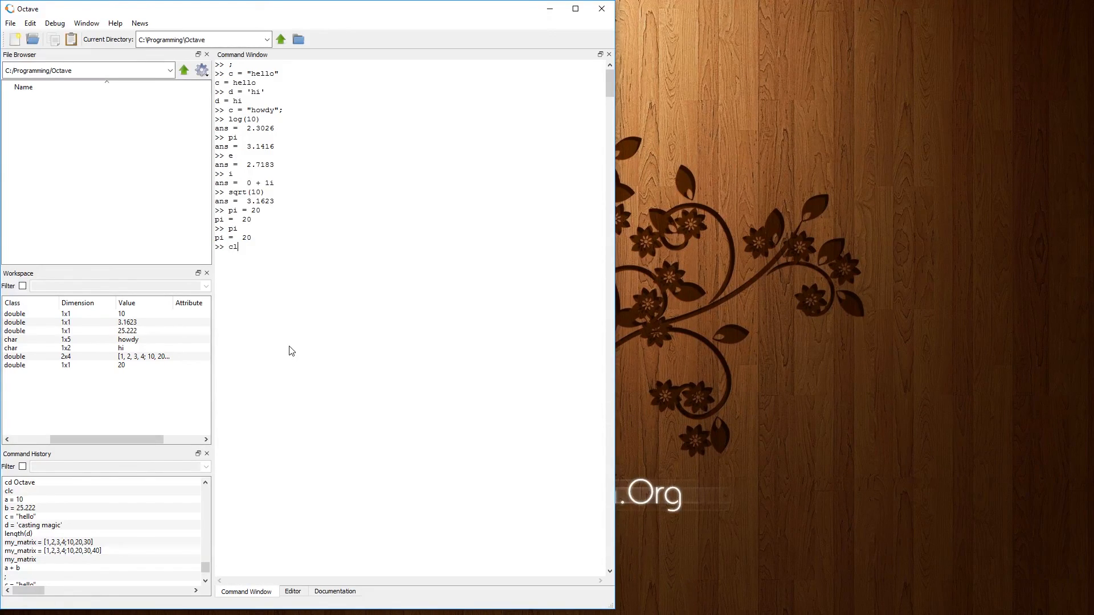
{"action": "type", "text": "r pi"}
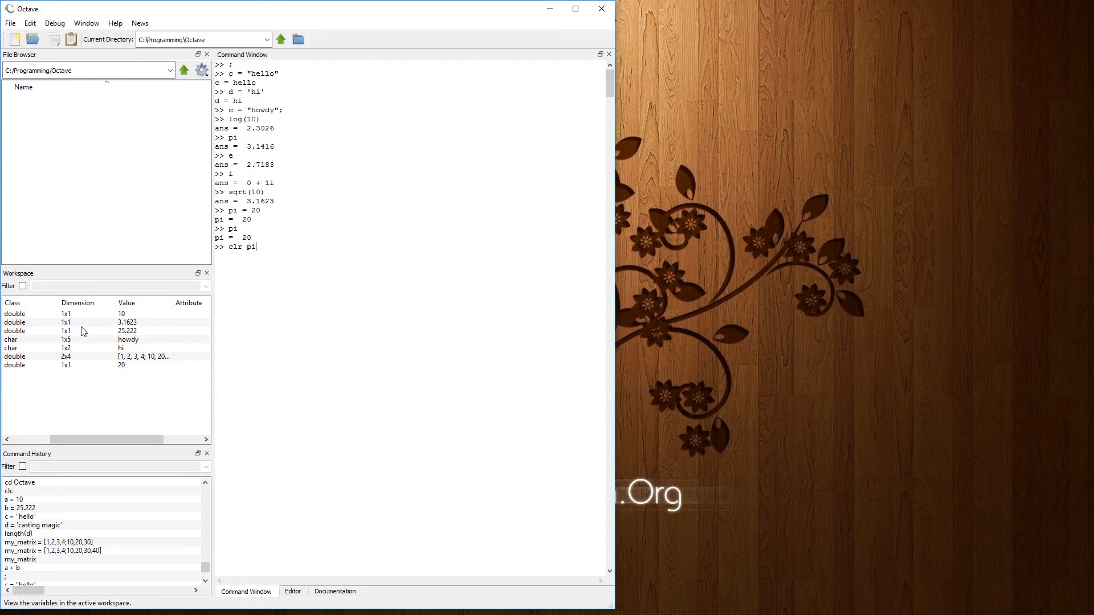
{"action": "mouse_move", "coordinate": [95, 323]}
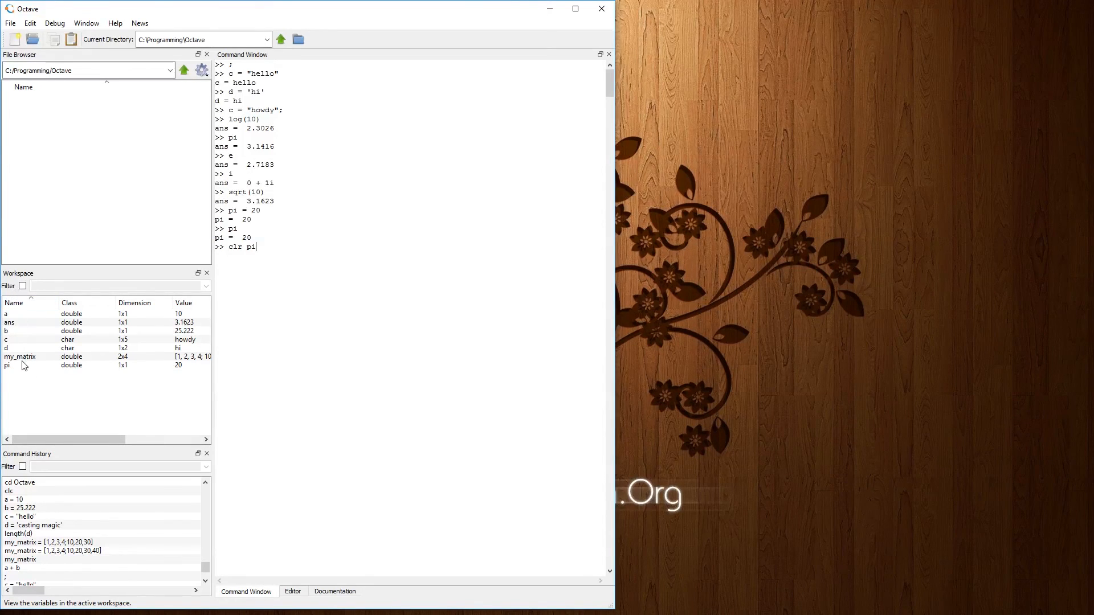
{"action": "mouse_move", "coordinate": [276, 318]}
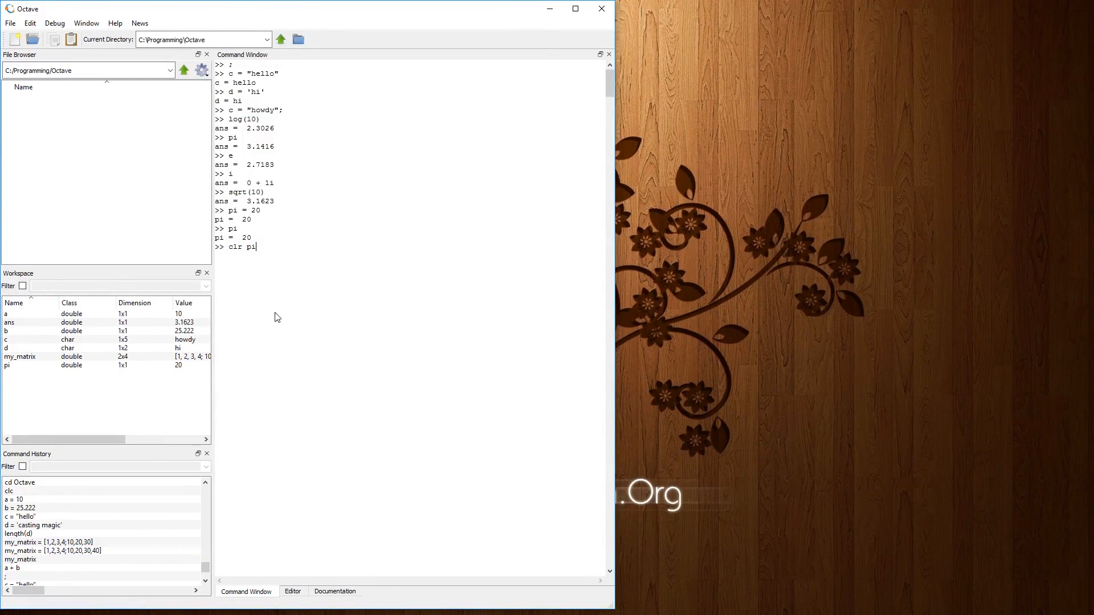
{"action": "mouse_move", "coordinate": [284, 270]}
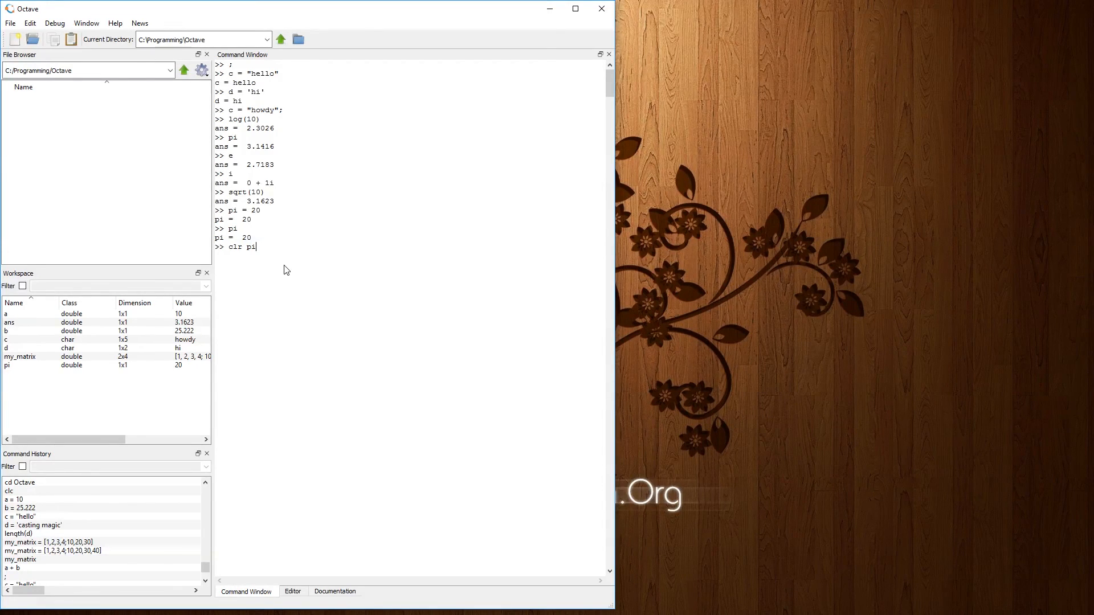
{"action": "mouse_move", "coordinate": [243, 249]}
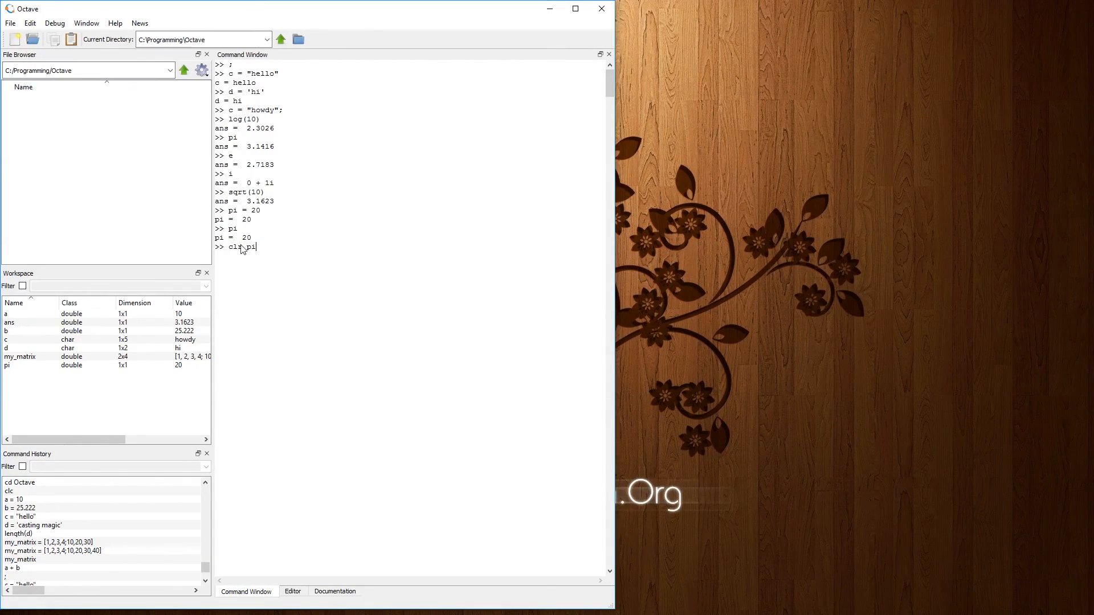
{"action": "mouse_move", "coordinate": [122, 375]}
{"action": "type", "text": "clear"}
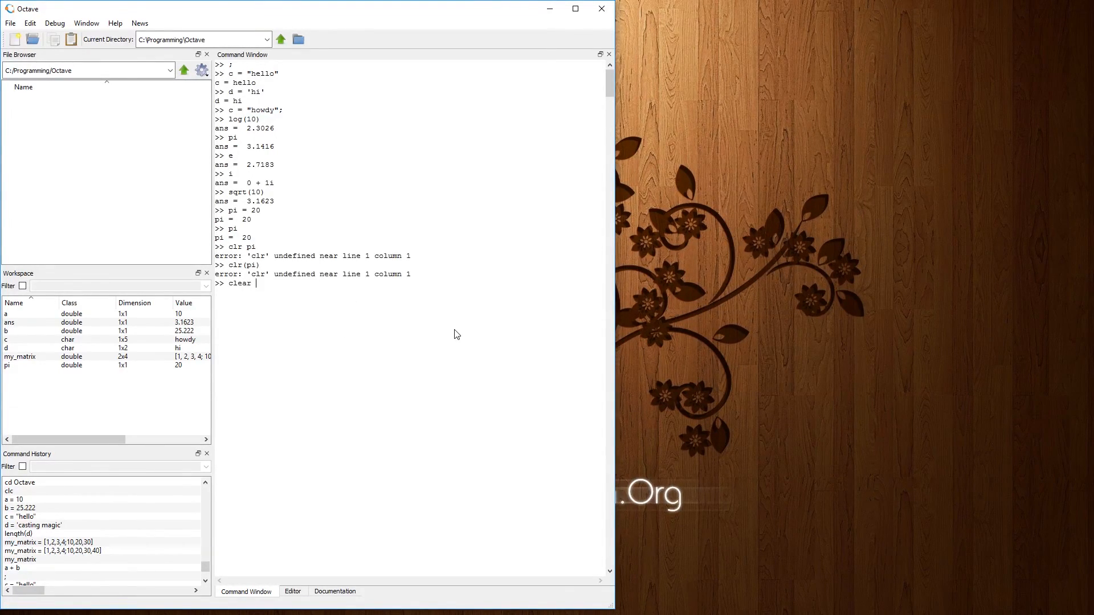
Step: Display pi restored to 3.1416, then set e to 3.1416 and display it
{"action": "type", "text": "pi"}
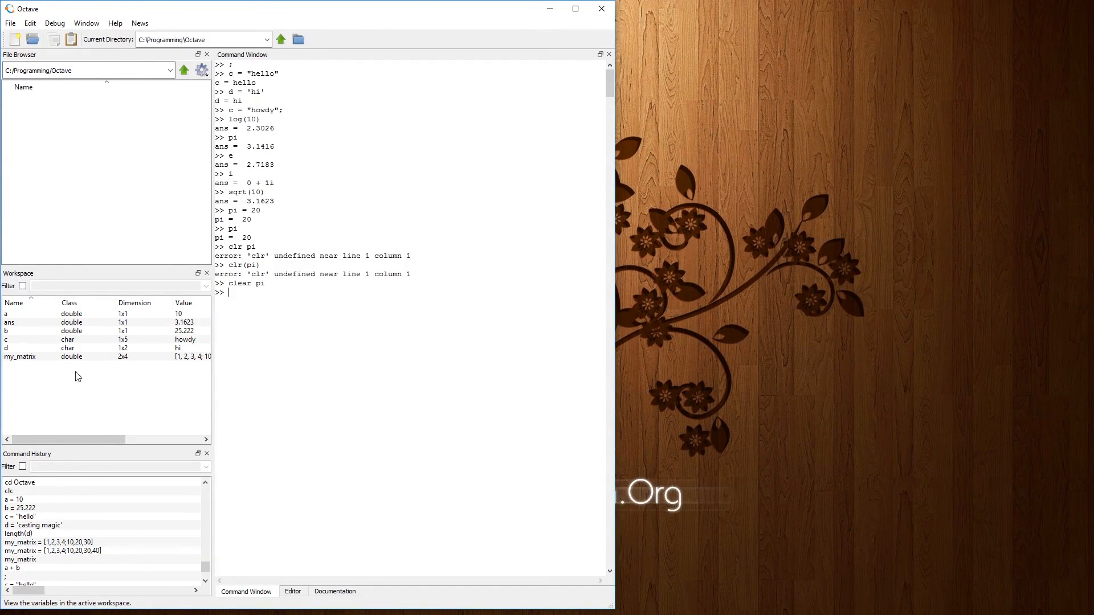
{"action": "mouse_move", "coordinate": [319, 342]}
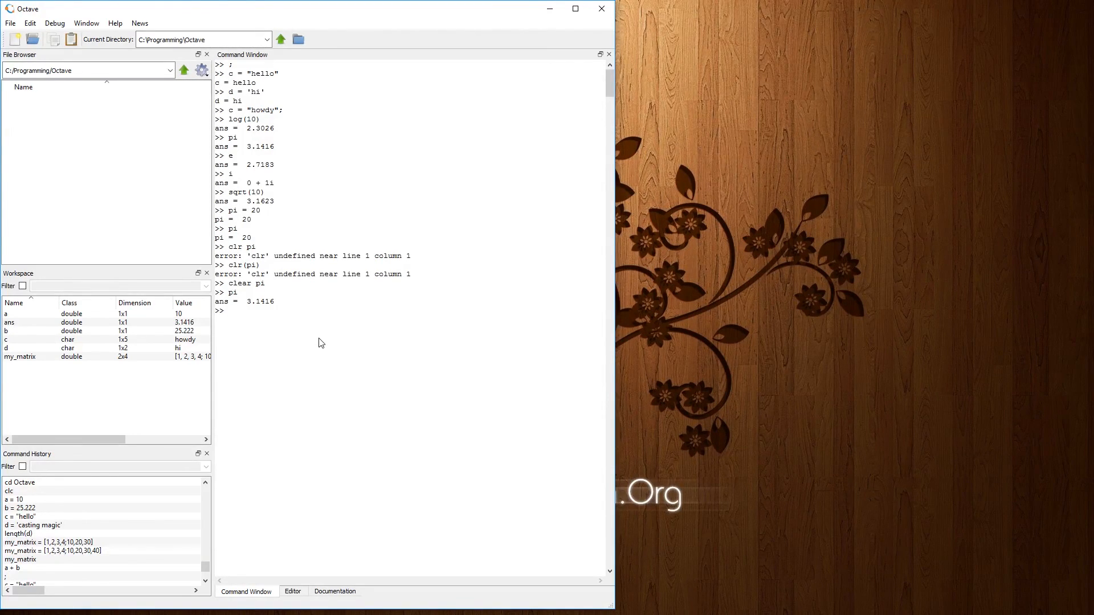
{"action": "type", "text": "e"}
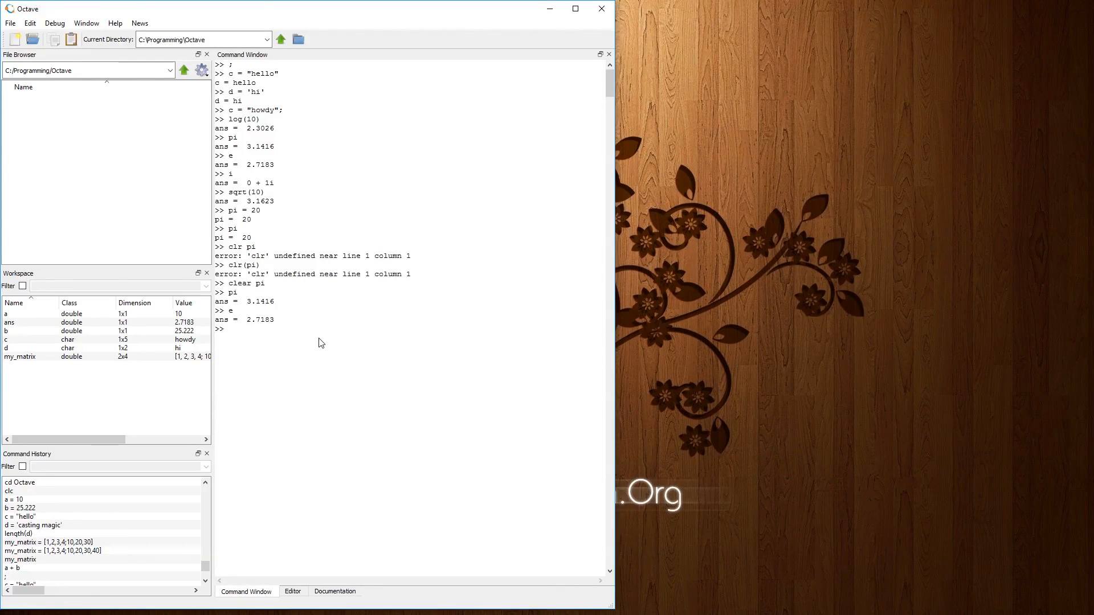
{"action": "type", "text": "e ="}
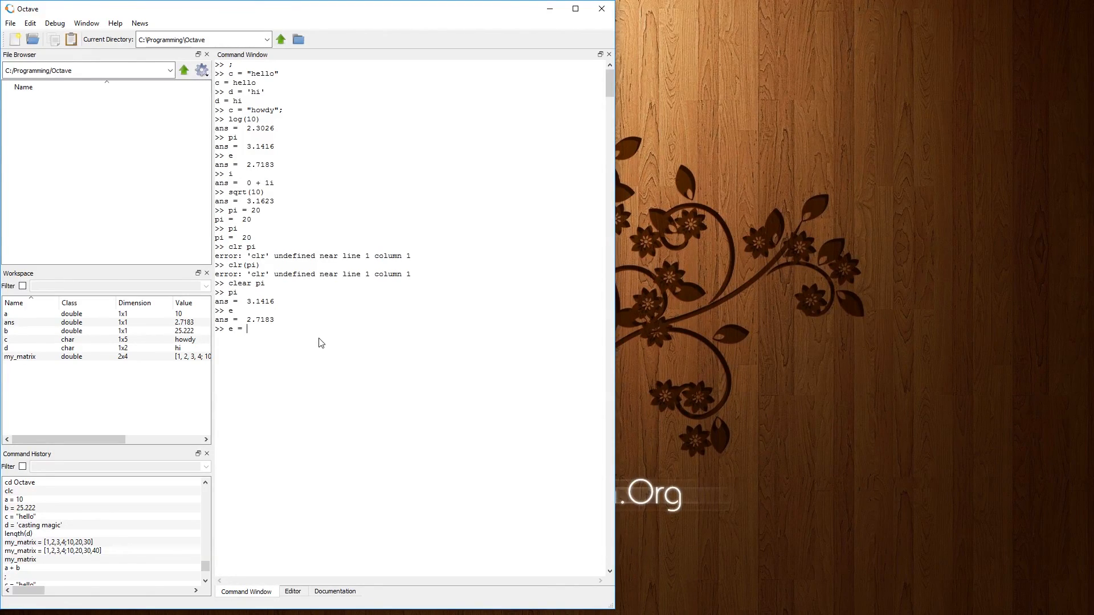
{"action": "type", "text": "3."}
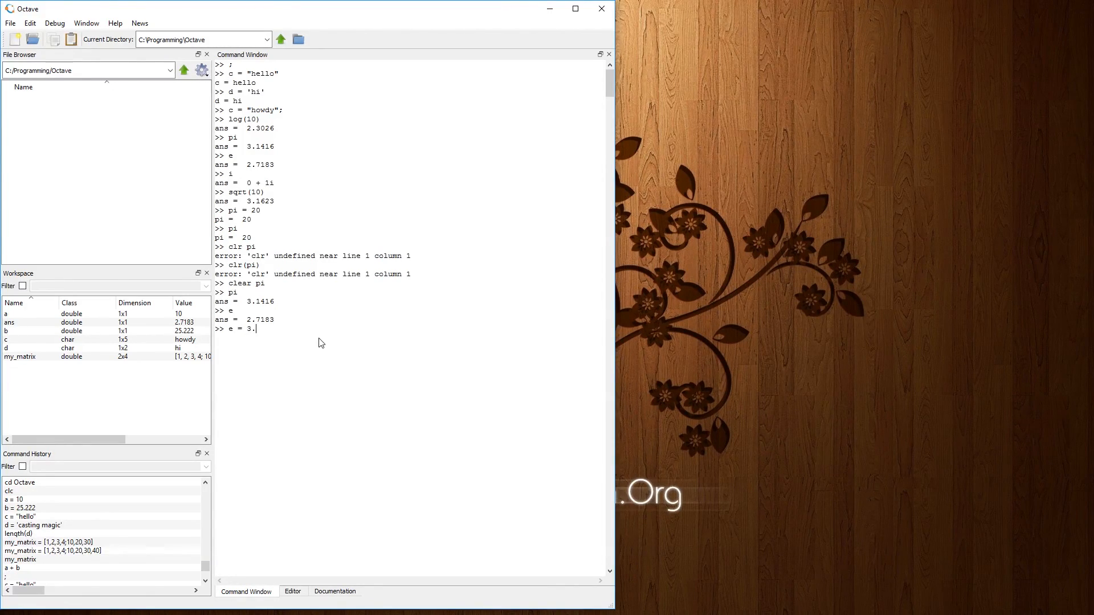
{"action": "type", "text": "1416"}
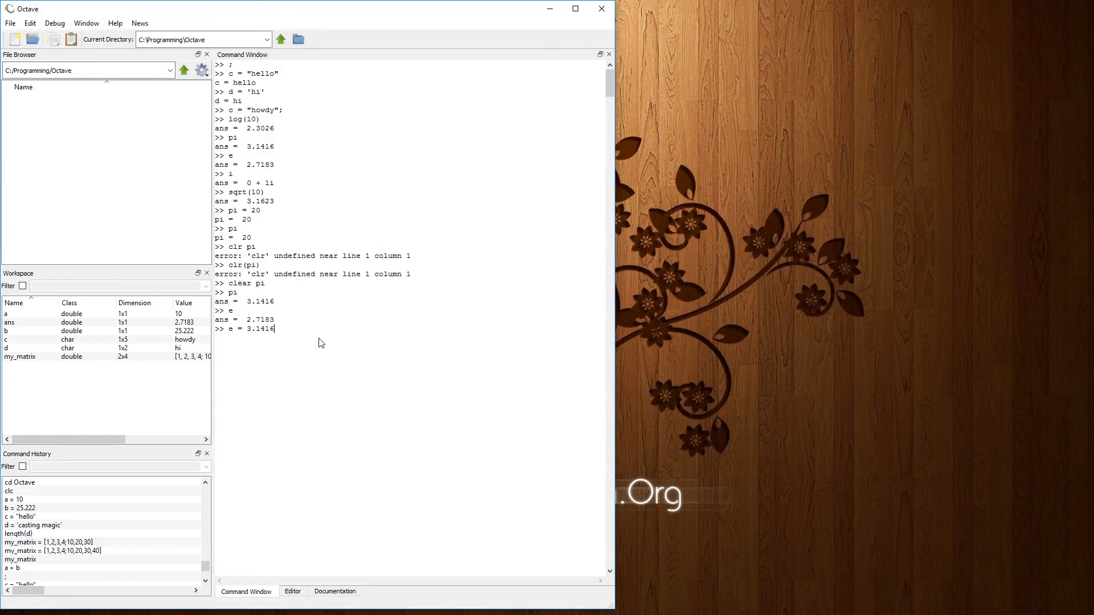
{"action": "key", "text": "Return"}
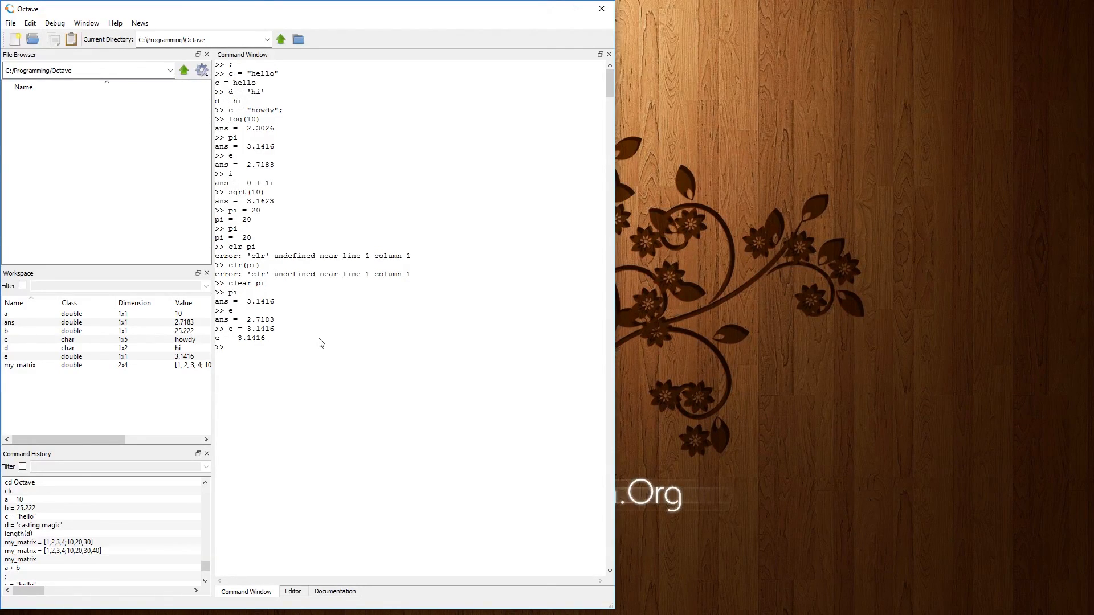
{"action": "key", "text": "Return"}
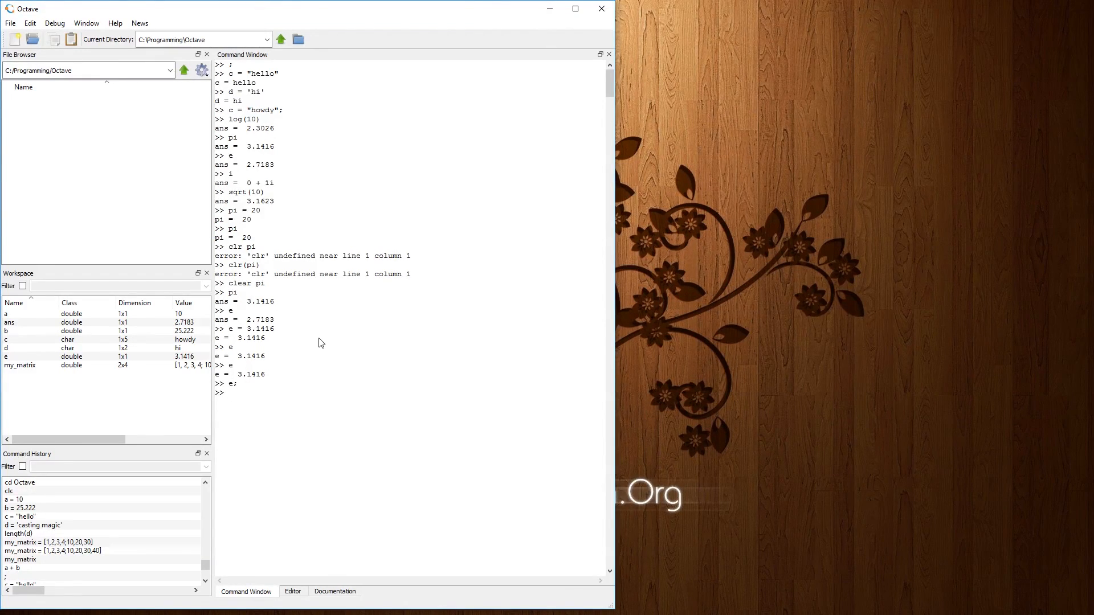
Step: Clear e so it returns to 2.7183, and begin another clear command
{"action": "type", "text": "clear"}
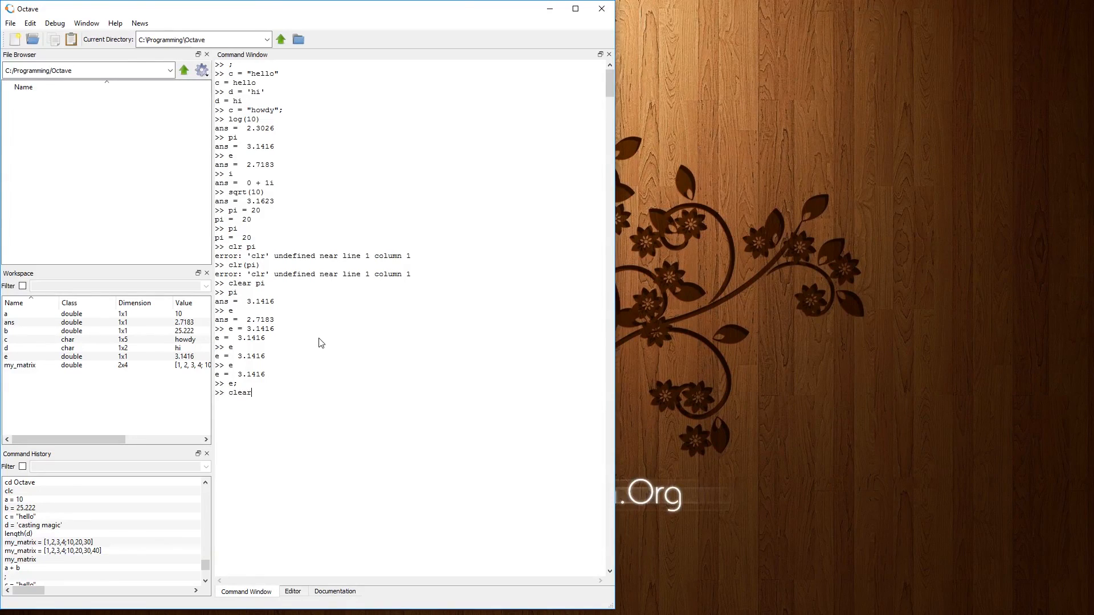
{"action": "type", "text": "e"}
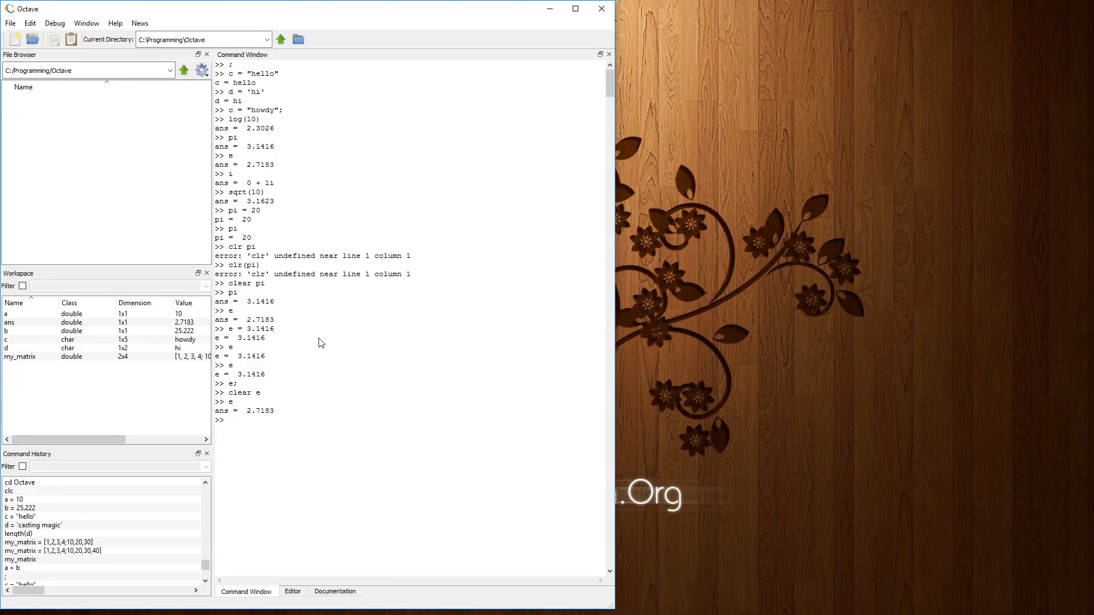
{"action": "type", "text": "clear"}
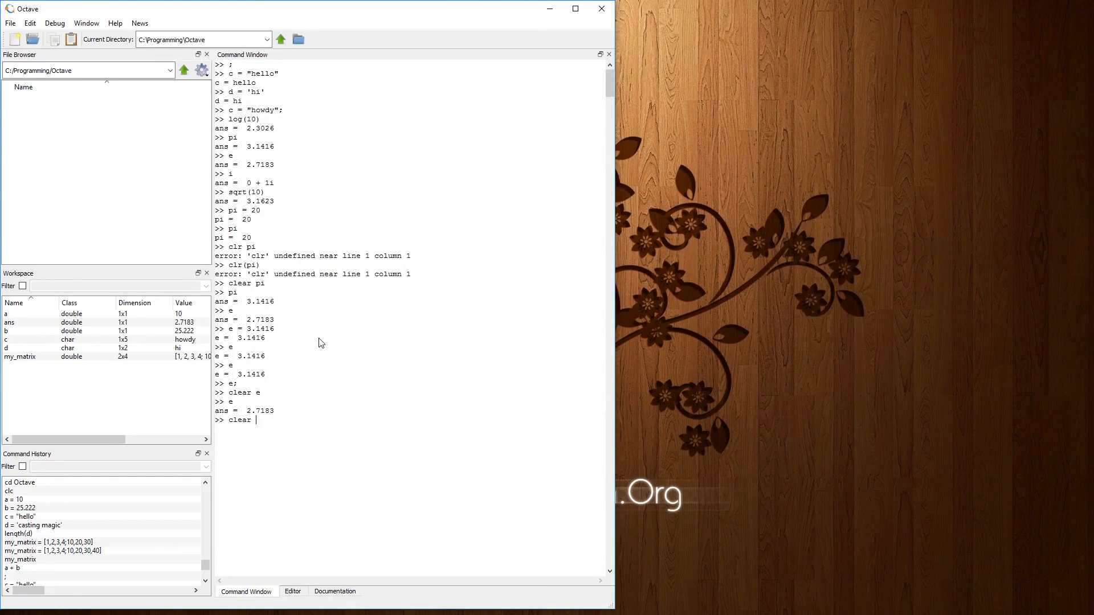
Step: Run a bare clear to remove every variable, including d
{"action": "key", "text": "Return"}
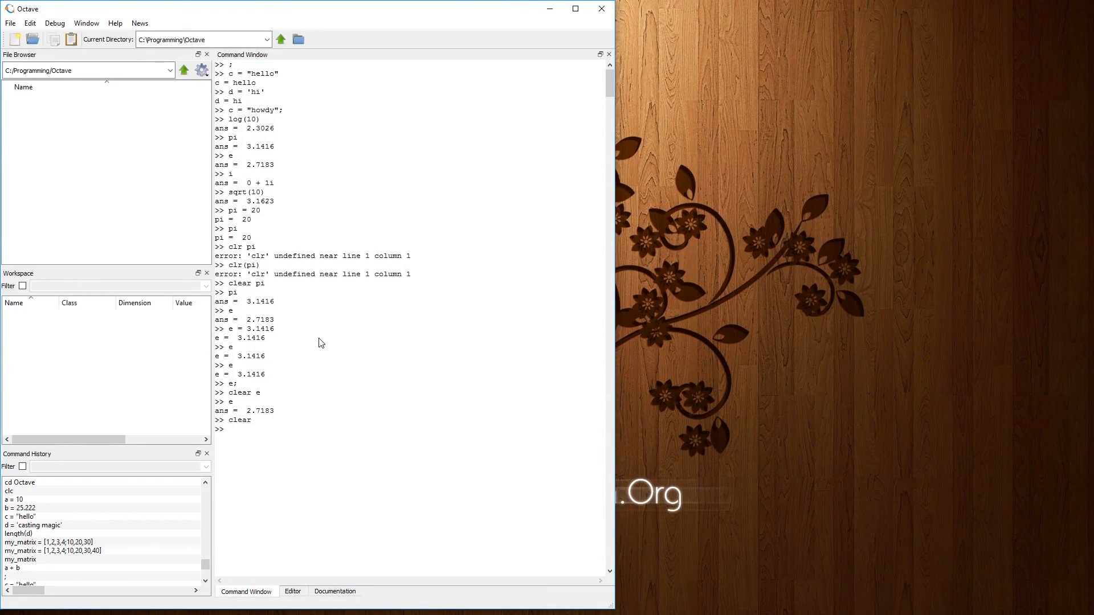
{"action": "mouse_move", "coordinate": [94, 360]}
{"action": "type", "text": "d"}
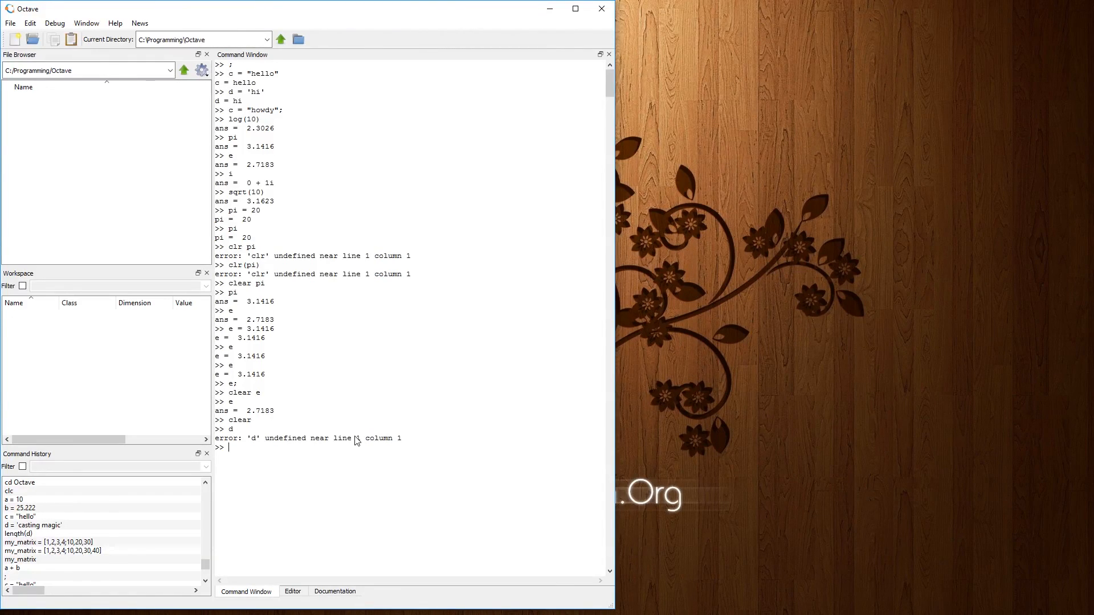
{"action": "mouse_move", "coordinate": [175, 166]}
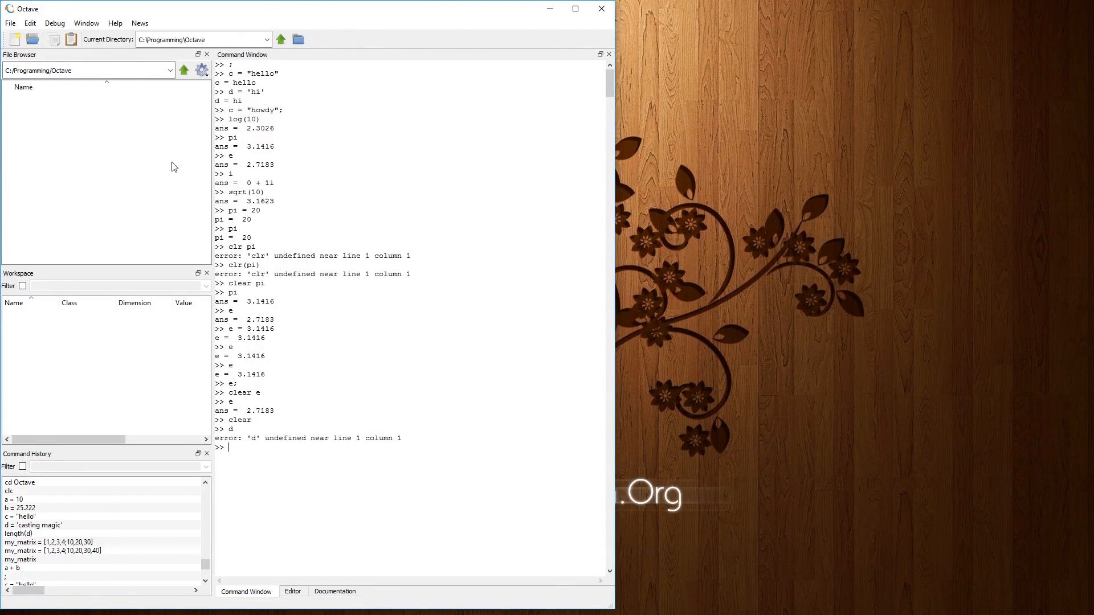
{"action": "mouse_move", "coordinate": [347, 509]}
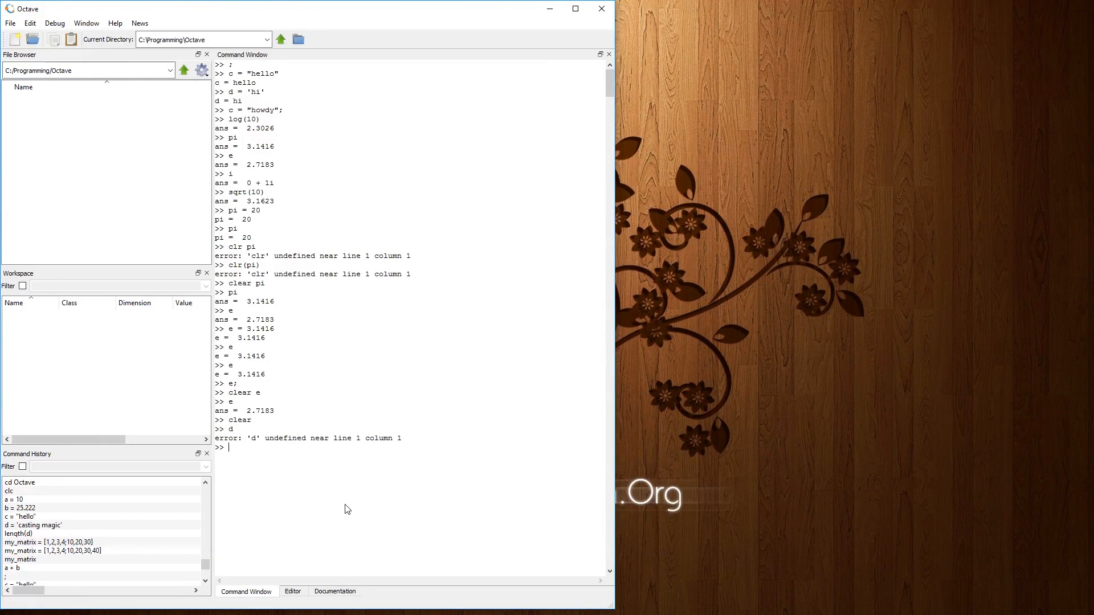
Step: Log disp("hello") between diary on and diary off, then select the new diary file
{"action": "type", "text": "diary"}
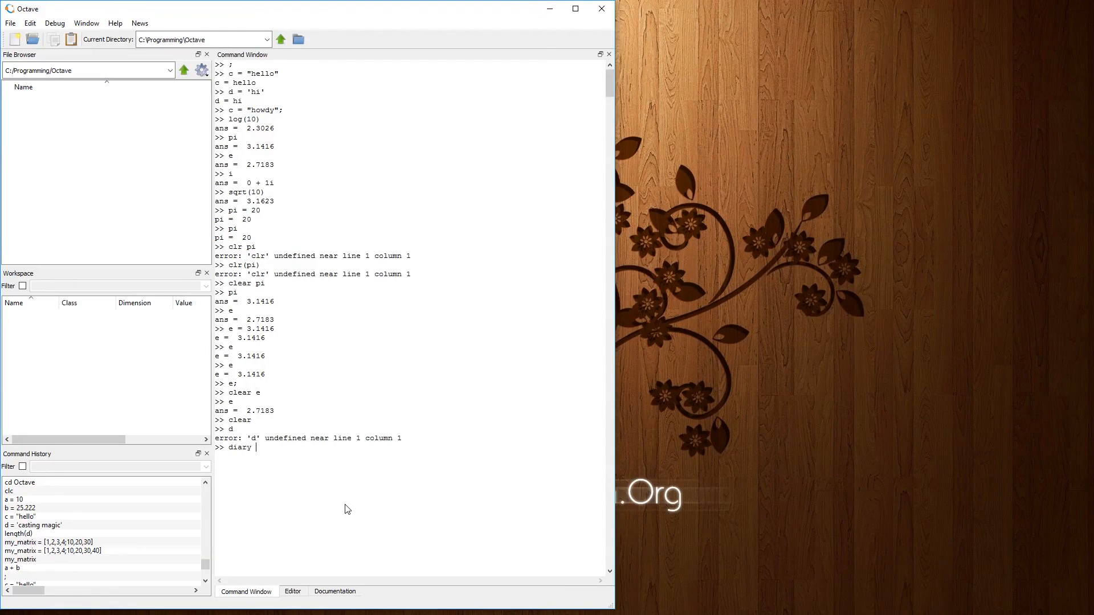
{"action": "type", "text": "on"}
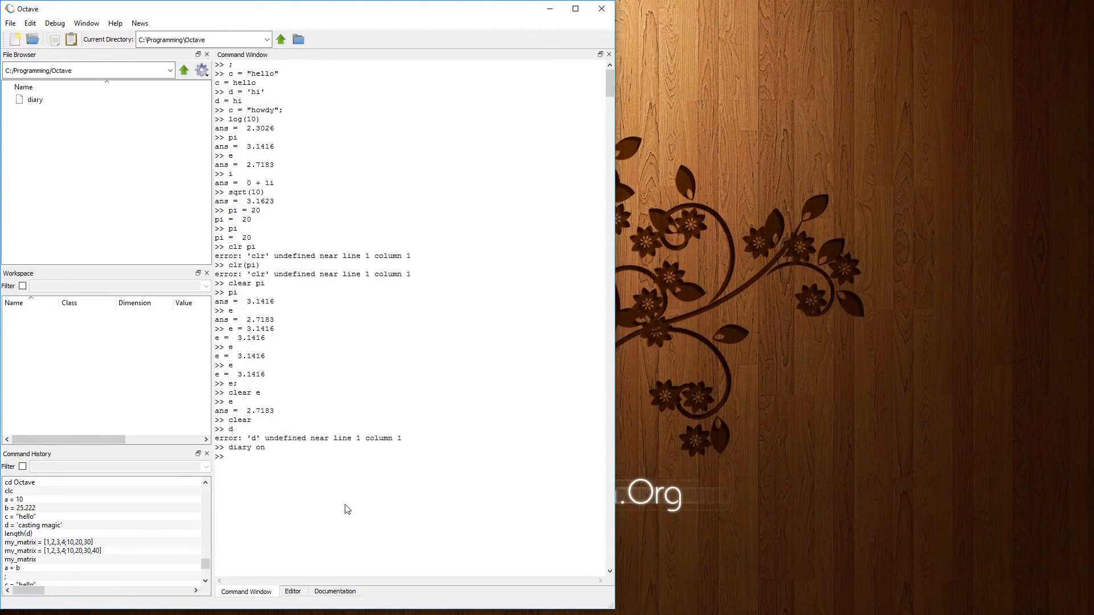
{"action": "mouse_move", "coordinate": [351, 513]}
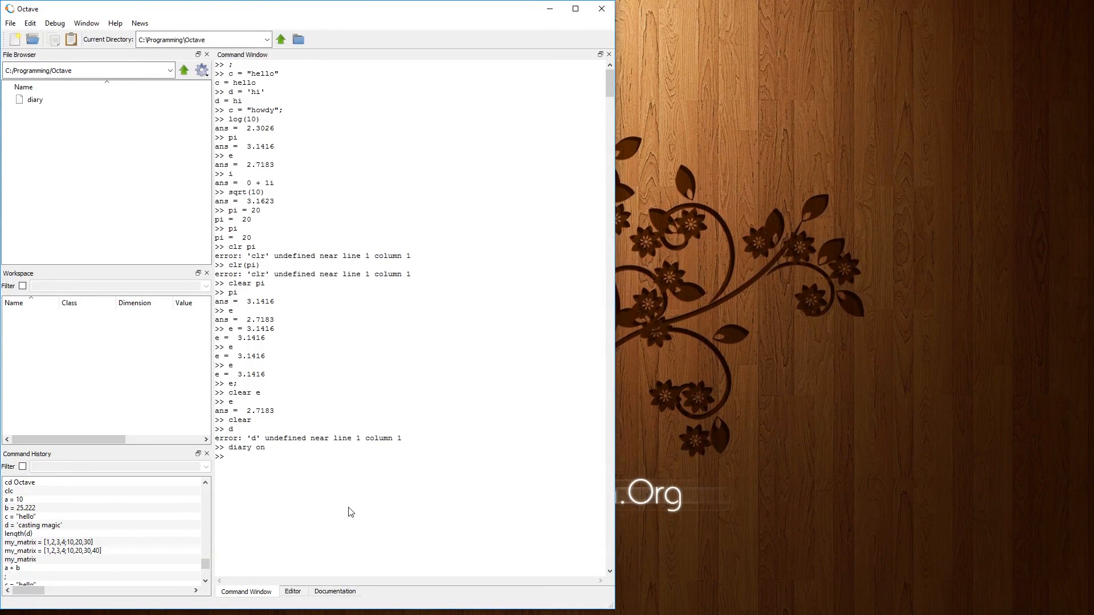
{"action": "type", "text": "disp"}
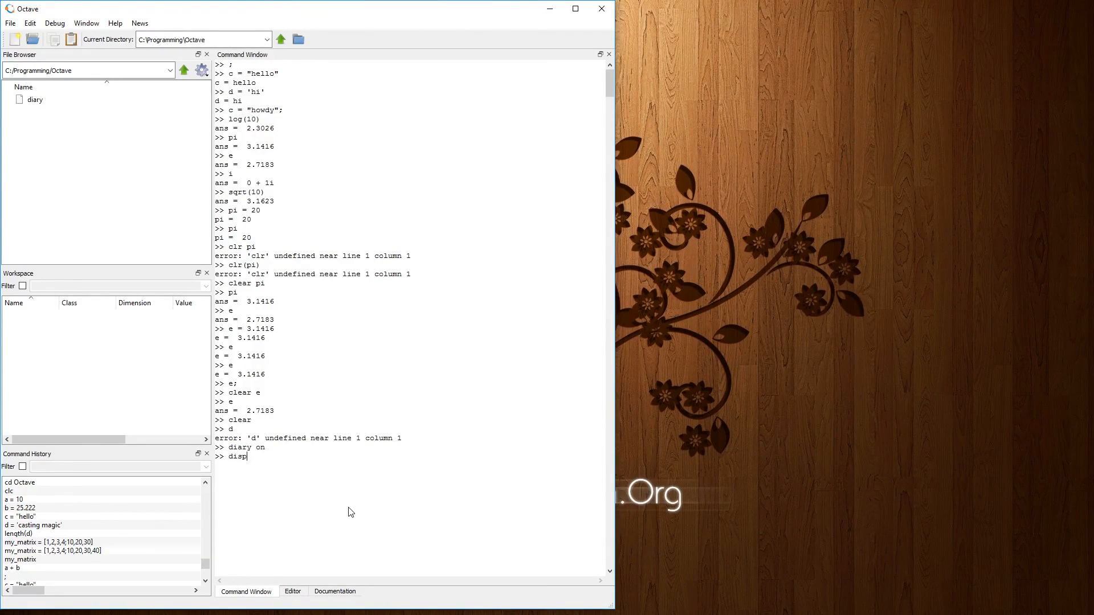
{"action": "type", "text": "(\"hello"}
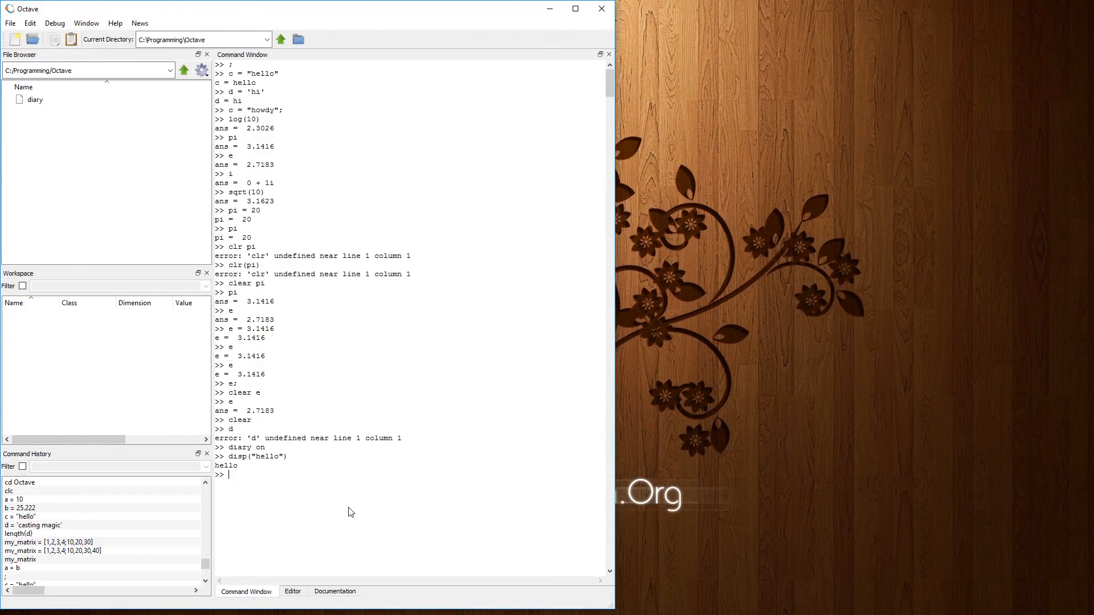
{"action": "type", "text": "dia"}
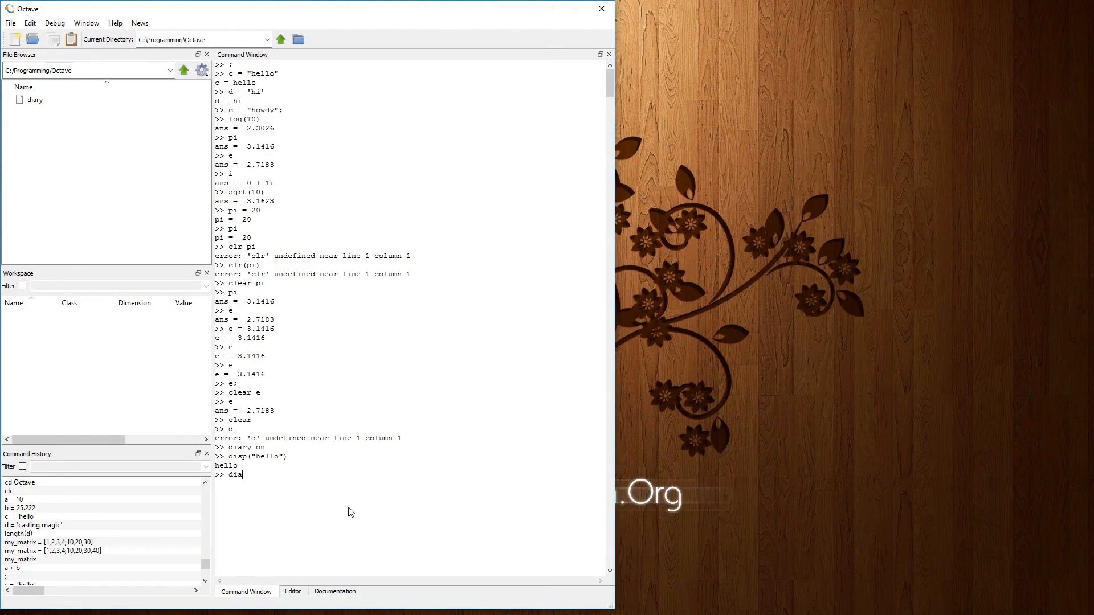
{"action": "key", "text": "Return"}
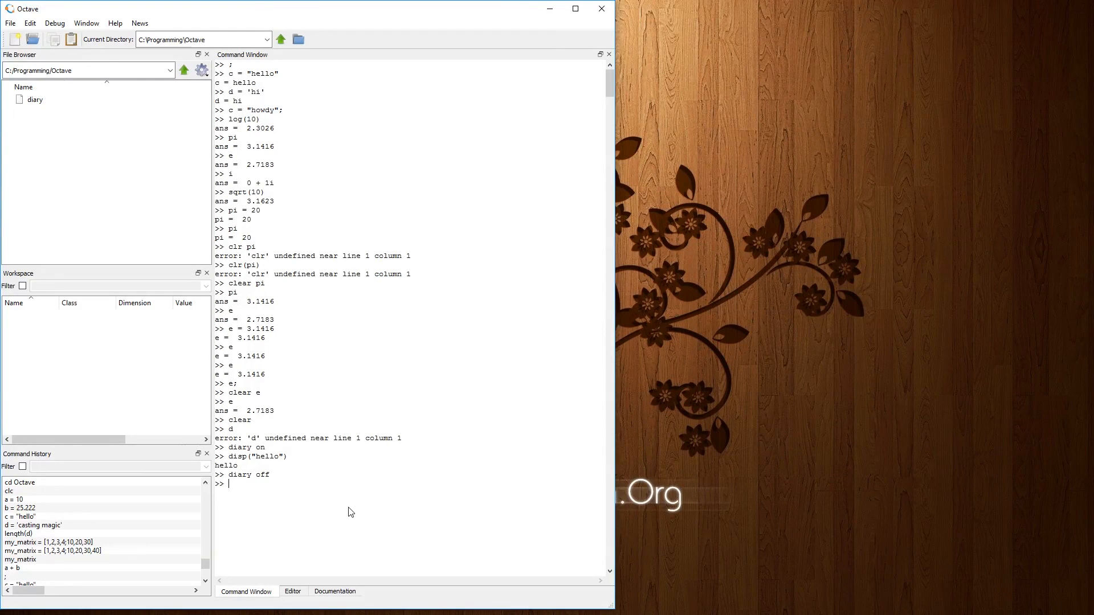
{"action": "left_click", "coordinate": [84, 69]}
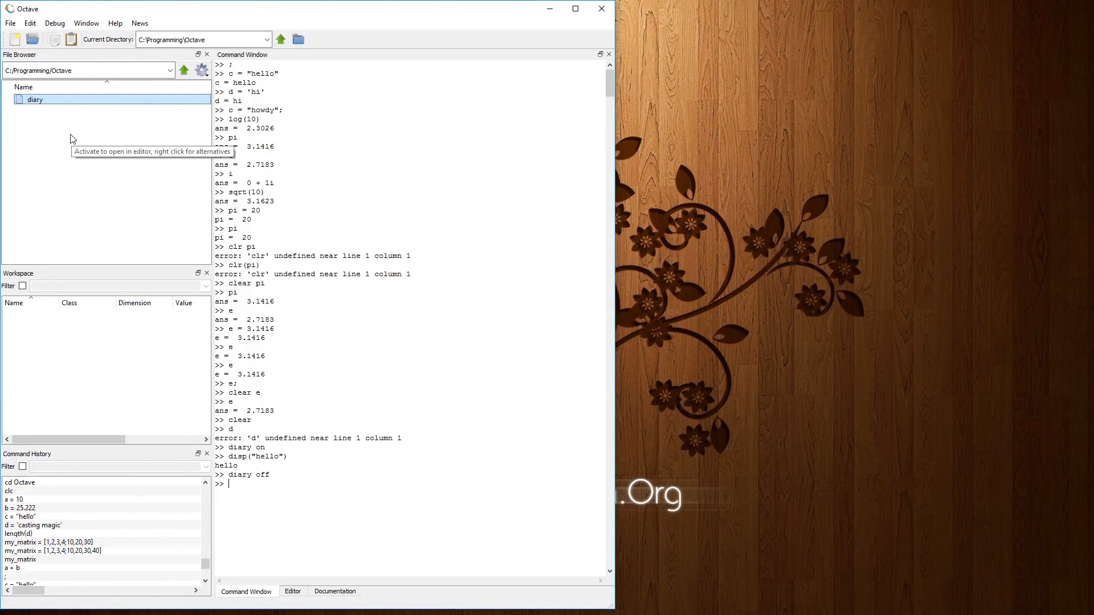
{"action": "mouse_move", "coordinate": [48, 120]}
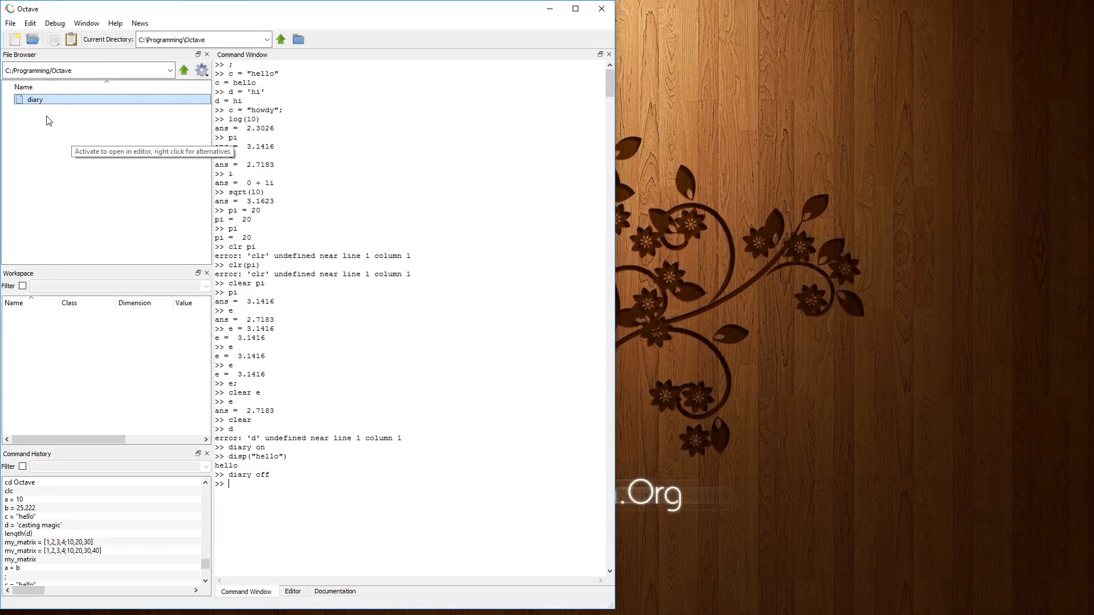
{"action": "mouse_move", "coordinate": [224, 496]}
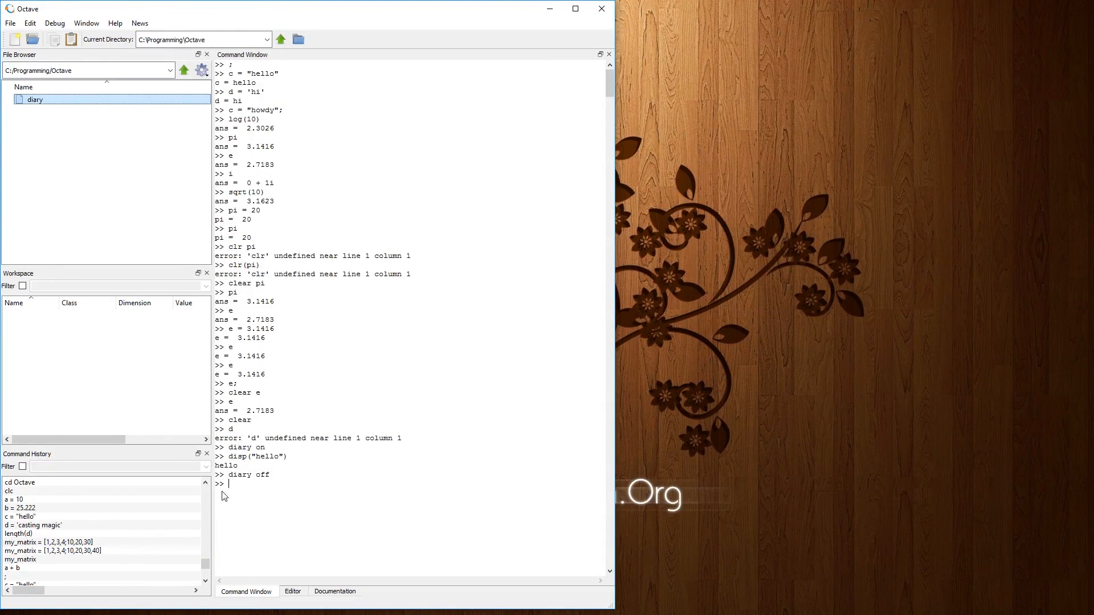
{"action": "mouse_move", "coordinate": [262, 463]}
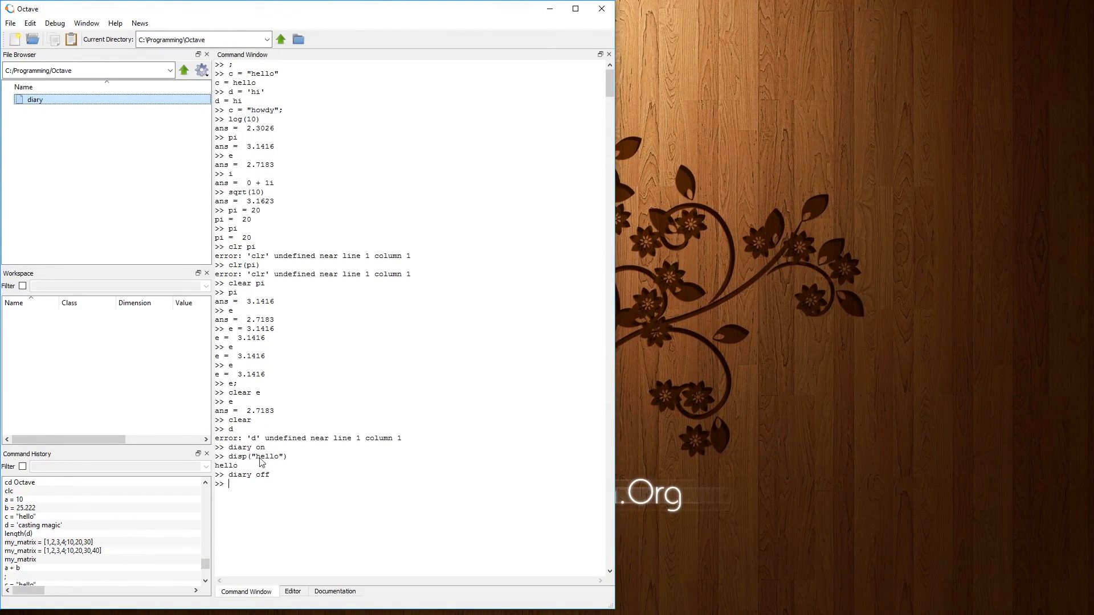
{"action": "mouse_move", "coordinate": [420, 164]}
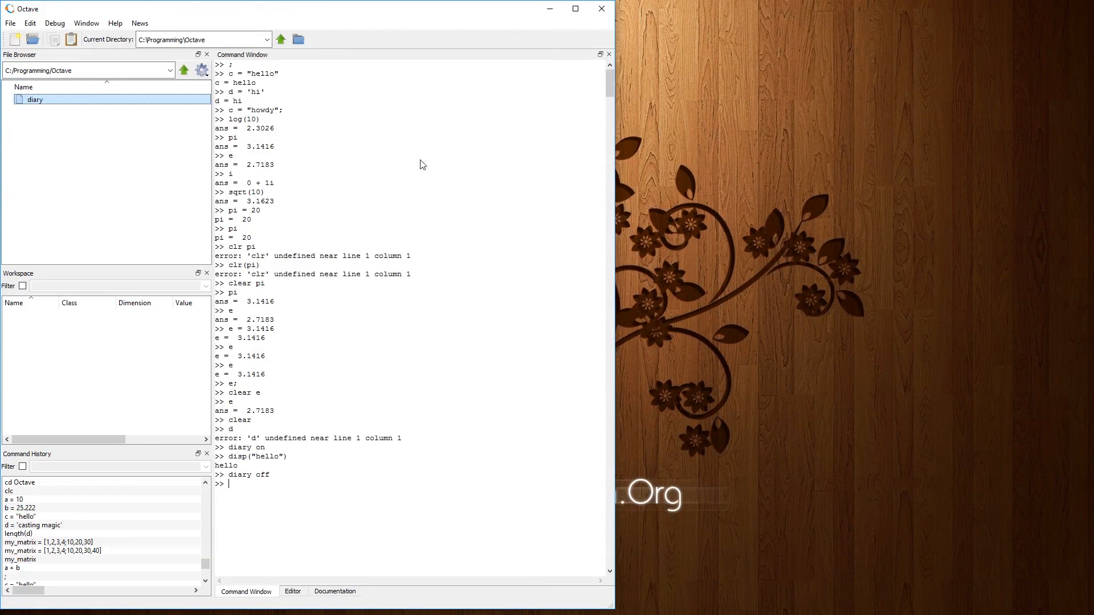
{"action": "mouse_move", "coordinate": [422, 573]}
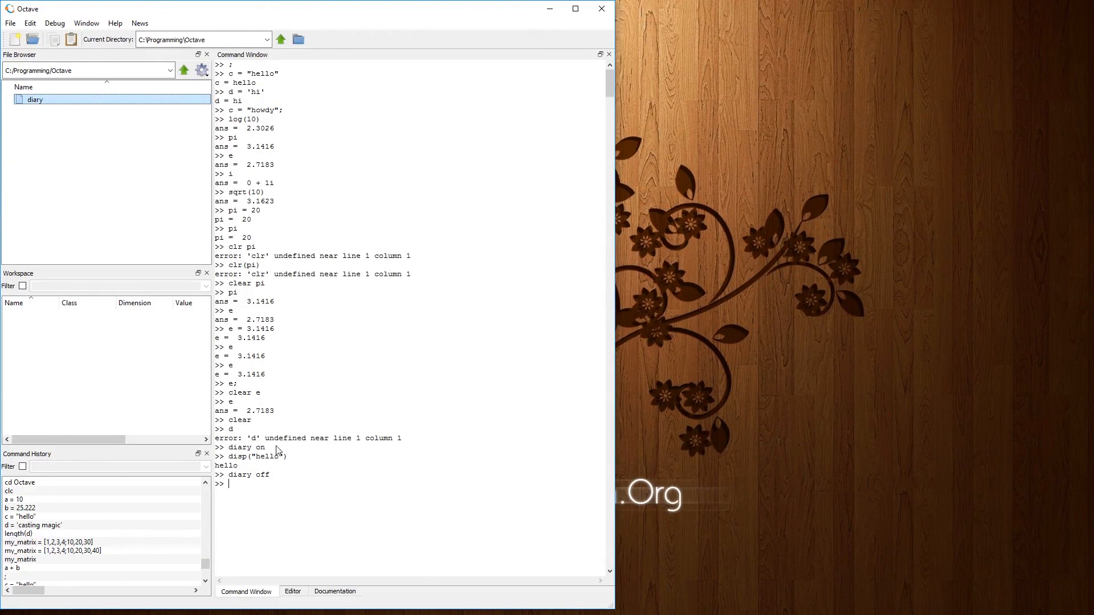
Step: Log disp("I'm a proper txt file") into me_goofing.txt, then turn the diary off
{"action": "type", "text": "diary"}
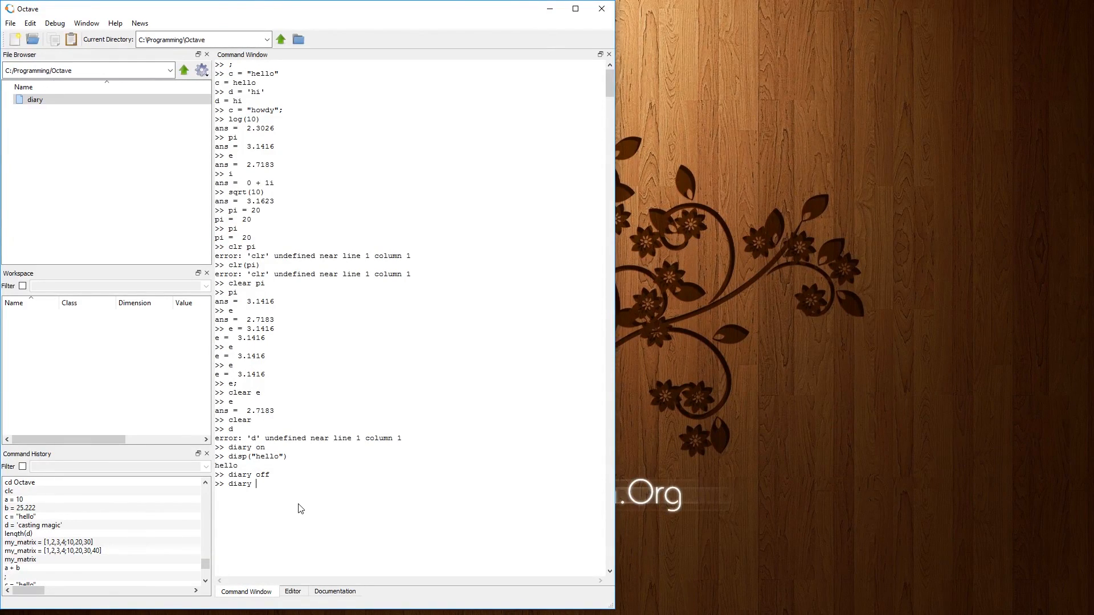
{"action": "type", "text": "me_goofing.txt"}
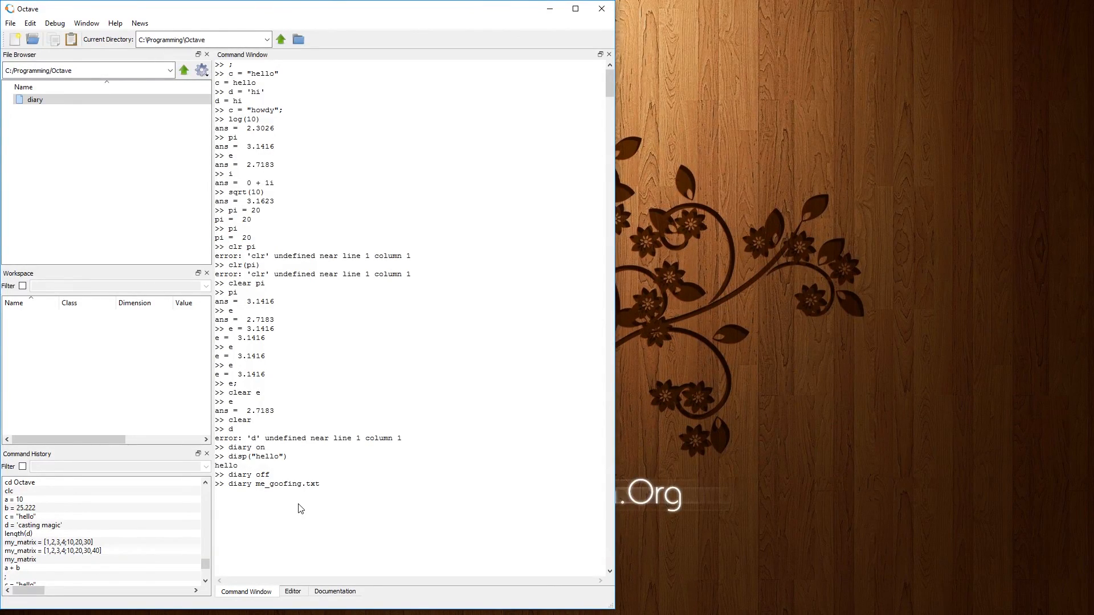
{"action": "key", "text": "Return"}
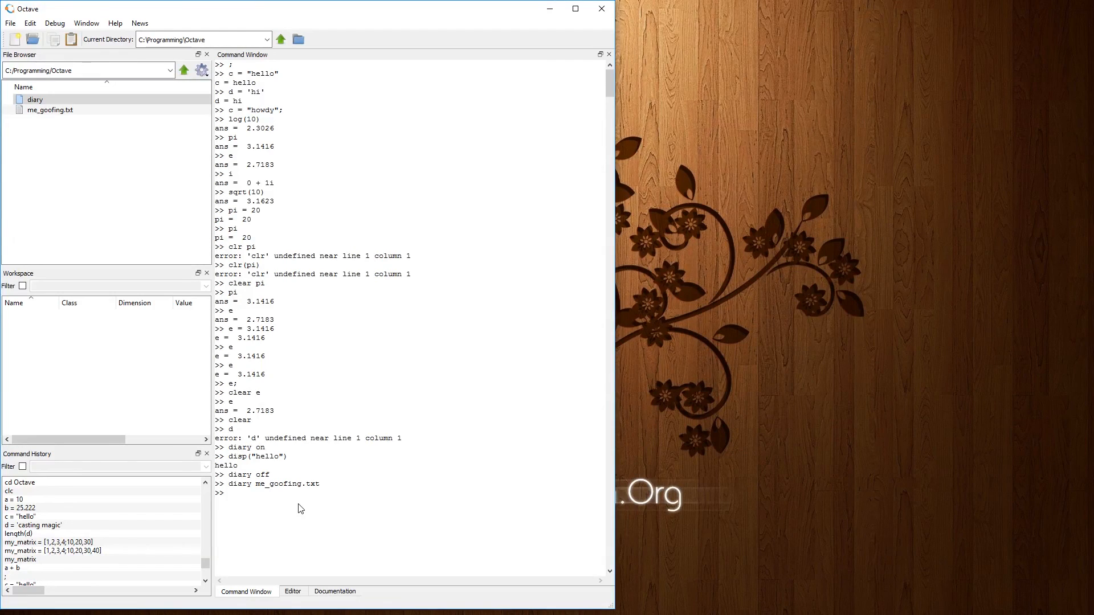
{"action": "left_click", "coordinate": [50, 110]}
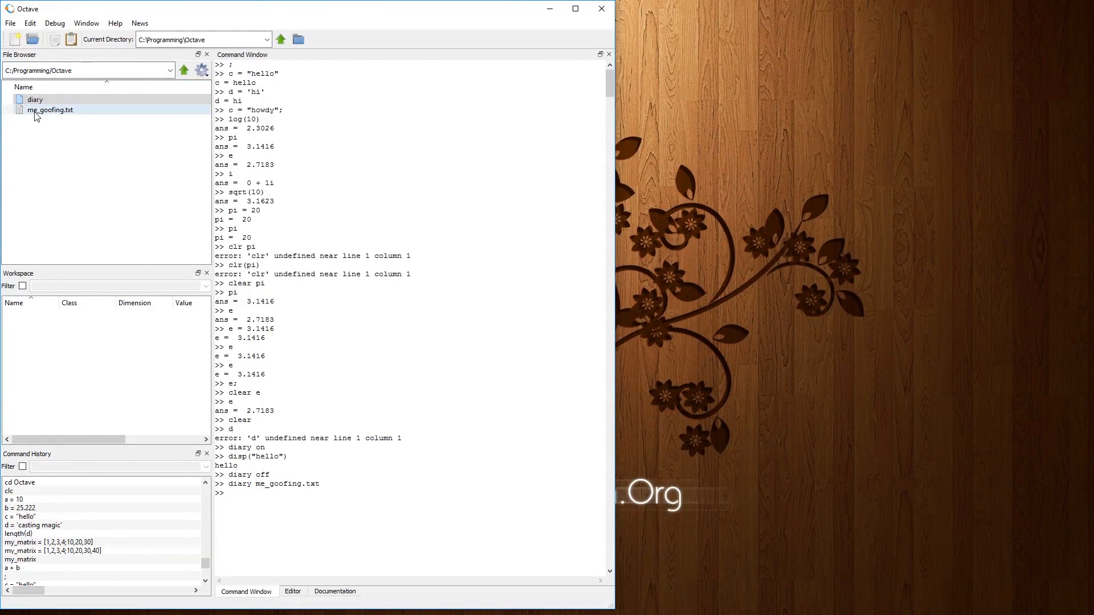
{"action": "mouse_move", "coordinate": [70, 118]}
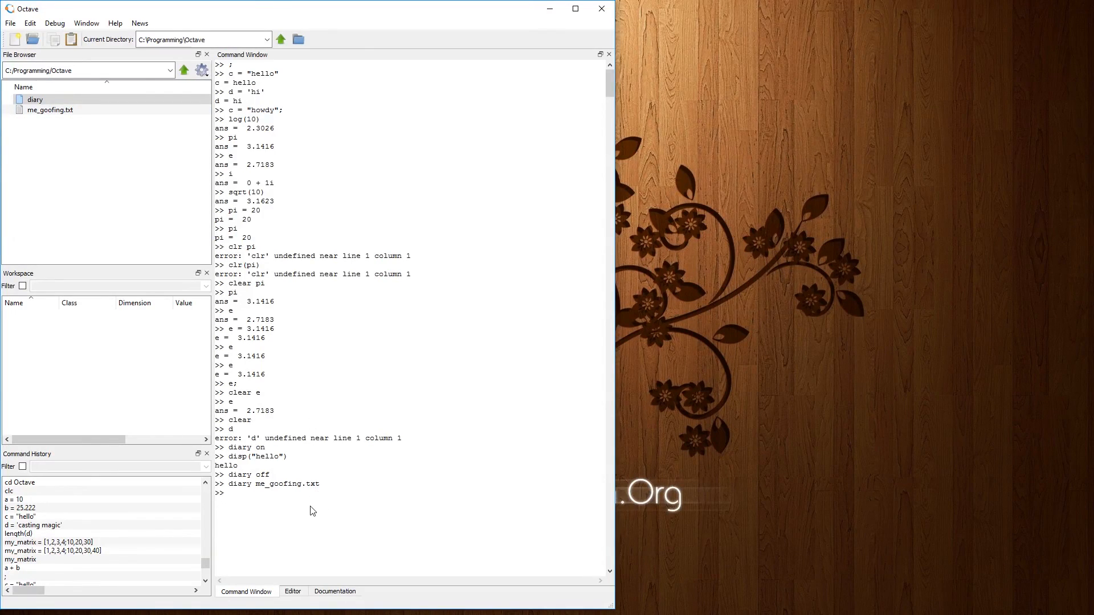
{"action": "type", "text": "disp(\"I'm a proper txt file"}
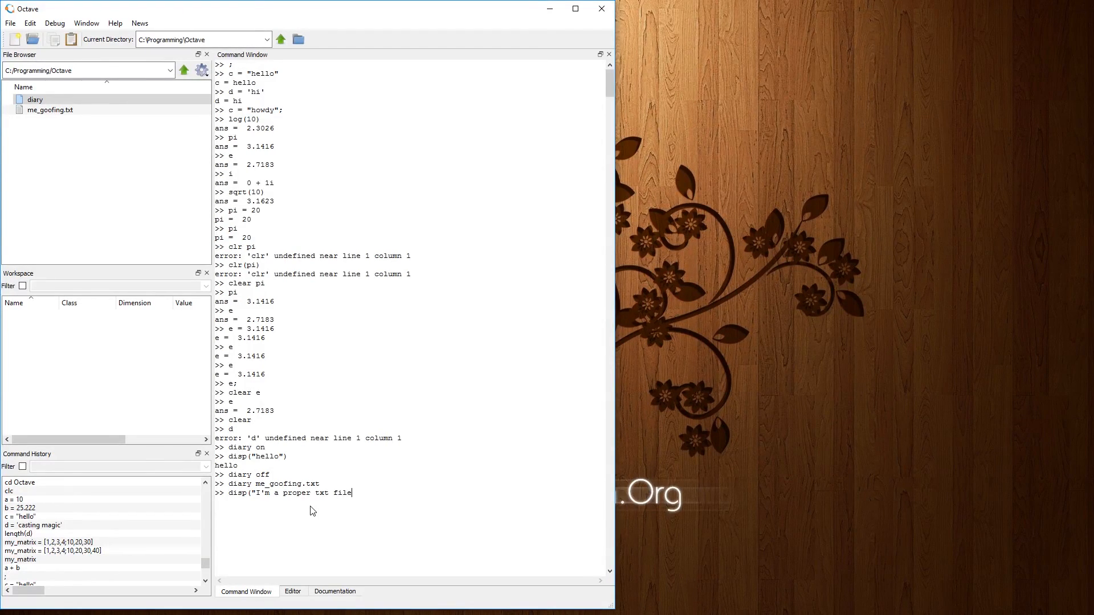
{"action": "key", "text": "Return"}
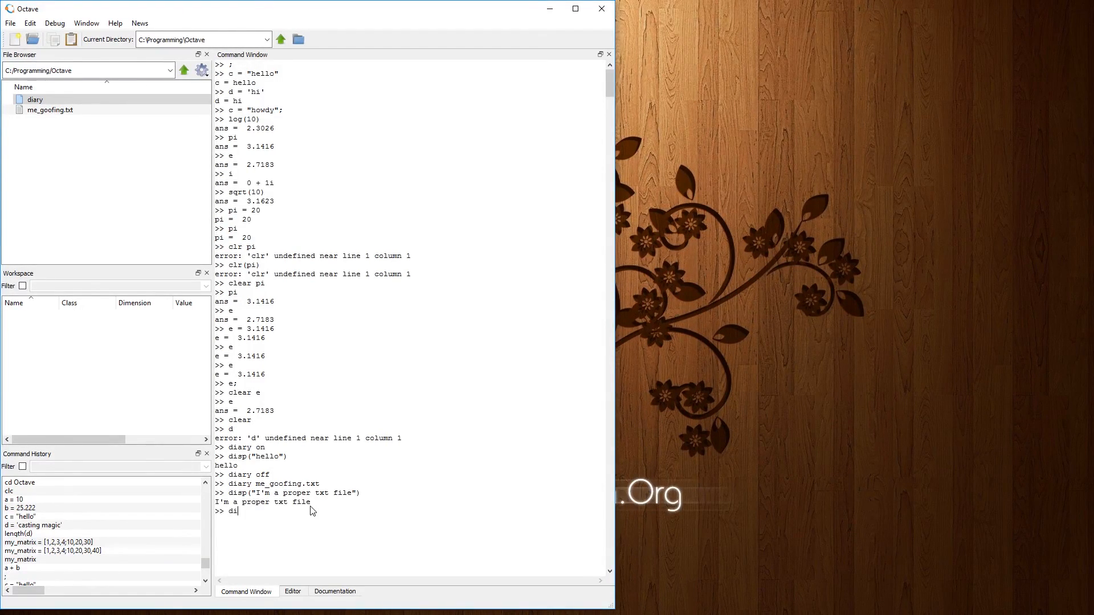
{"action": "type", "text": "ary off"}
{"action": "key", "text": "Return"}
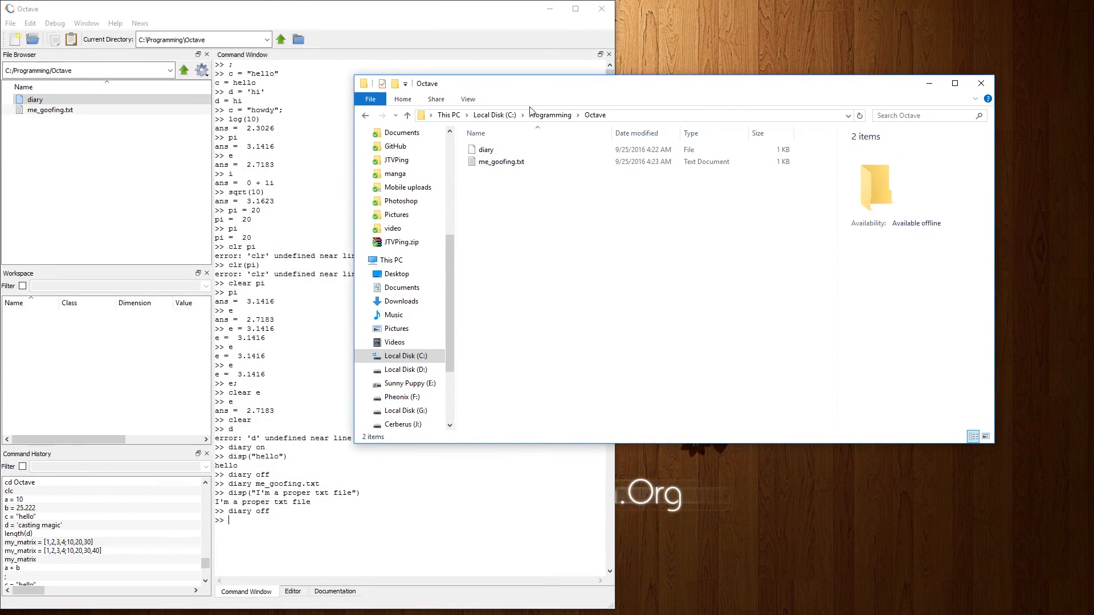
Step: Open the diary file from C:\Programming\Octave in Notepad++ to view its logged lines
{"action": "left_click", "coordinate": [485, 149]}
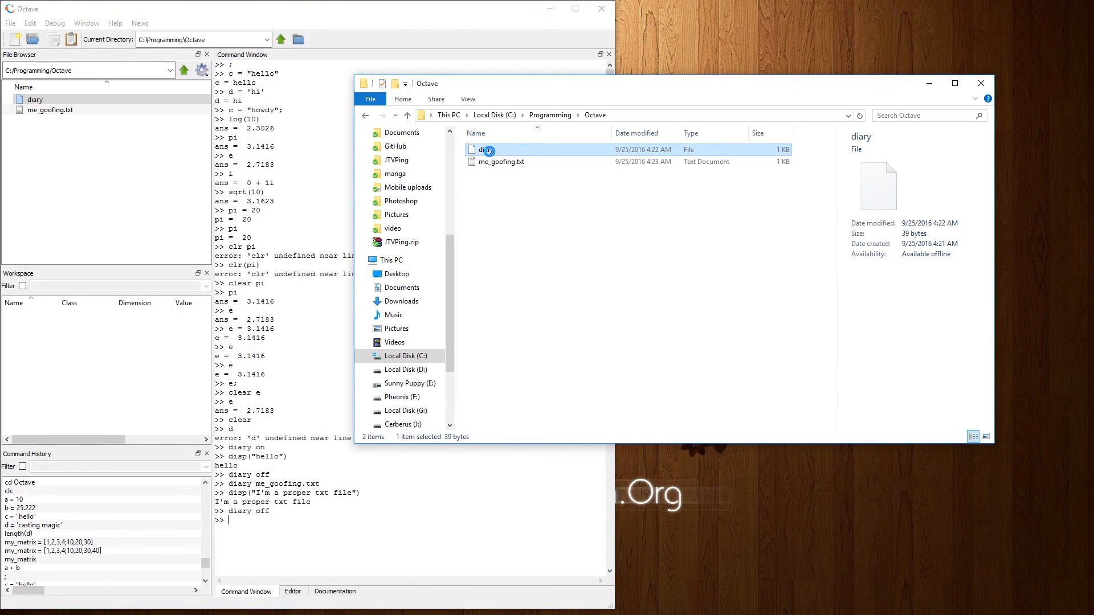
{"action": "right_click", "coordinate": [484, 150]}
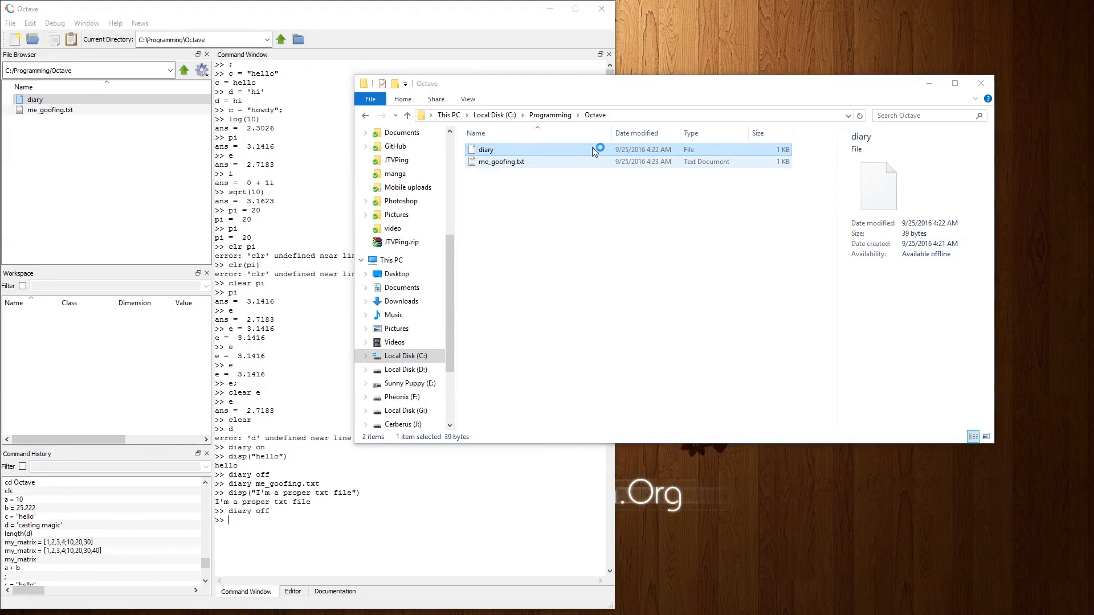
{"action": "double_click", "coordinate": [485, 150]}
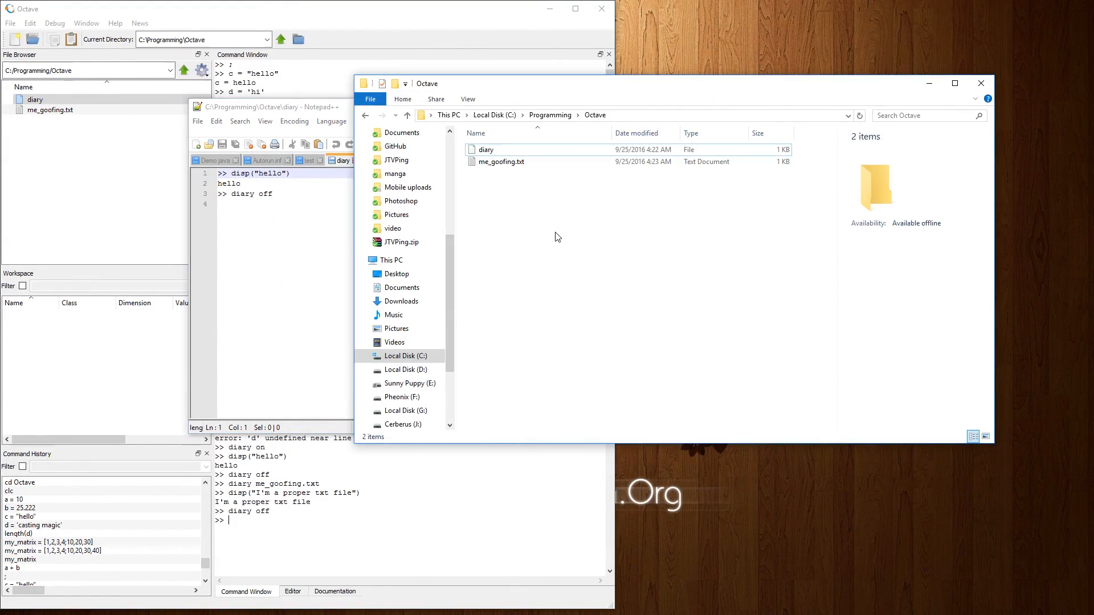
{"action": "left_click", "coordinate": [501, 161]}
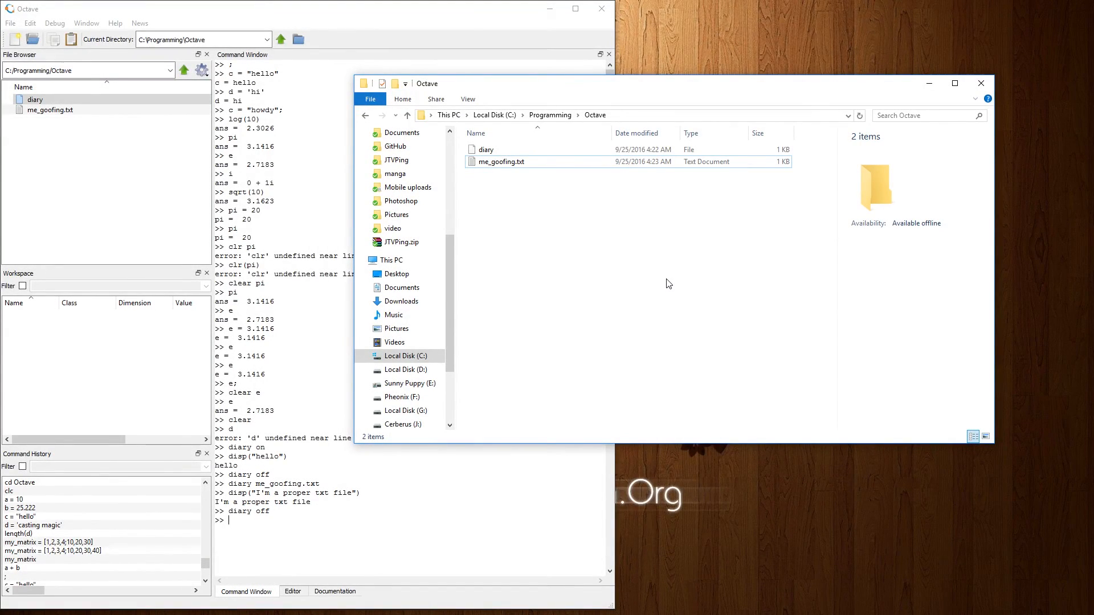
{"action": "mouse_move", "coordinate": [649, 287]}
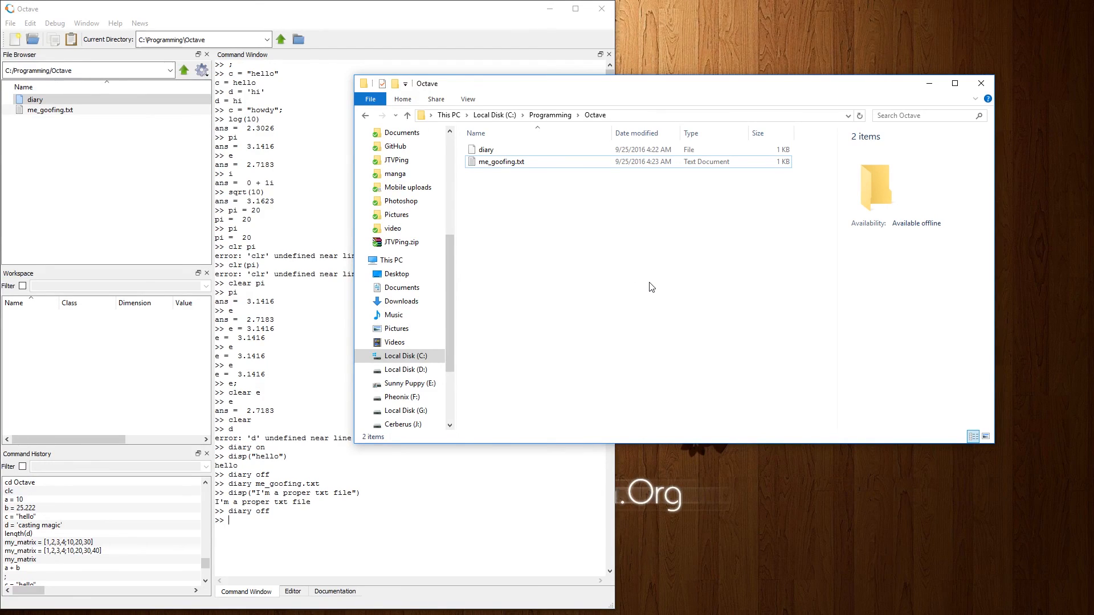